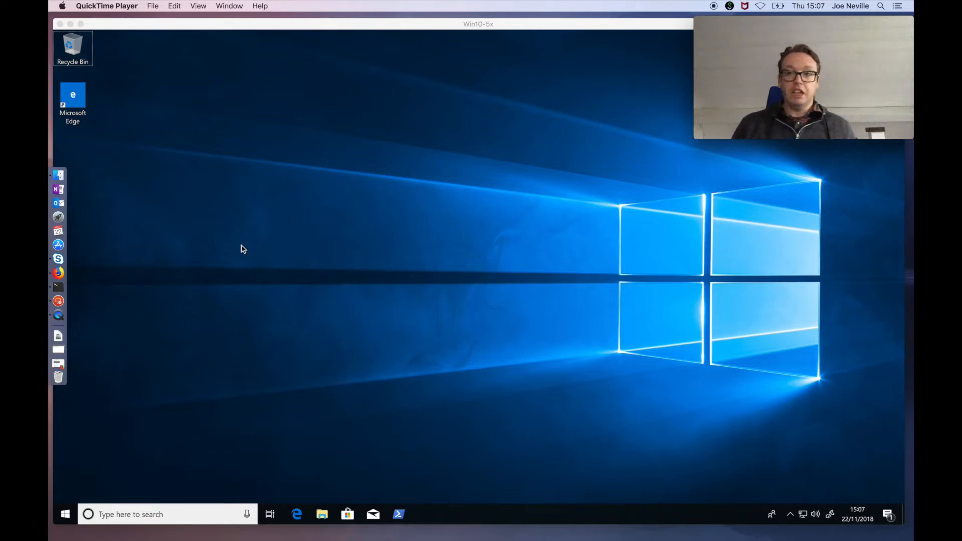
{"action": "mouse_move", "coordinate": [383, 379]}
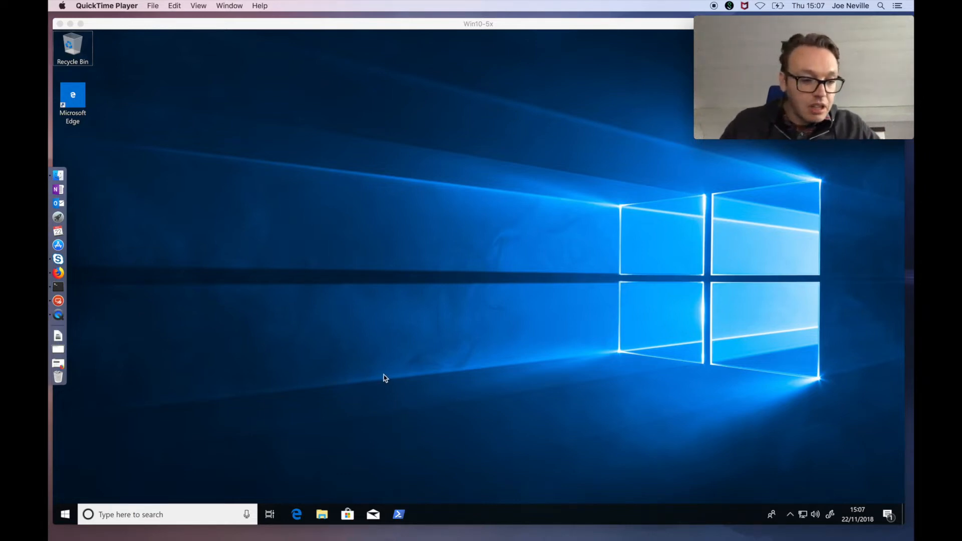
{"action": "mouse_move", "coordinate": [511, 286]}
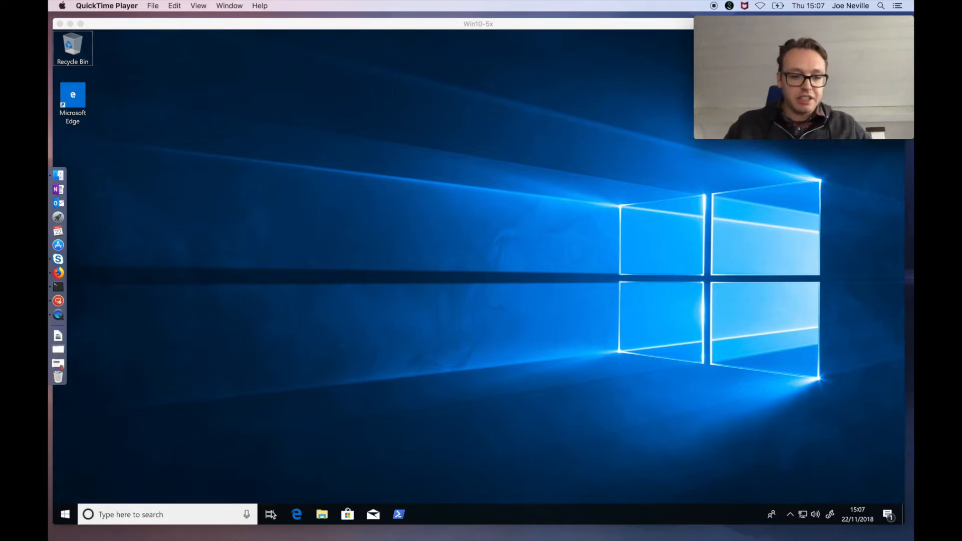
Launch Microsoft Edge from the taskbar.
{"action": "left_click", "coordinate": [296, 515]}
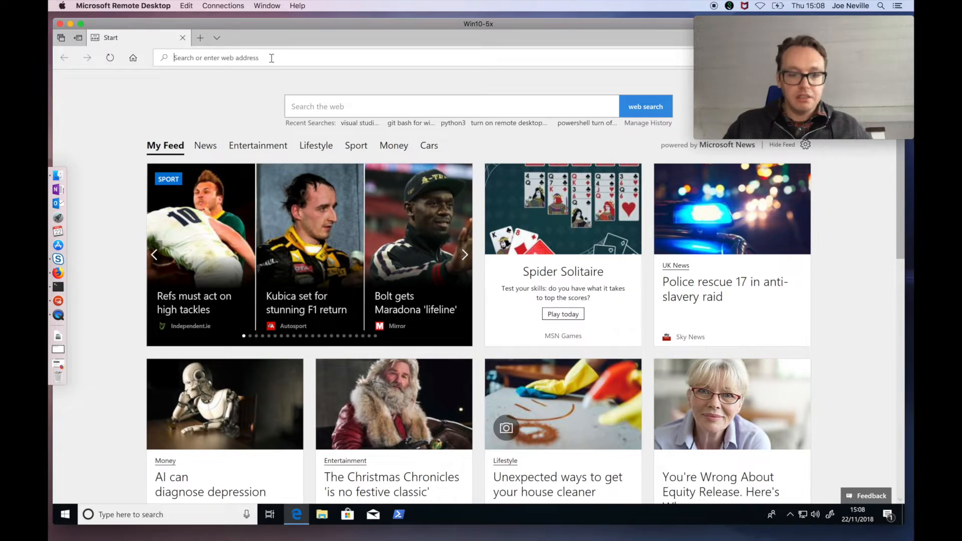
Save the Python 3.7.1 Windows installer from python.org Downloads and open its folder.
{"action": "type", "text": "python.org/"}
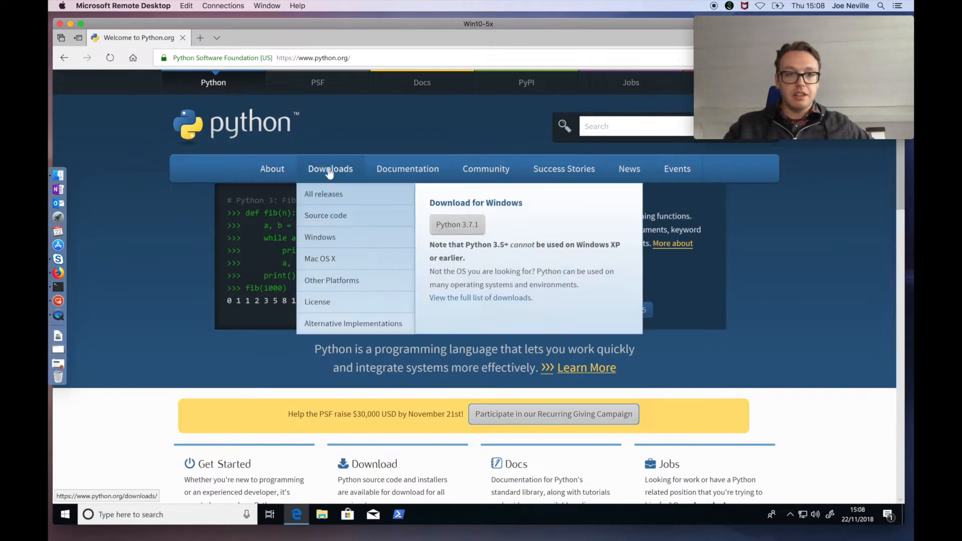
{"action": "left_click", "coordinate": [329, 169]}
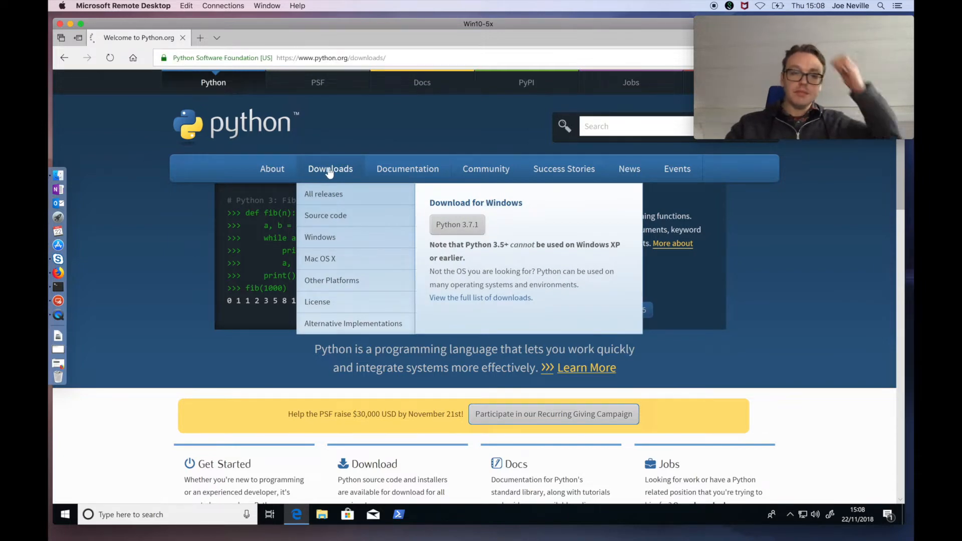
{"action": "left_click", "coordinate": [330, 168]}
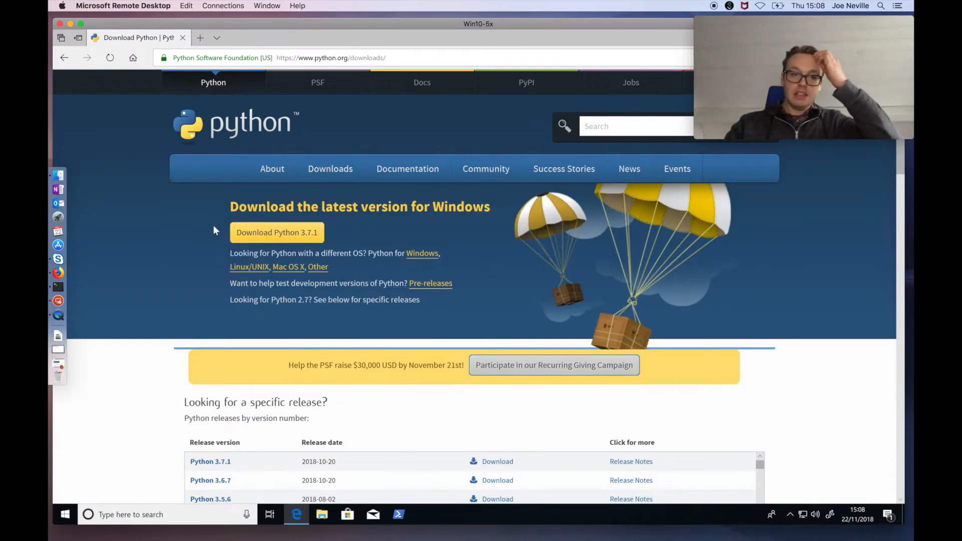
{"action": "mouse_move", "coordinate": [295, 234]}
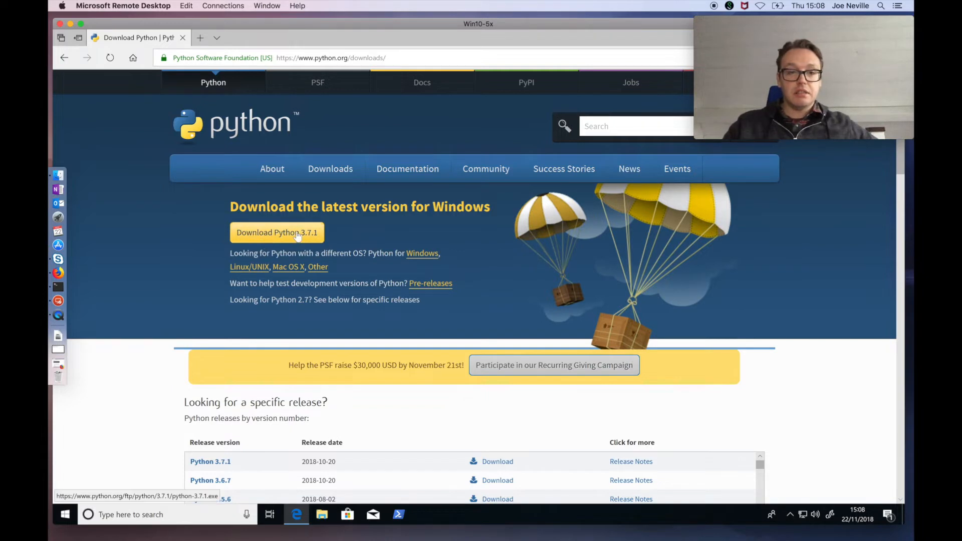
{"action": "left_click", "coordinate": [296, 233]}
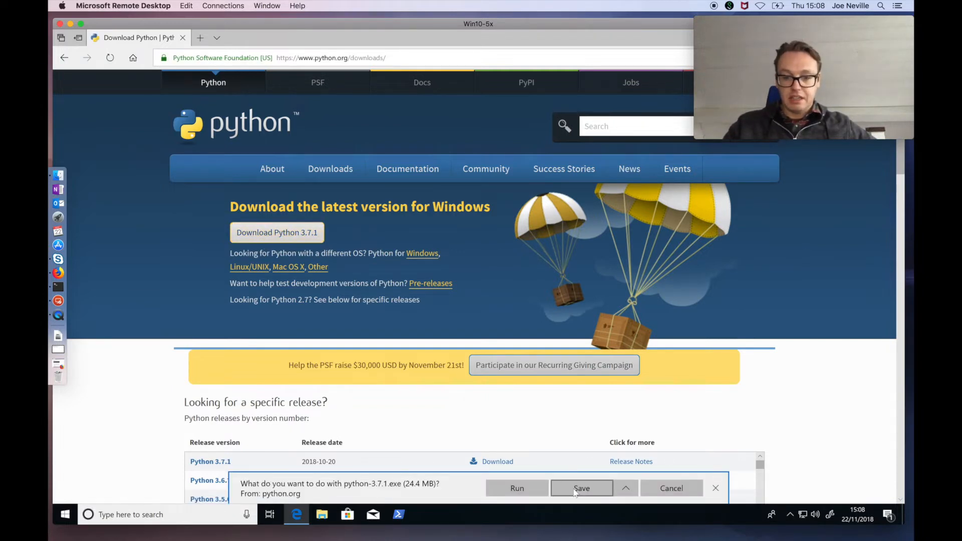
{"action": "left_click", "coordinate": [582, 489]}
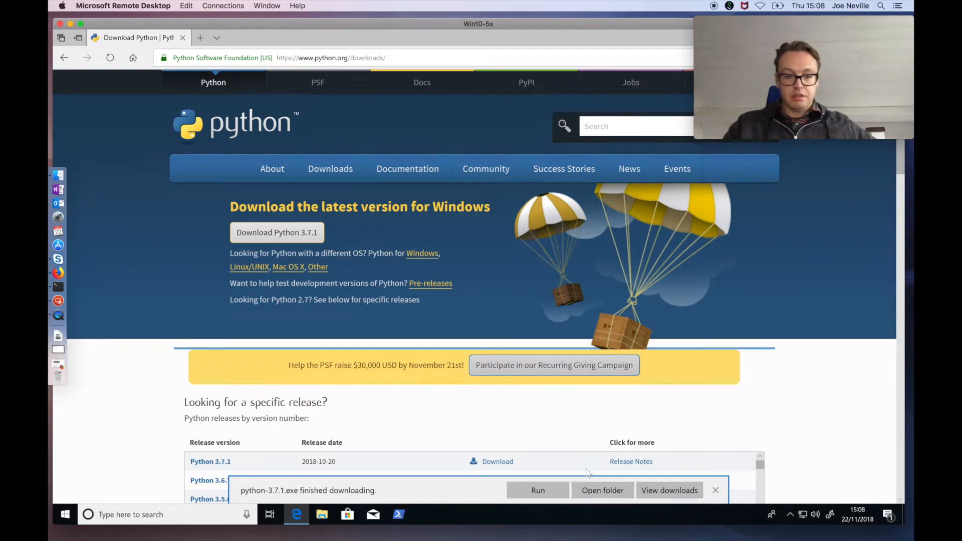
{"action": "left_click", "coordinate": [716, 490]}
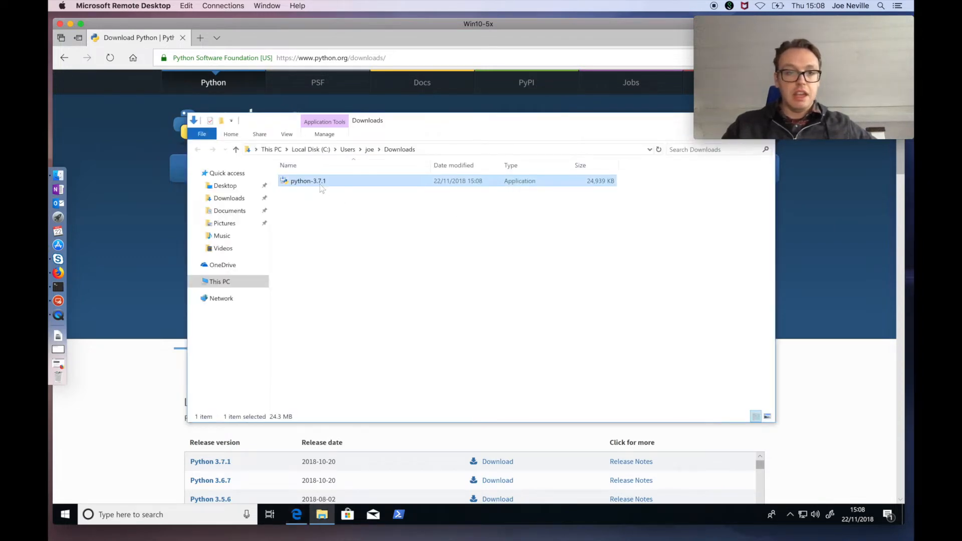
Run the python-3.7.1 installer with 'Add Python 3.7 to PATH' ticked and Install Now.
{"action": "double_click", "coordinate": [308, 181]}
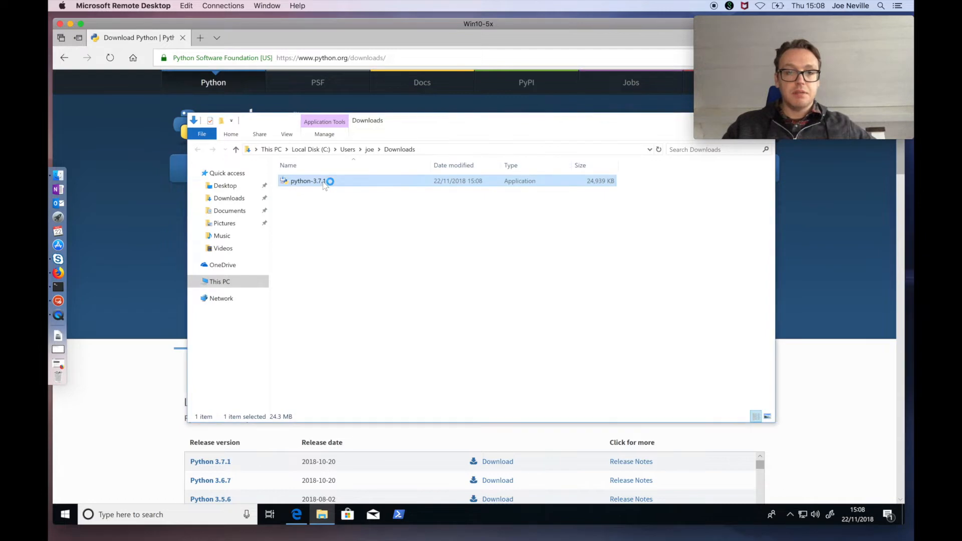
{"action": "double_click", "coordinate": [304, 181]}
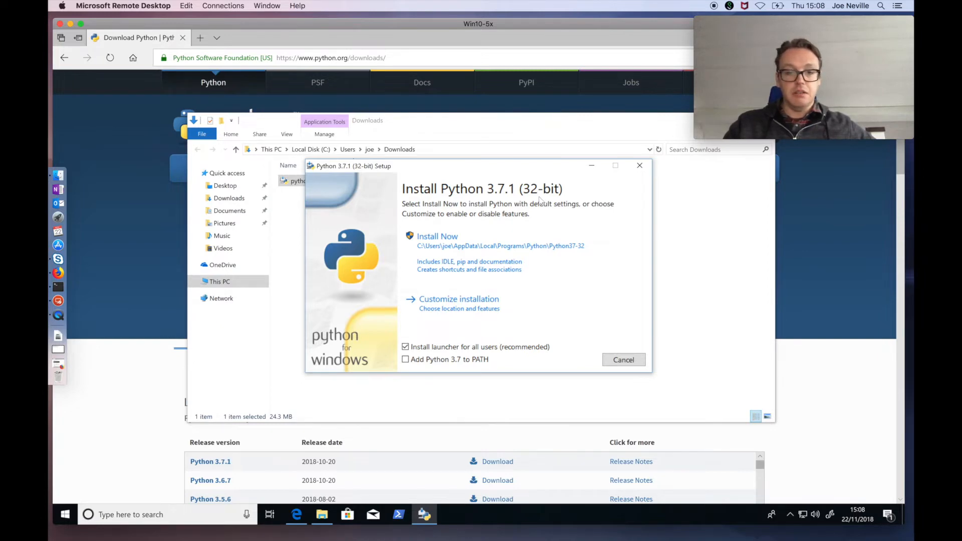
{"action": "mouse_move", "coordinate": [480, 323]}
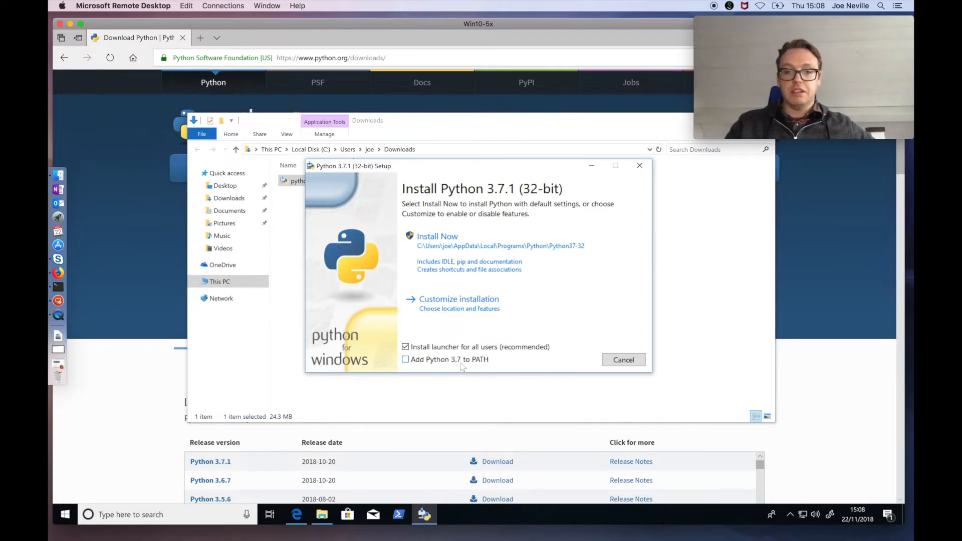
{"action": "left_click", "coordinate": [405, 359]}
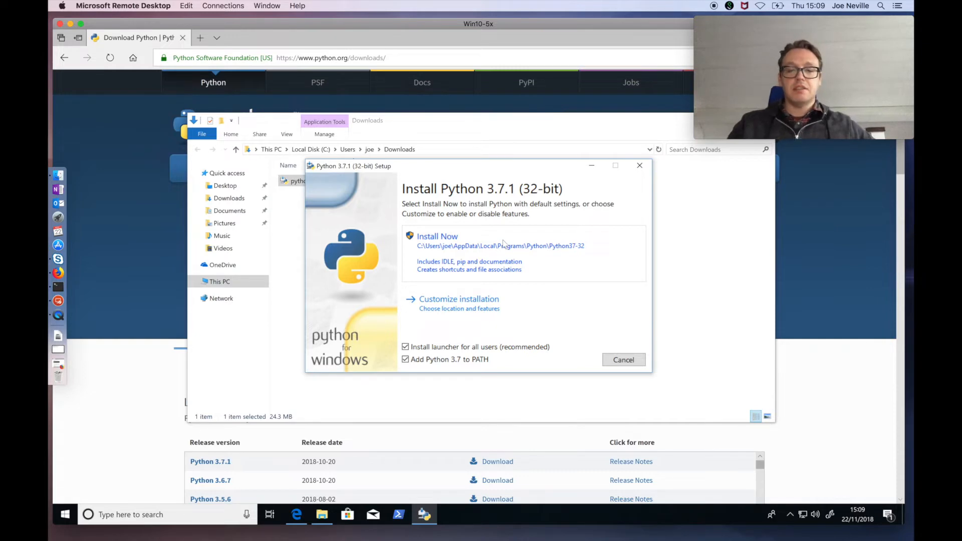
{"action": "left_click", "coordinate": [437, 236]}
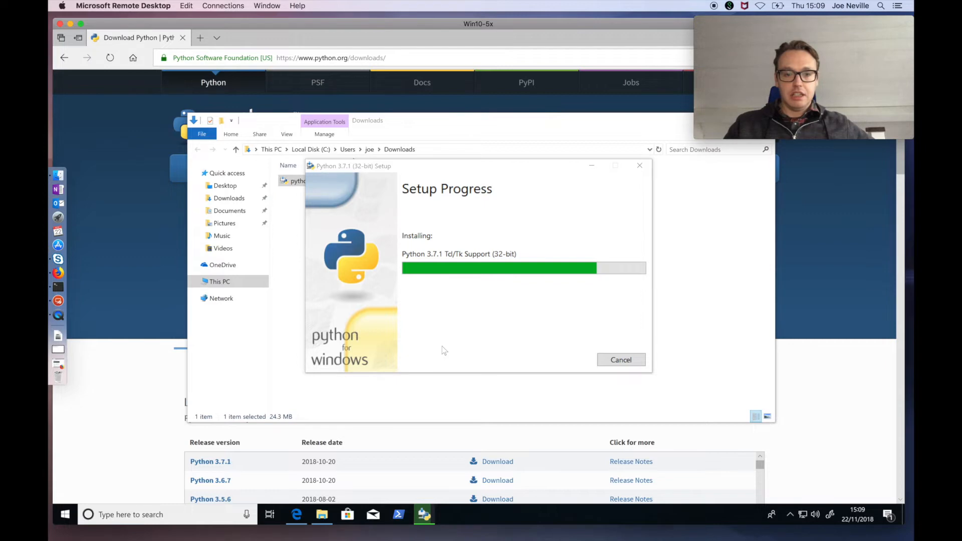
{"action": "mouse_move", "coordinate": [415, 483]}
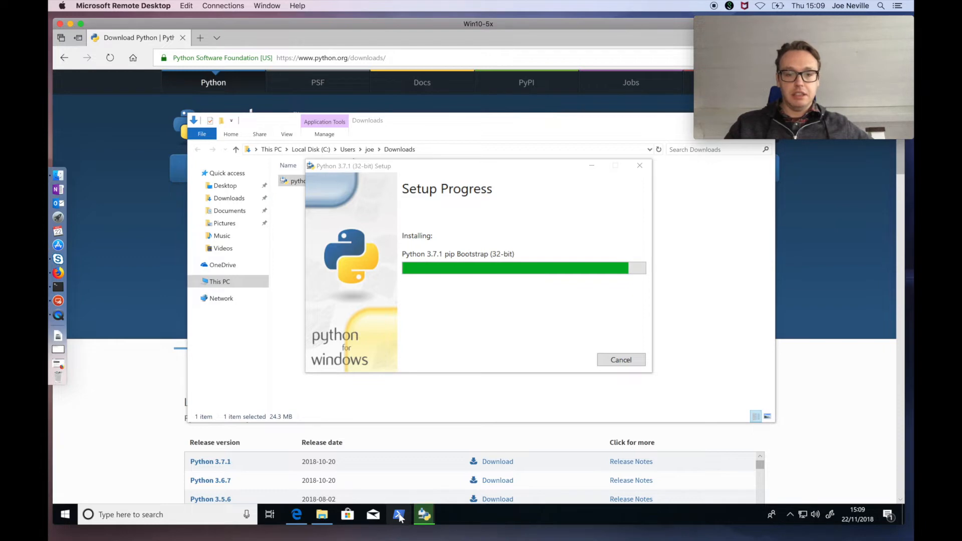
Open Windows PowerShell from the taskbar once setup finishes.
{"action": "left_click", "coordinate": [398, 515]}
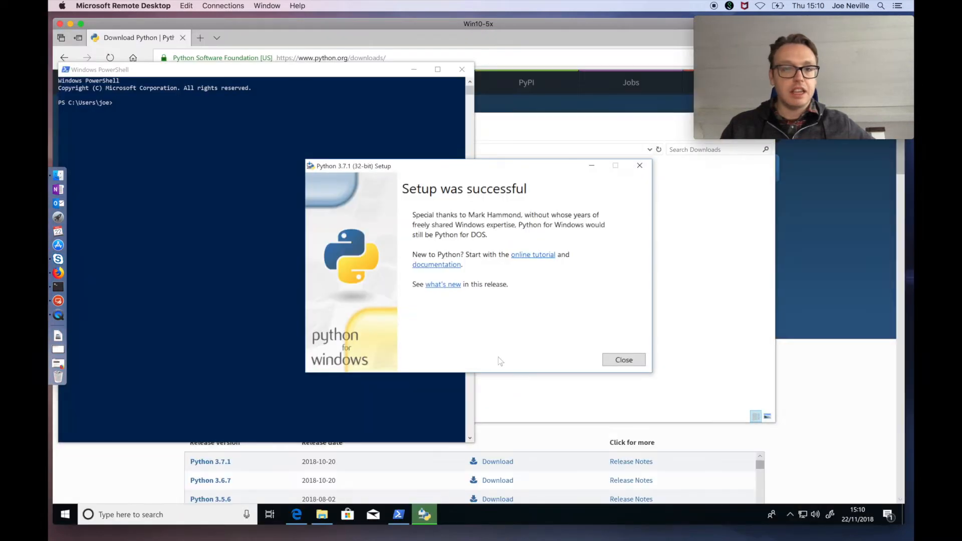
Close the installer, see 'python' unrecognized in PowerShell, and close that terminal.
{"action": "left_click", "coordinate": [624, 360]}
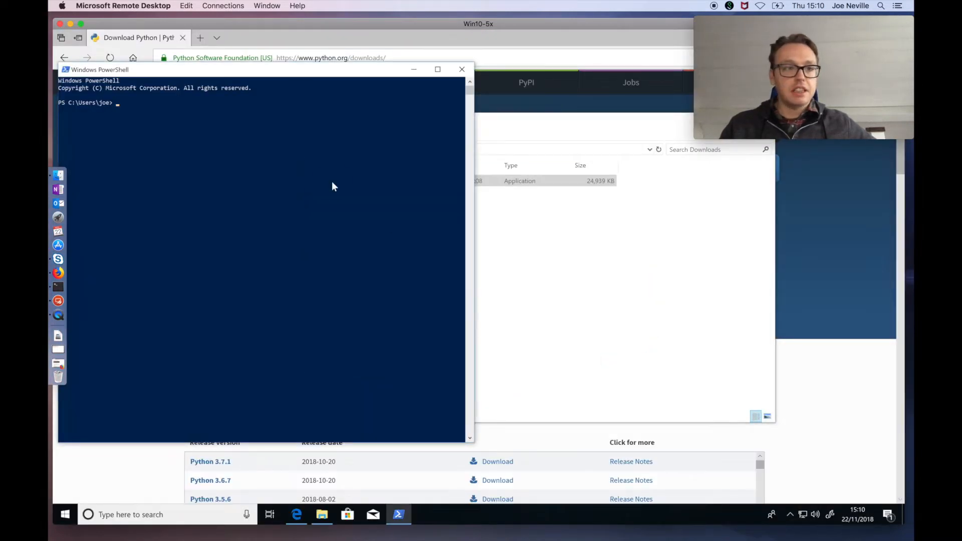
{"action": "left_click", "coordinate": [149, 147]}
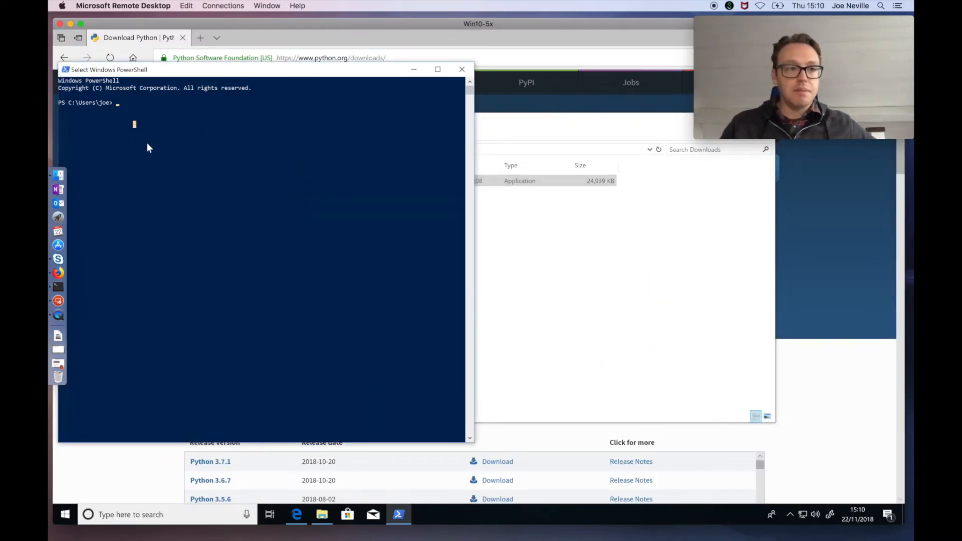
{"action": "type", "text": "p"}
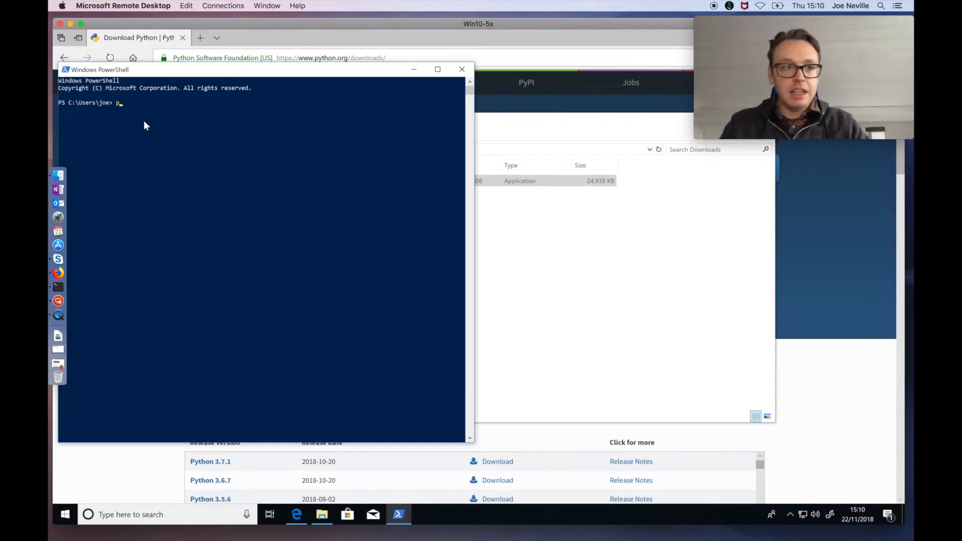
{"action": "type", "text": "y"}
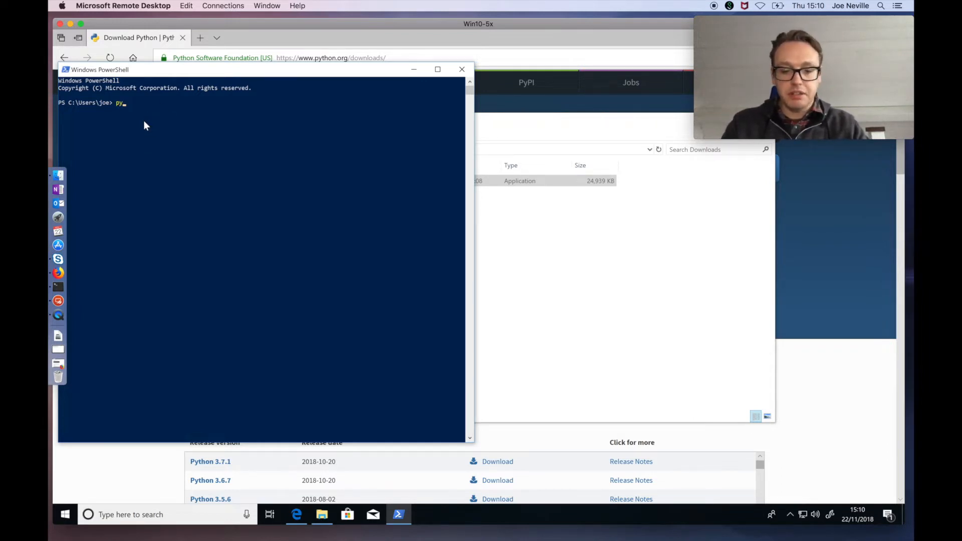
{"action": "type", "text": "thon"}
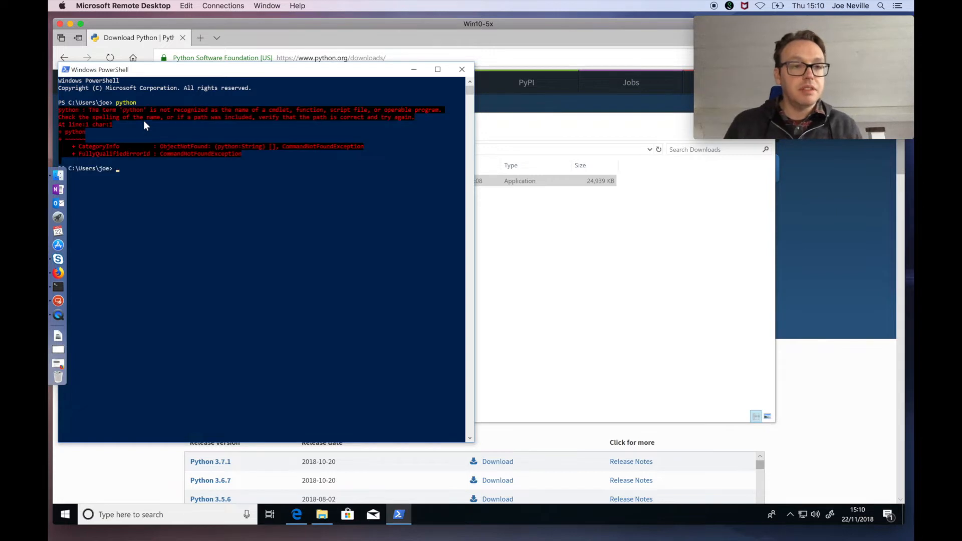
{"action": "mouse_move", "coordinate": [463, 69]}
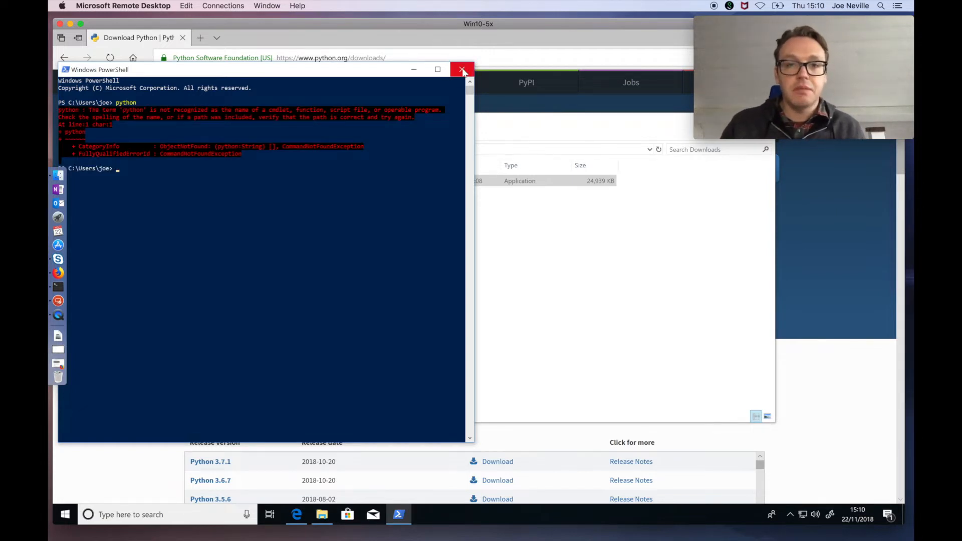
{"action": "left_click", "coordinate": [462, 69]}
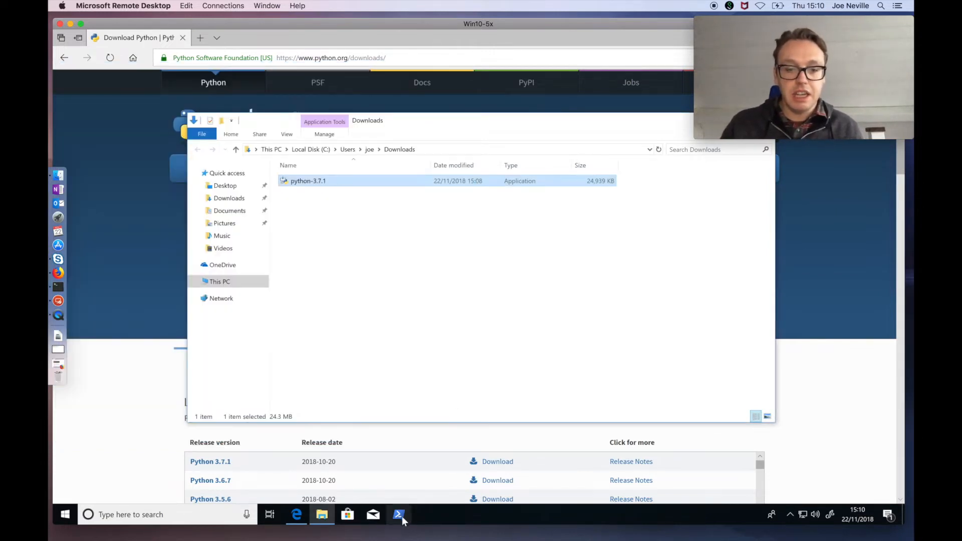
In a fresh PowerShell, start python and run print('Hello world').
{"action": "left_click", "coordinate": [399, 520]}
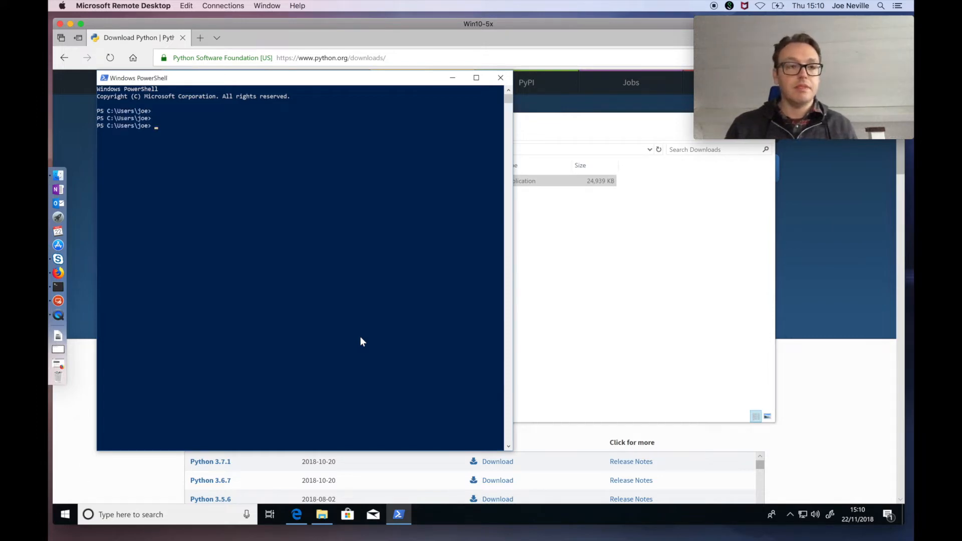
{"action": "type", "text": "python"}
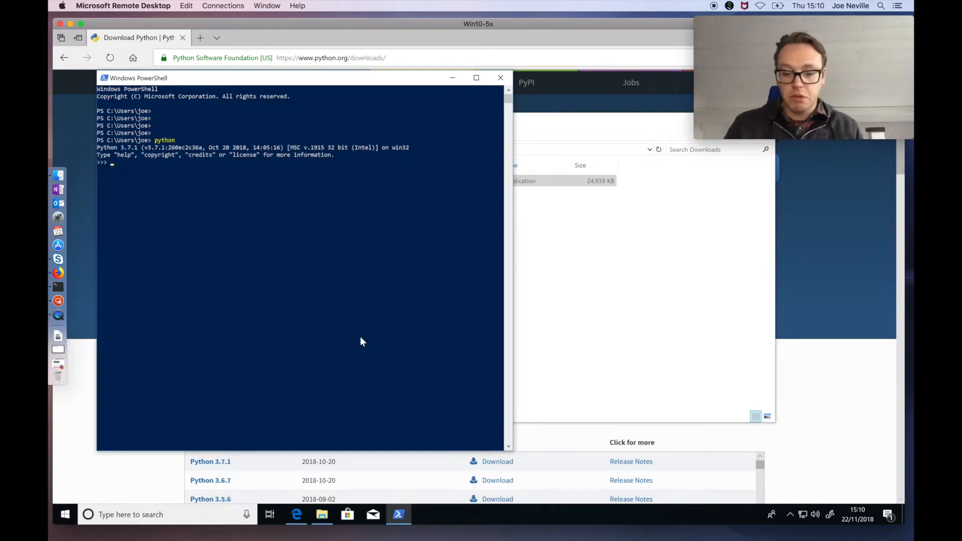
{"action": "type", "text": "print"}
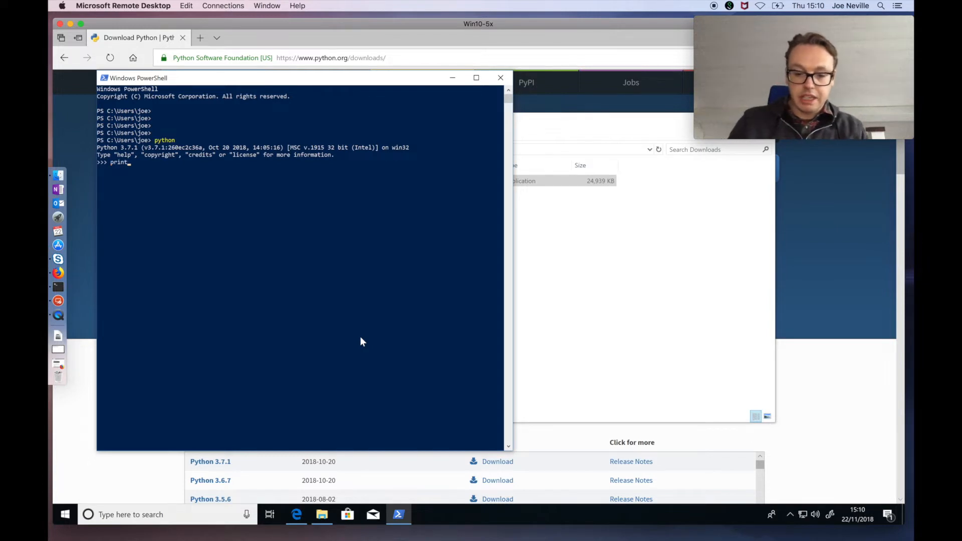
{"action": "type", "text": "('"}
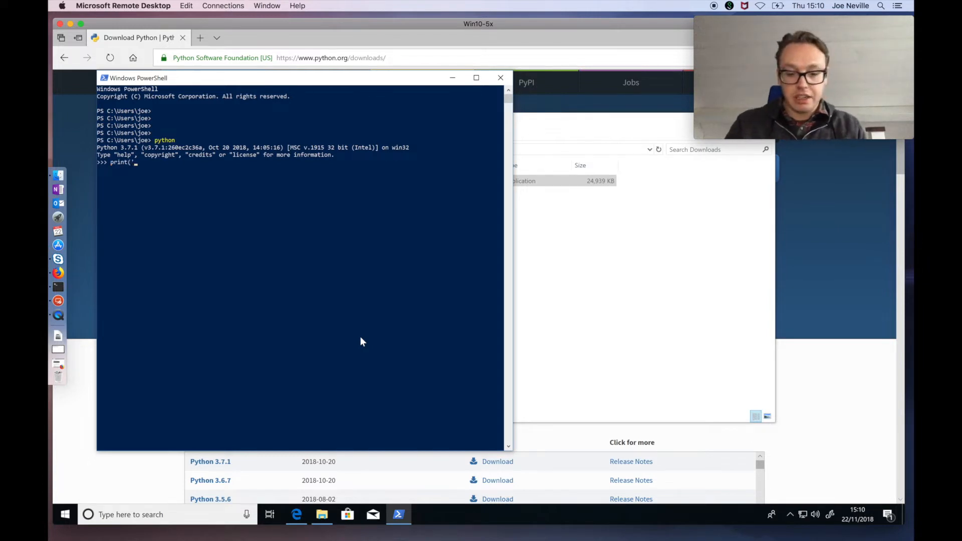
{"action": "type", "text": "Hello w"}
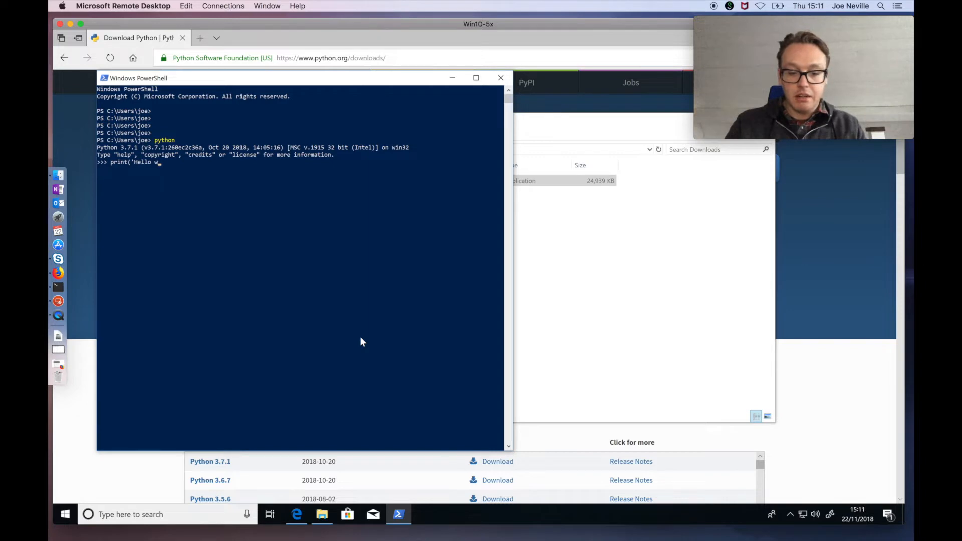
{"action": "type", "text": "orld'"}
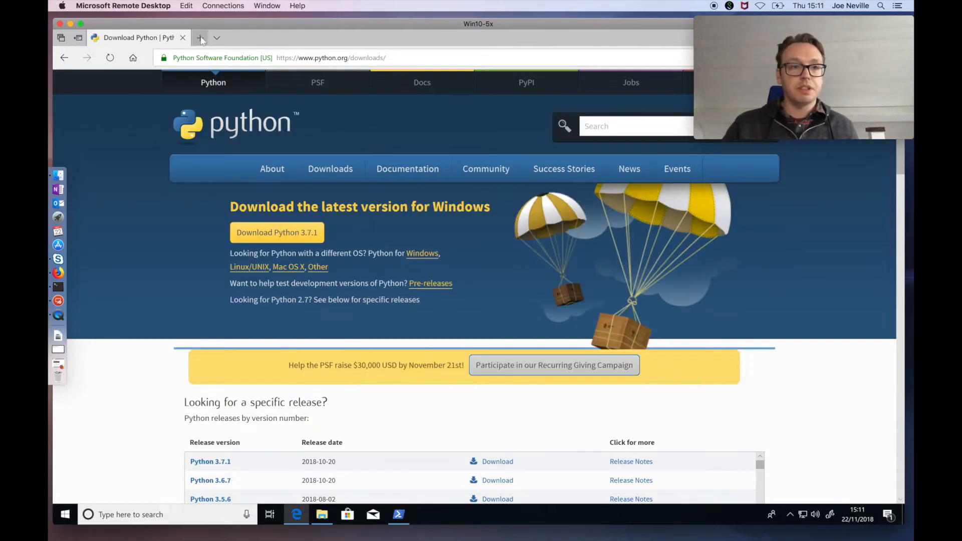
In a new tab, visit the official Visual Studio Code site and download the Windows build.
{"action": "left_click", "coordinate": [201, 37]}
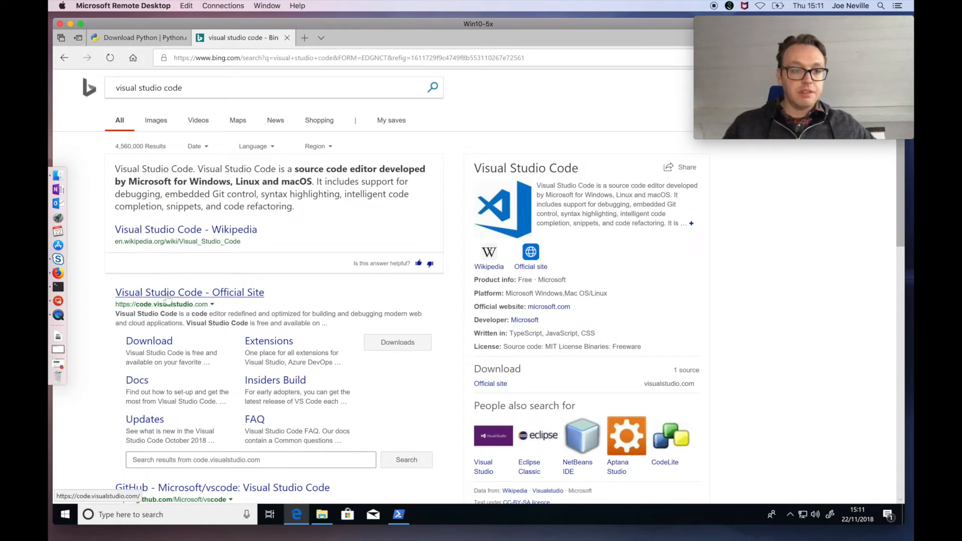
{"action": "left_click", "coordinate": [175, 293]}
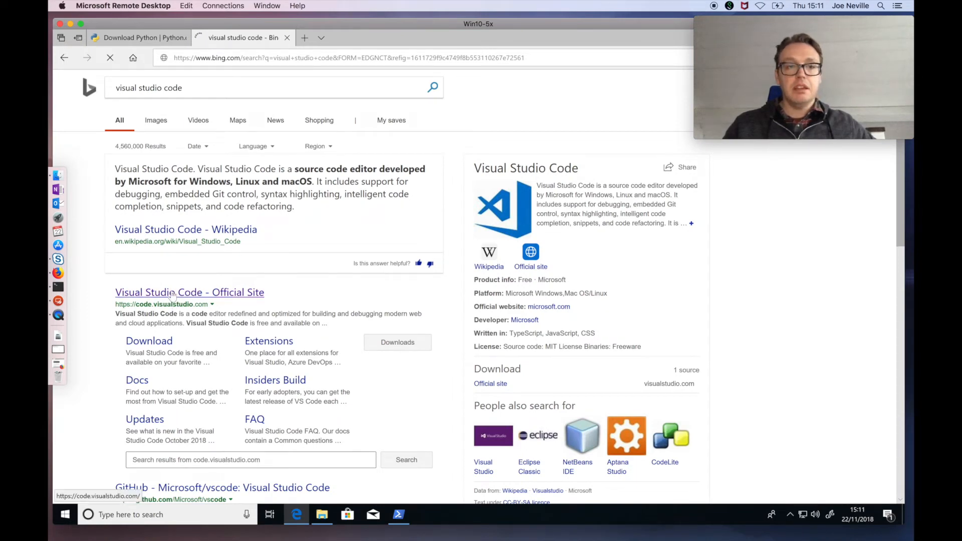
{"action": "left_click", "coordinate": [172, 292]}
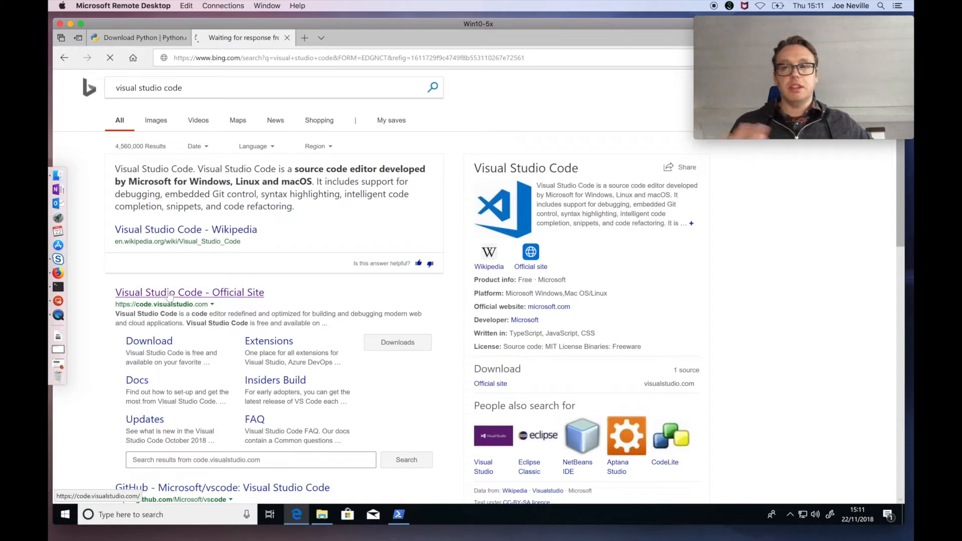
{"action": "left_click", "coordinate": [189, 292]}
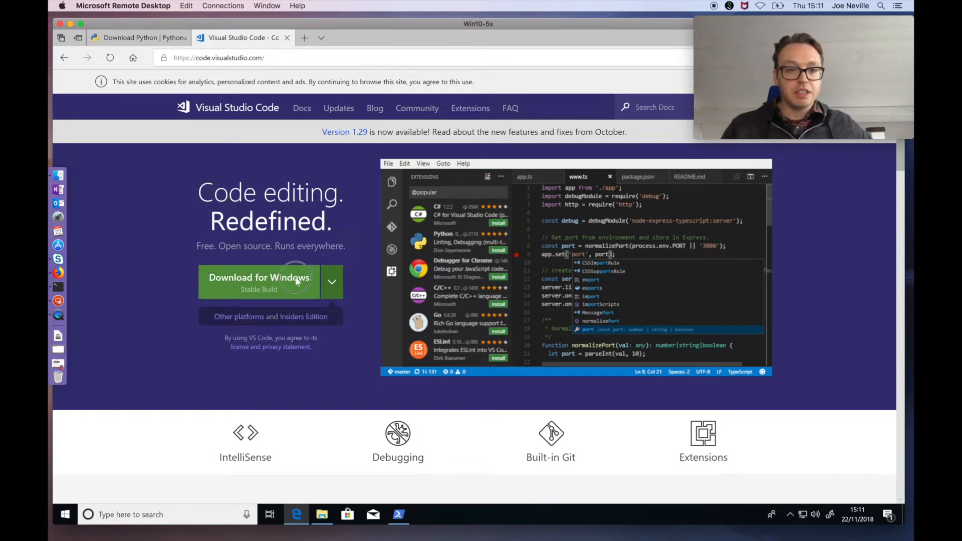
{"action": "left_click", "coordinate": [271, 282]}
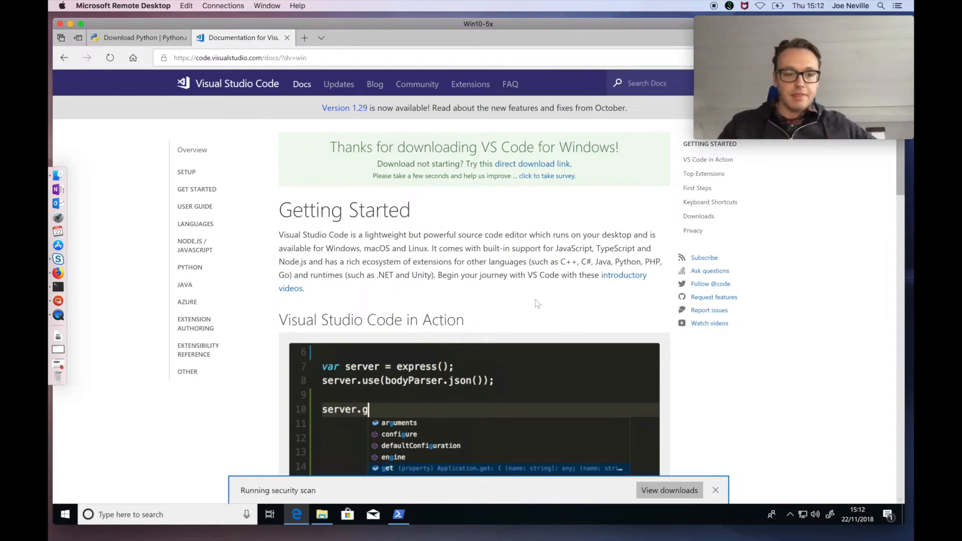
Launch the VSCodeUserSetup installer from Downloads and allow it to run.
{"action": "left_click", "coordinate": [669, 490]}
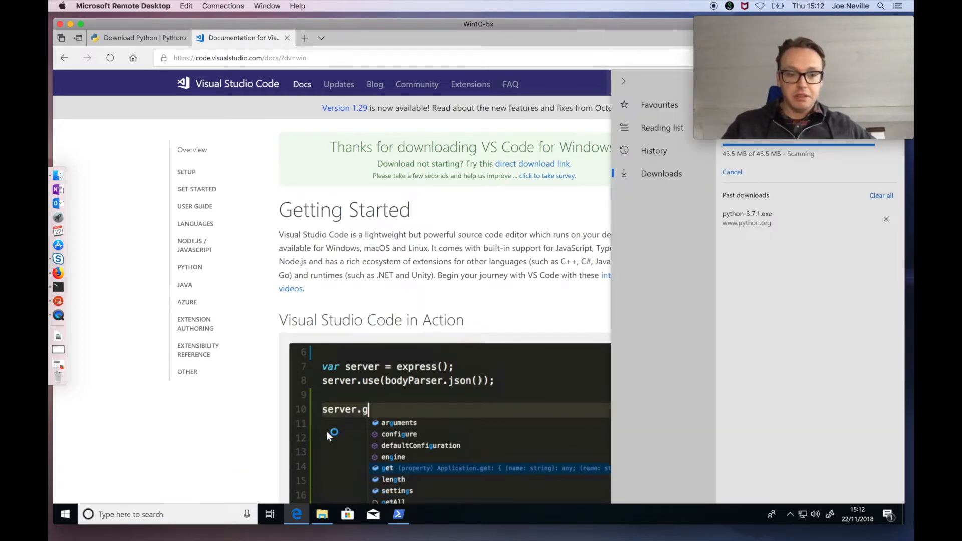
{"action": "left_click", "coordinate": [322, 515]}
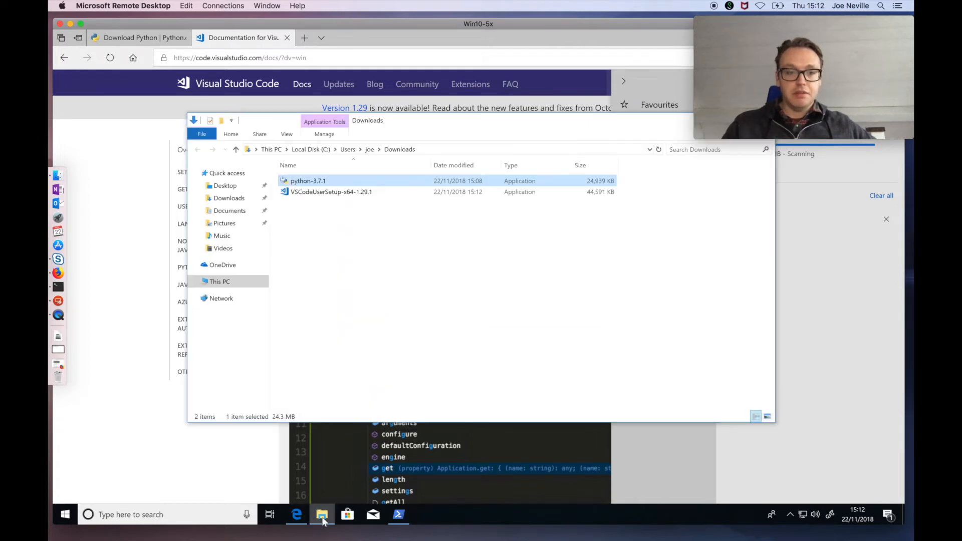
{"action": "left_click", "coordinate": [329, 192]}
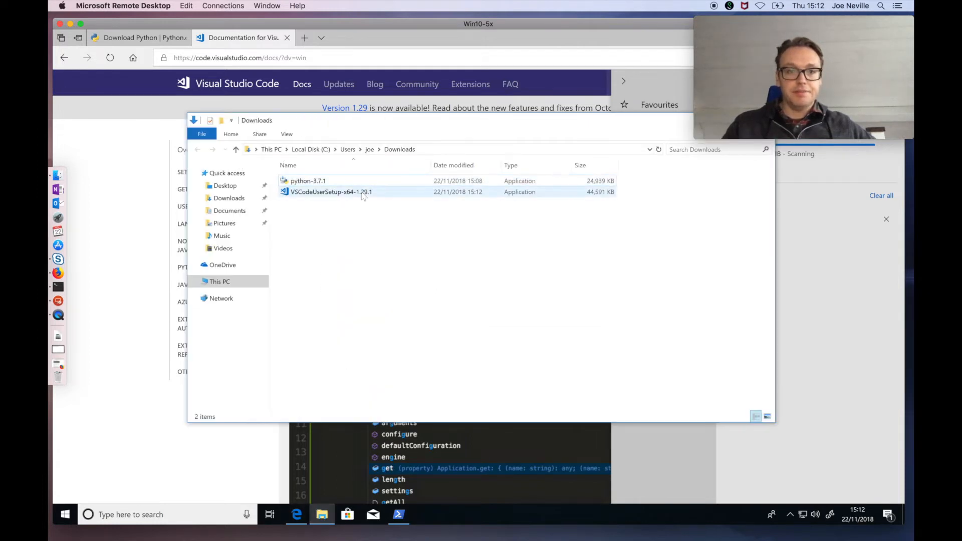
{"action": "double_click", "coordinate": [327, 192]}
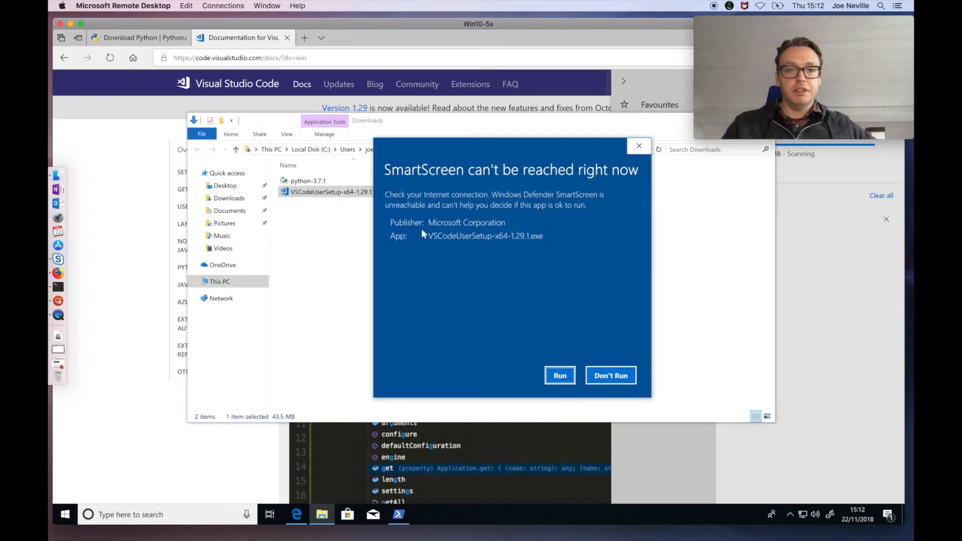
{"action": "left_click", "coordinate": [559, 376]}
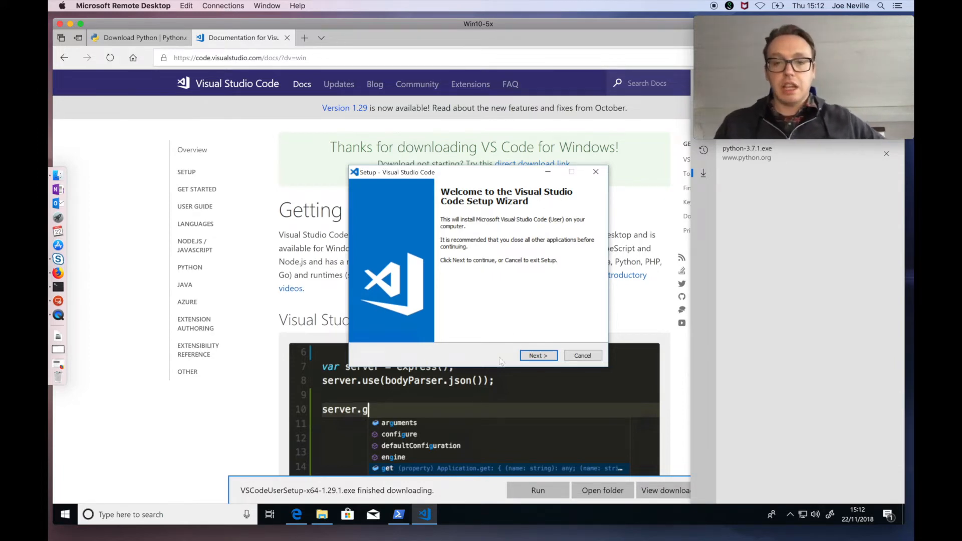
Accept the licence and keep the default install location and Start Menu folder.
{"action": "left_click", "coordinate": [538, 355]}
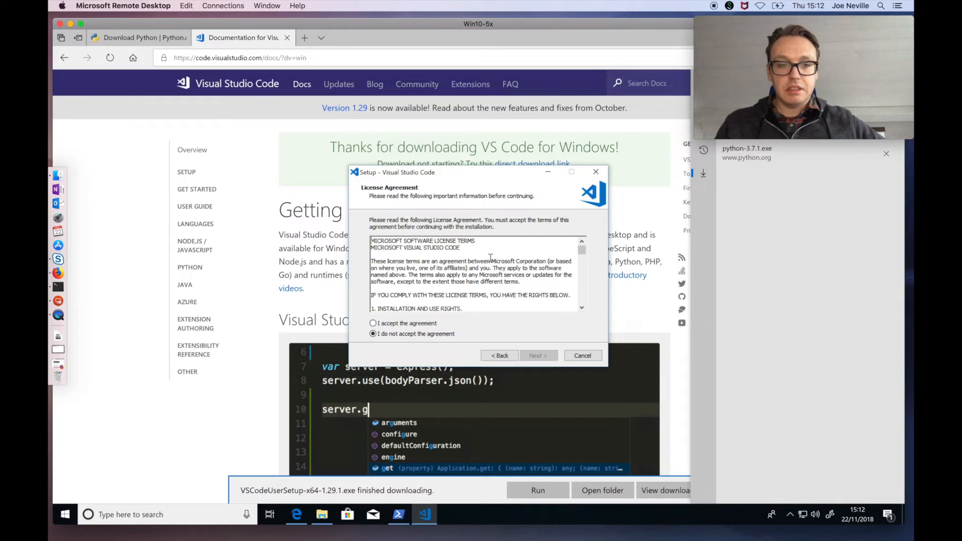
{"action": "scroll", "scroll_direction": "down", "scroll_amount": 3}
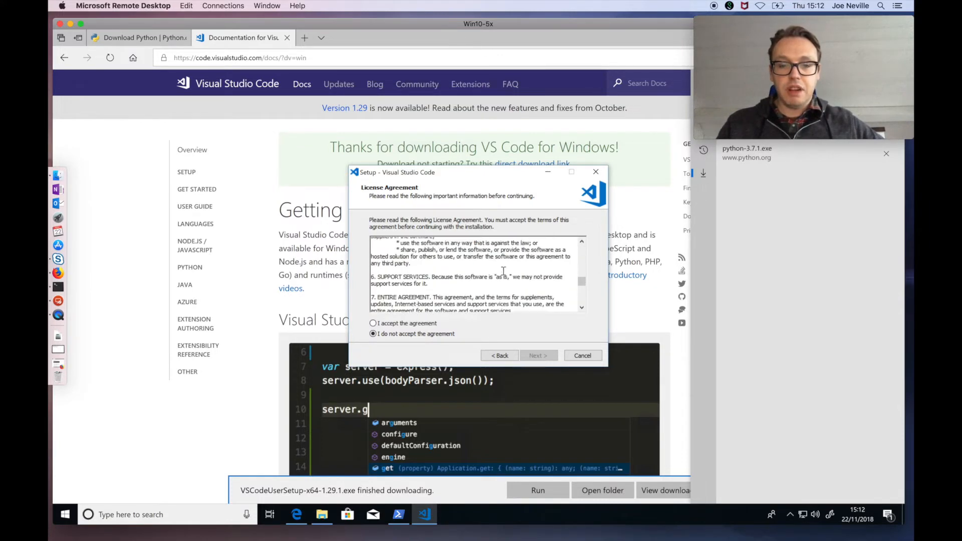
{"action": "scroll", "scroll_direction": "down", "scroll_amount": 3}
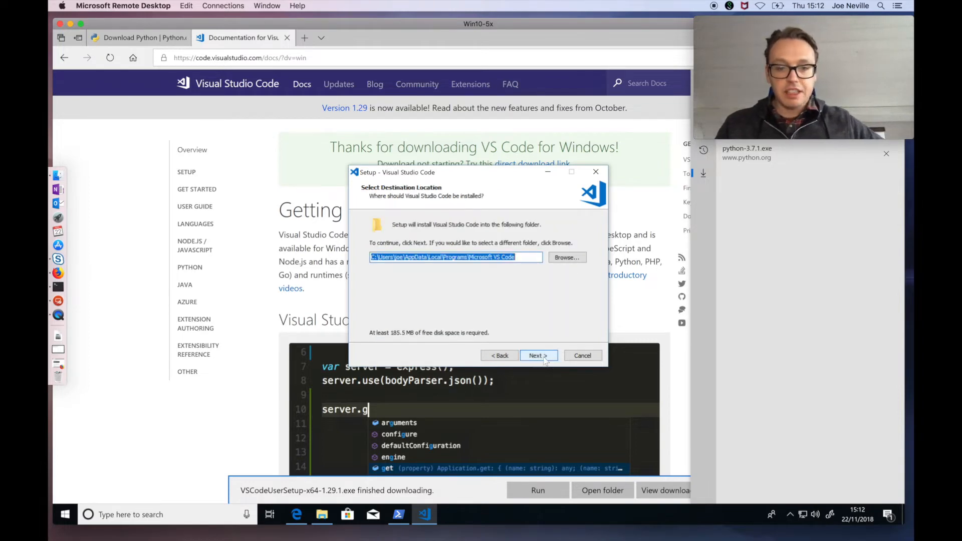
{"action": "left_click", "coordinate": [539, 355]}
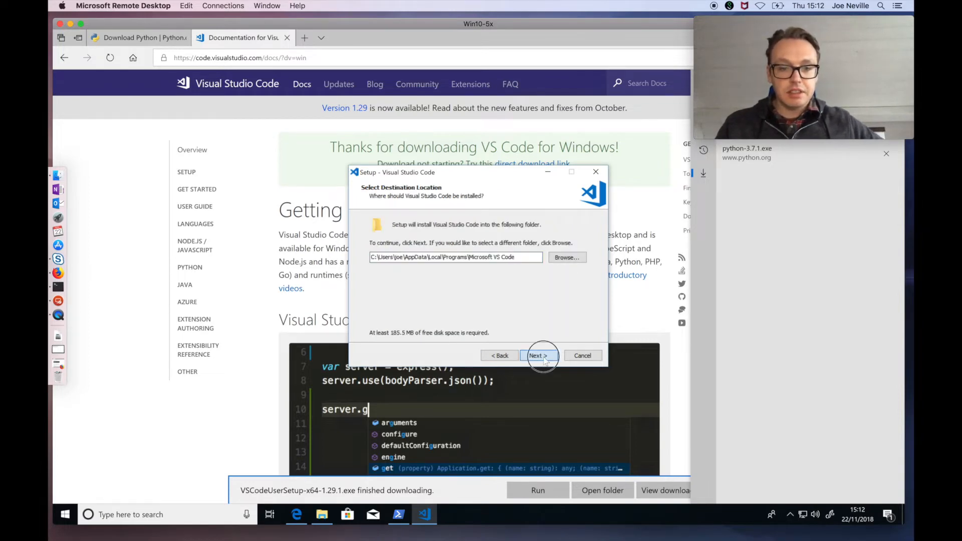
{"action": "left_click", "coordinate": [538, 356]}
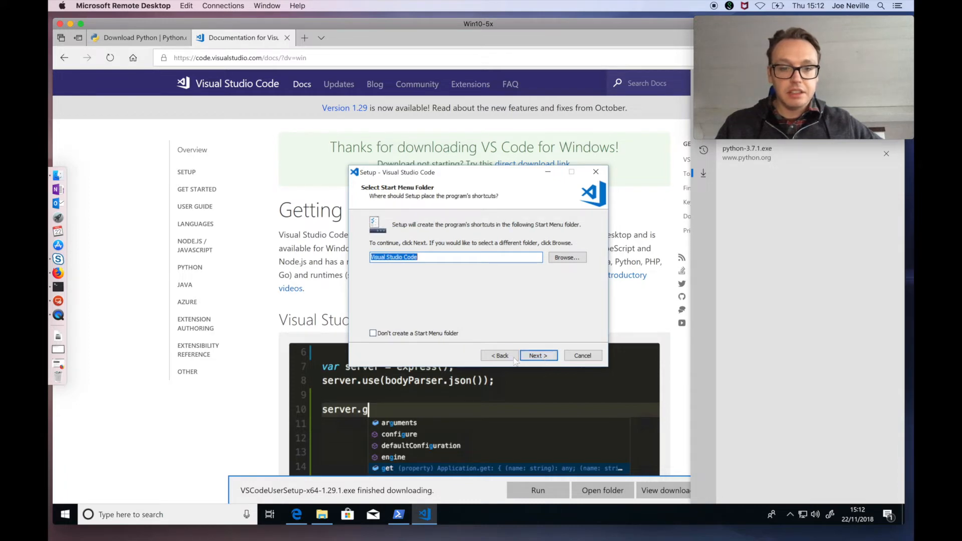
{"action": "left_click", "coordinate": [538, 356]}
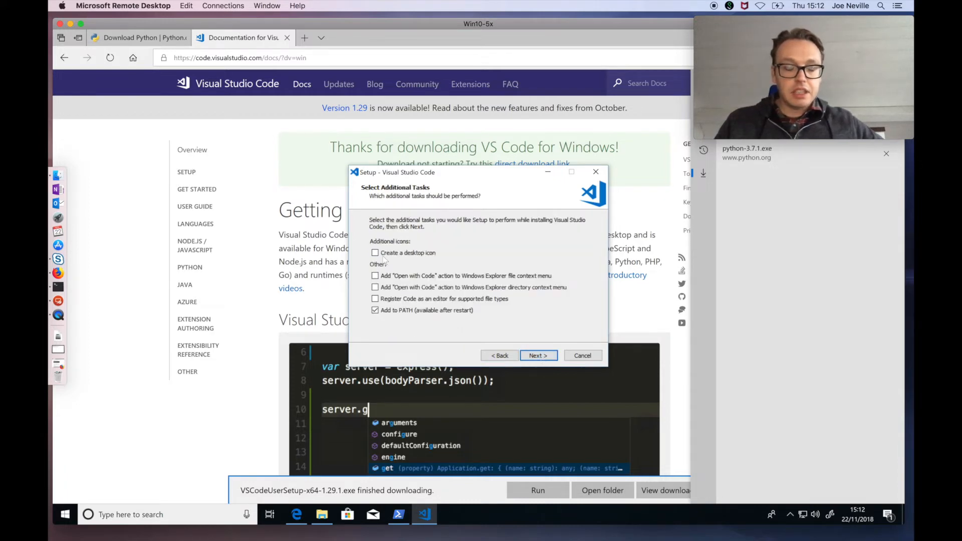
Enable desktop icon and Open with Code for files and folders, then install.
{"action": "left_click", "coordinate": [375, 252]}
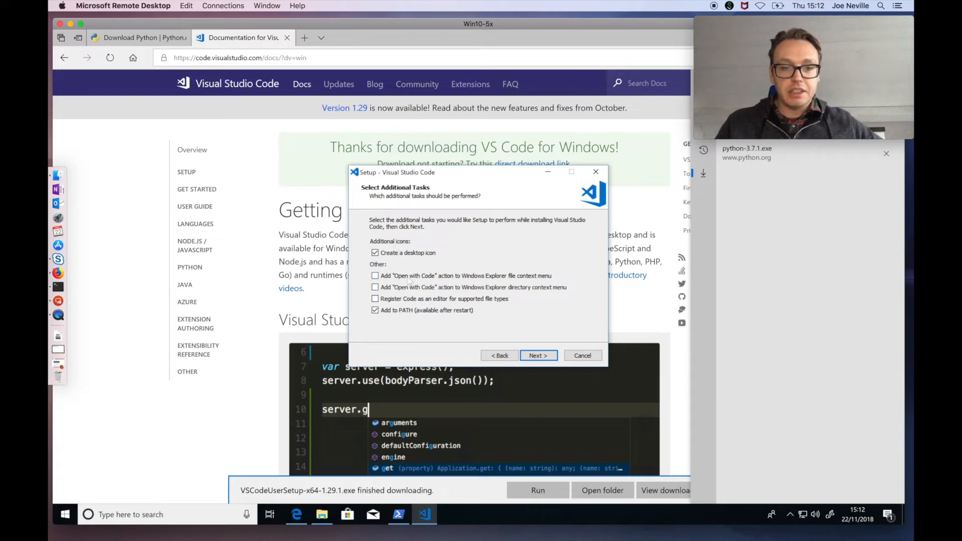
{"action": "left_click", "coordinate": [375, 276]}
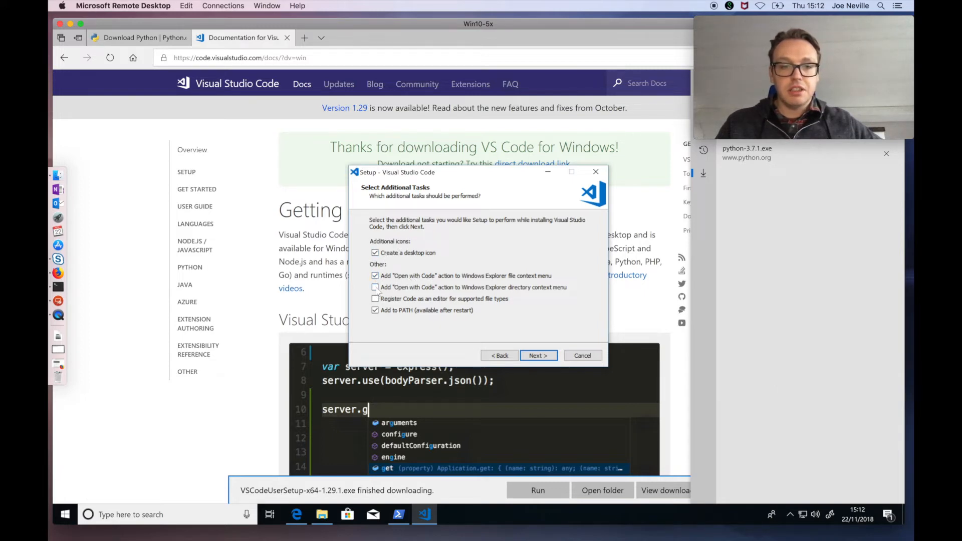
{"action": "left_click", "coordinate": [375, 288]}
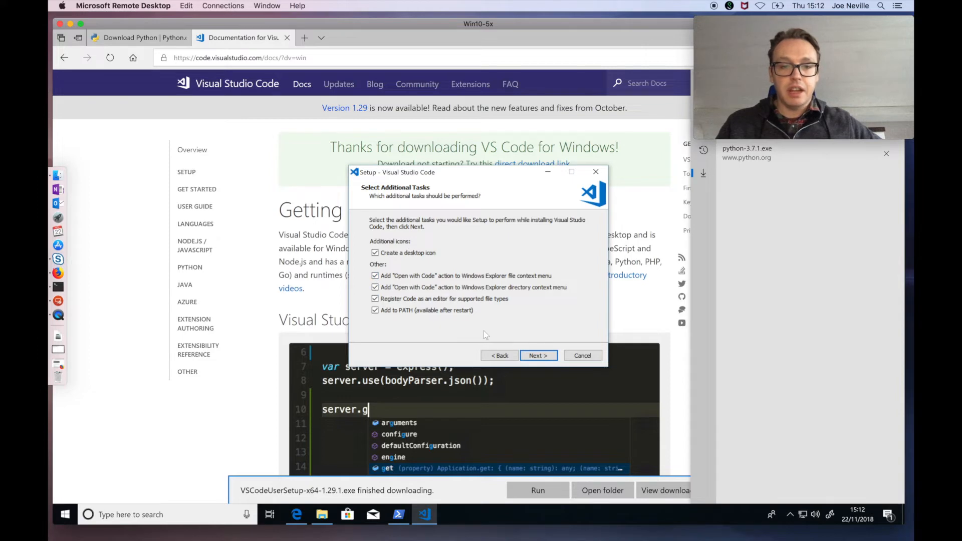
{"action": "left_click", "coordinate": [539, 355]}
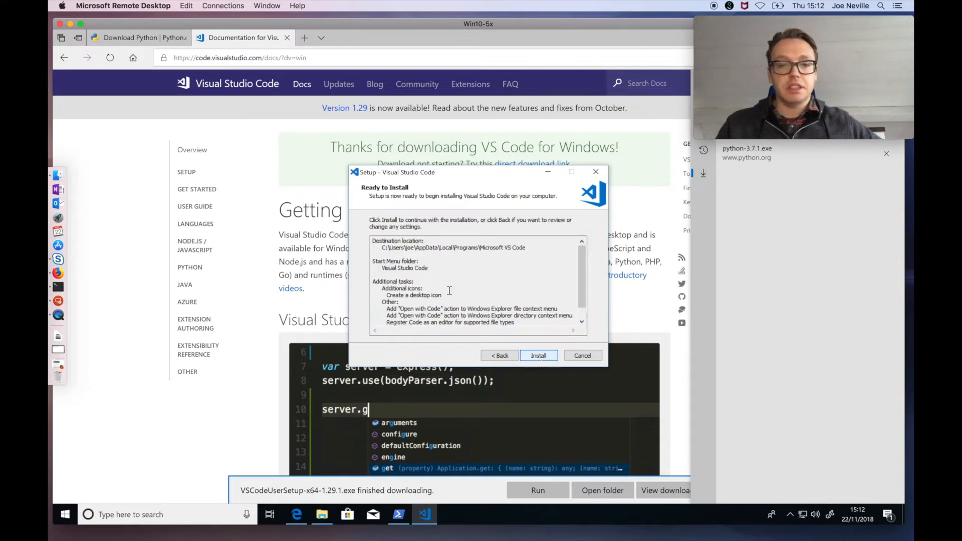
{"action": "left_click", "coordinate": [539, 355]}
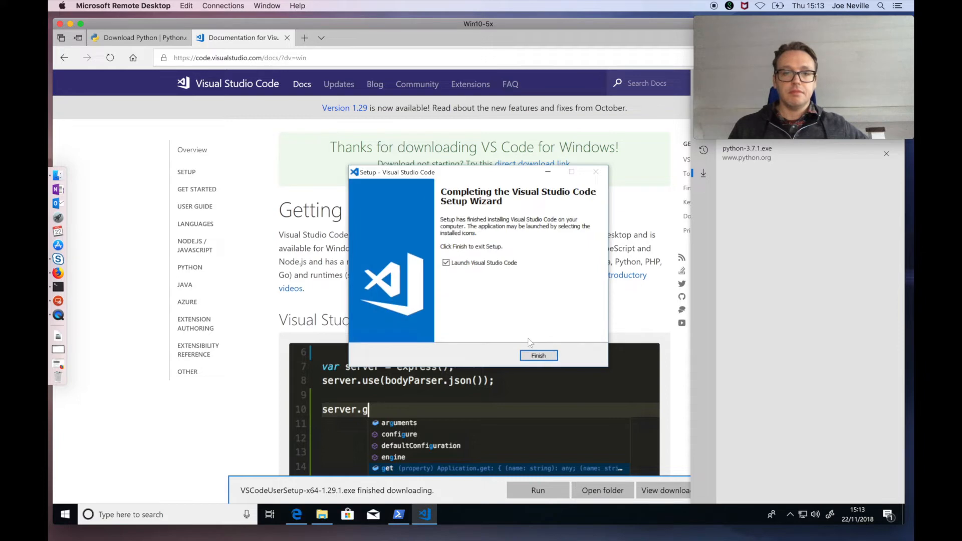
Finish setup to launch VS Code and dismiss the usage-data notification.
{"action": "left_click", "coordinate": [538, 356]}
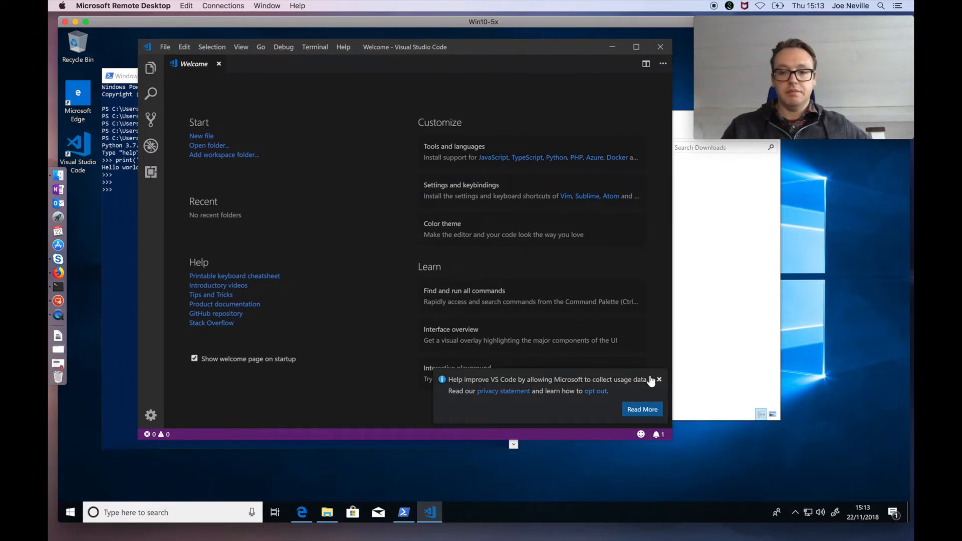
{"action": "left_click", "coordinate": [658, 379]}
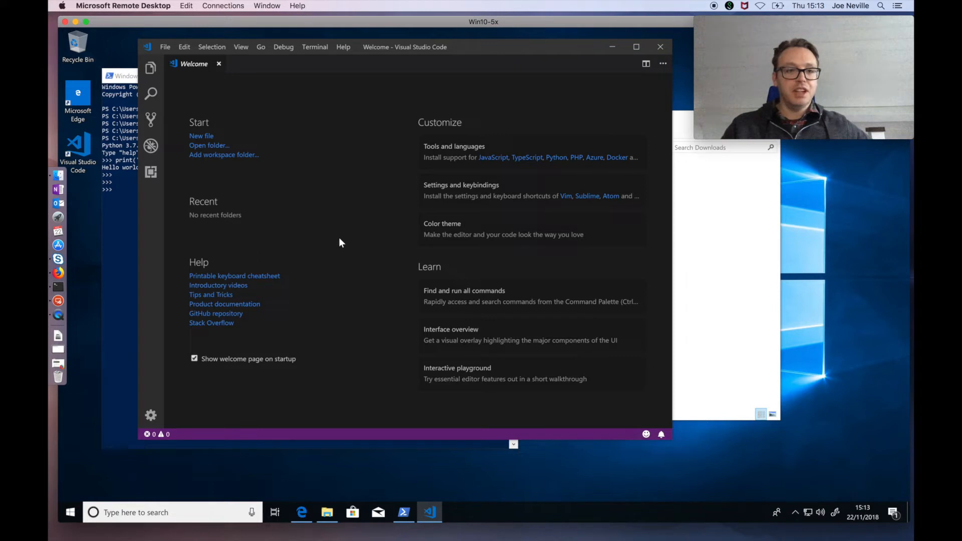
{"action": "mouse_move", "coordinate": [344, 245]}
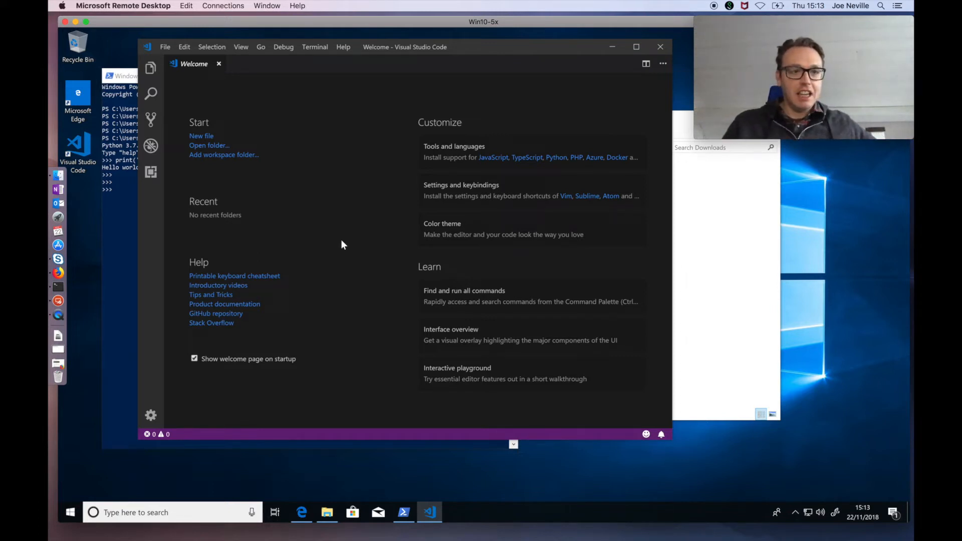
{"action": "mouse_move", "coordinate": [347, 264]}
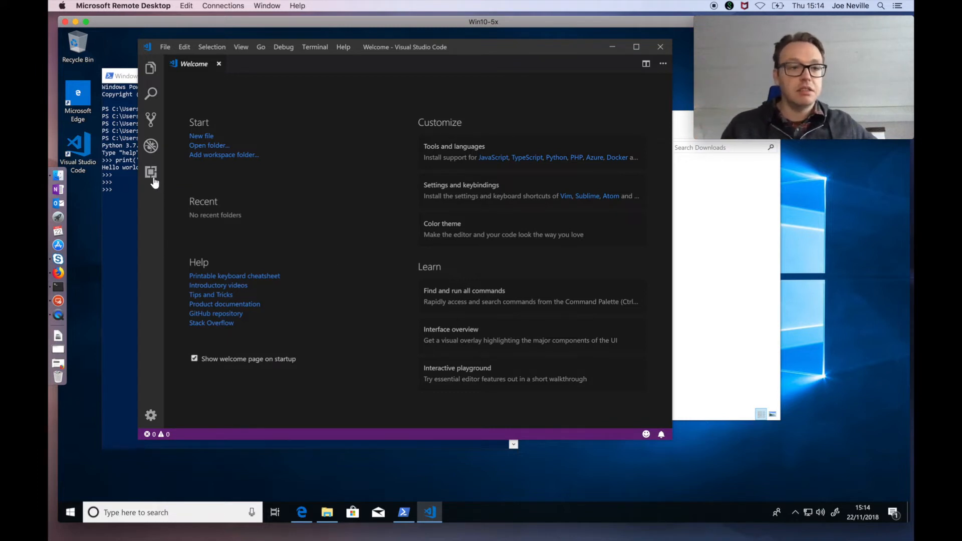
Install the Microsoft Python extension from Extensions and reload VS Code to activate it.
{"action": "left_click", "coordinate": [151, 172]}
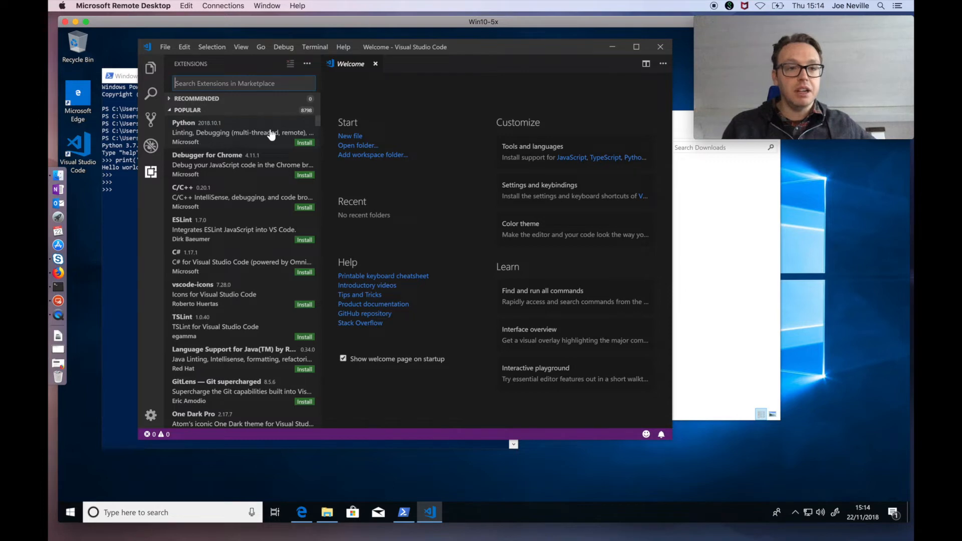
{"action": "left_click", "coordinate": [298, 143]}
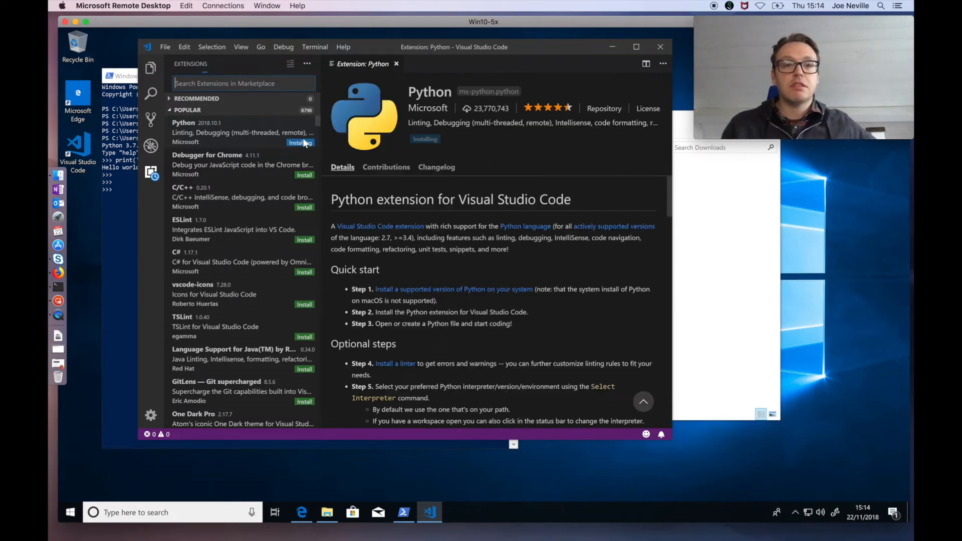
{"action": "left_click", "coordinate": [300, 143]}
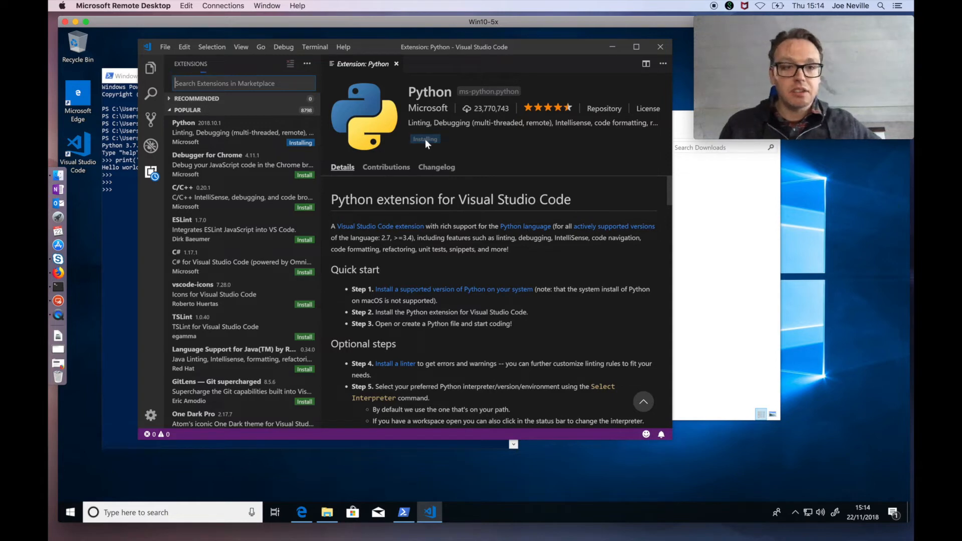
{"action": "mouse_move", "coordinate": [484, 157]}
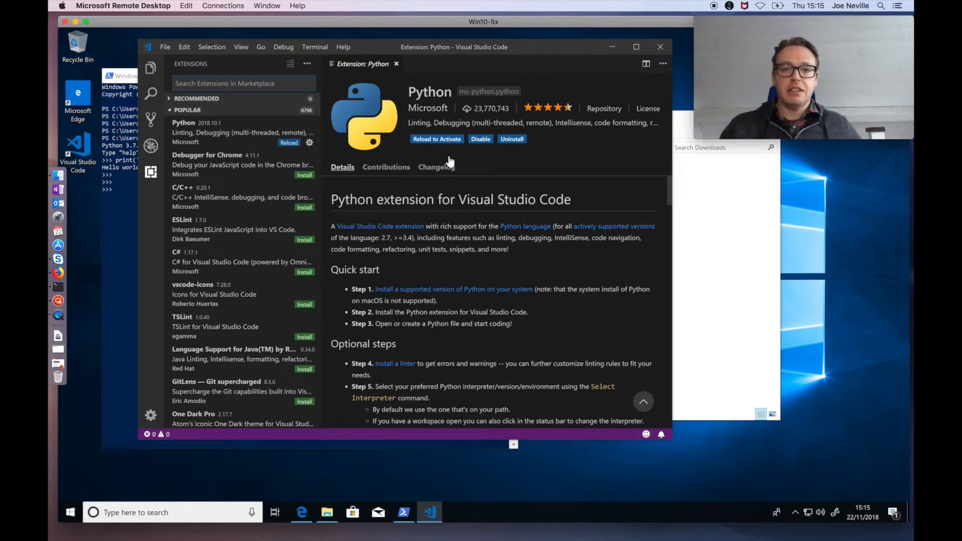
{"action": "mouse_move", "coordinate": [445, 150]}
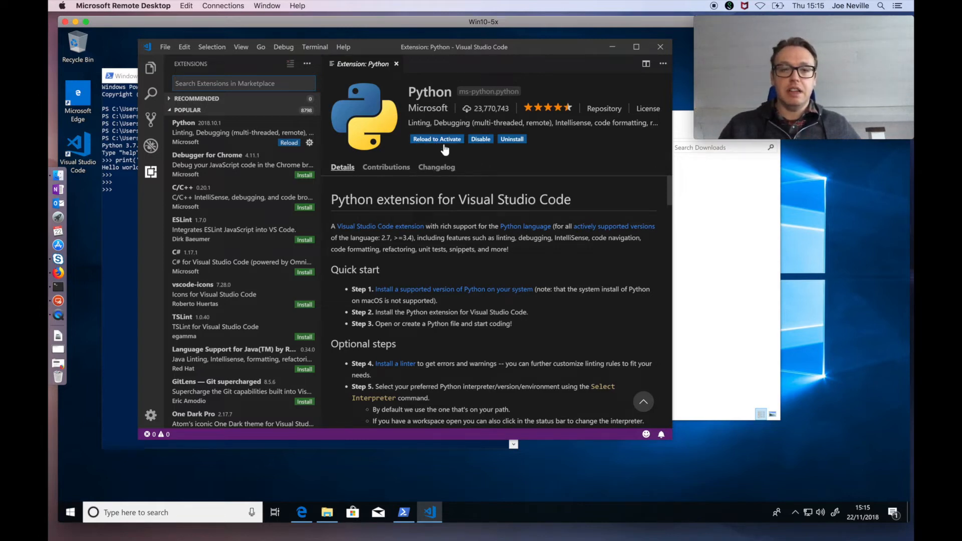
{"action": "left_click", "coordinate": [437, 139]}
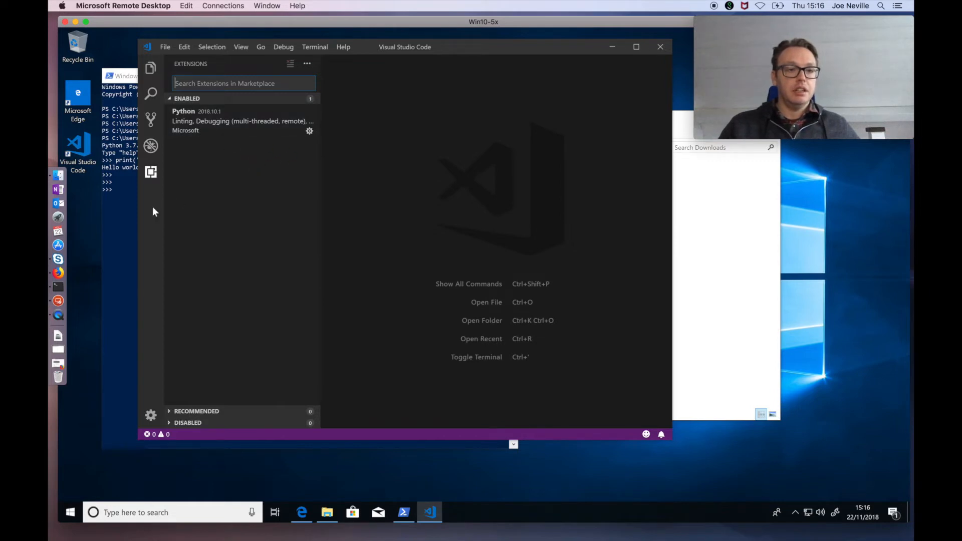
{"action": "mouse_move", "coordinate": [208, 237]}
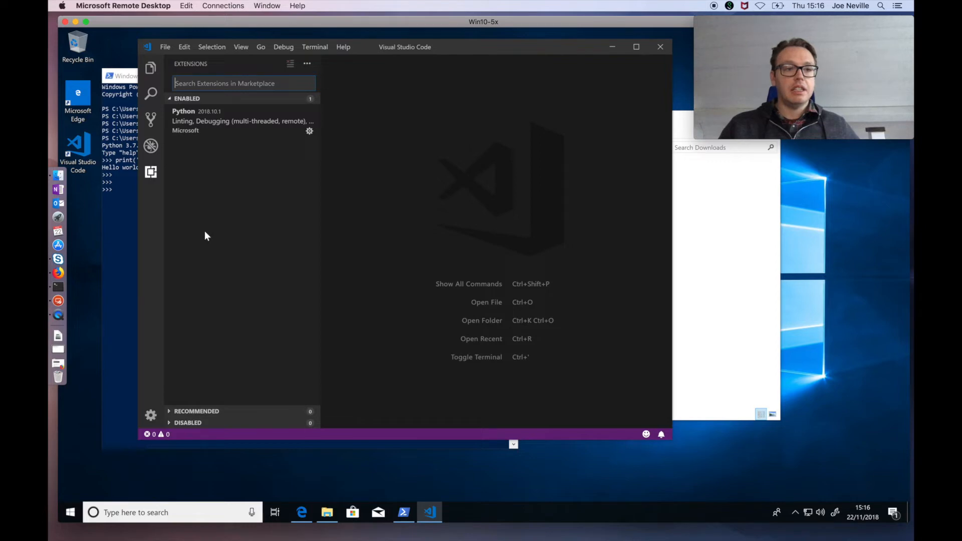
{"action": "mouse_move", "coordinate": [230, 241]}
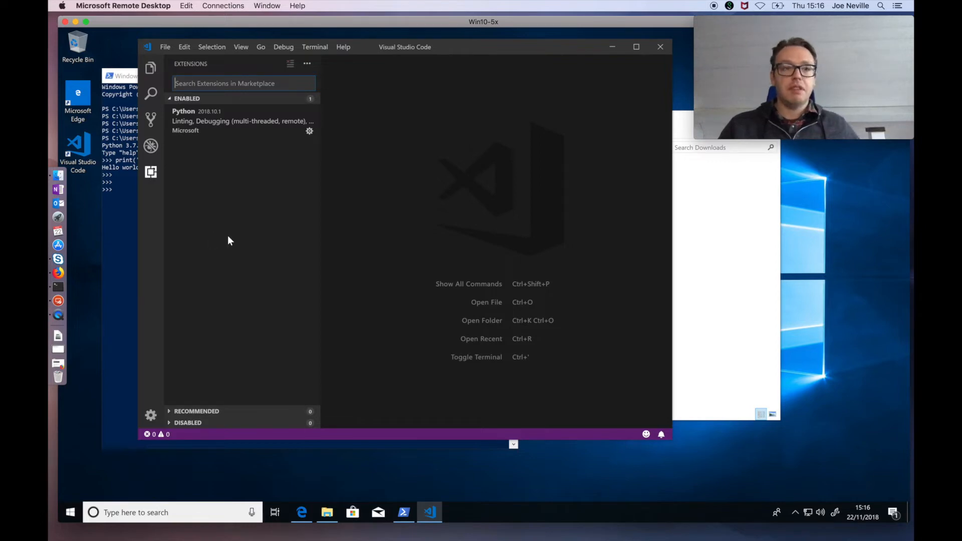
{"action": "mouse_move", "coordinate": [274, 441]}
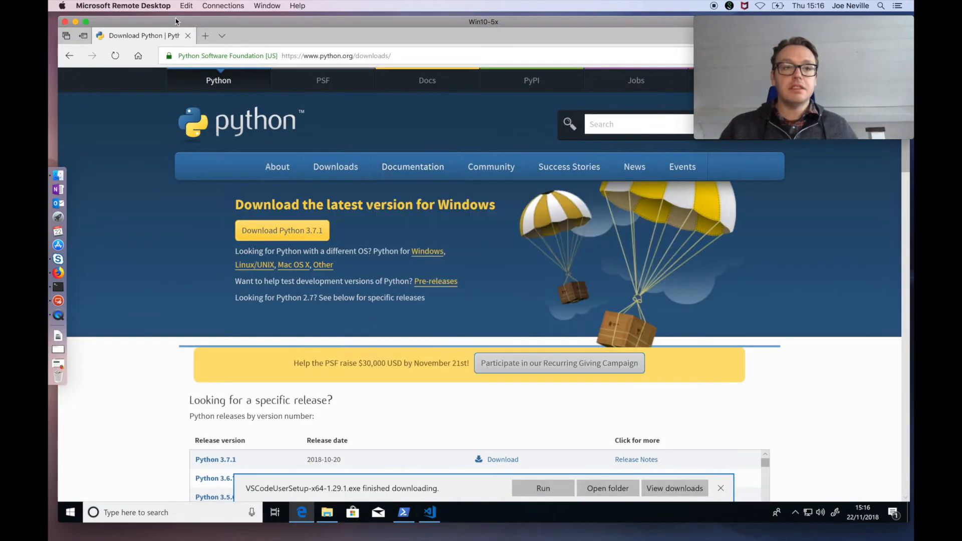
Search Bing for 'developer github' in a new tab and open the GitHub API v3 guide.
{"action": "left_click", "coordinate": [205, 36]}
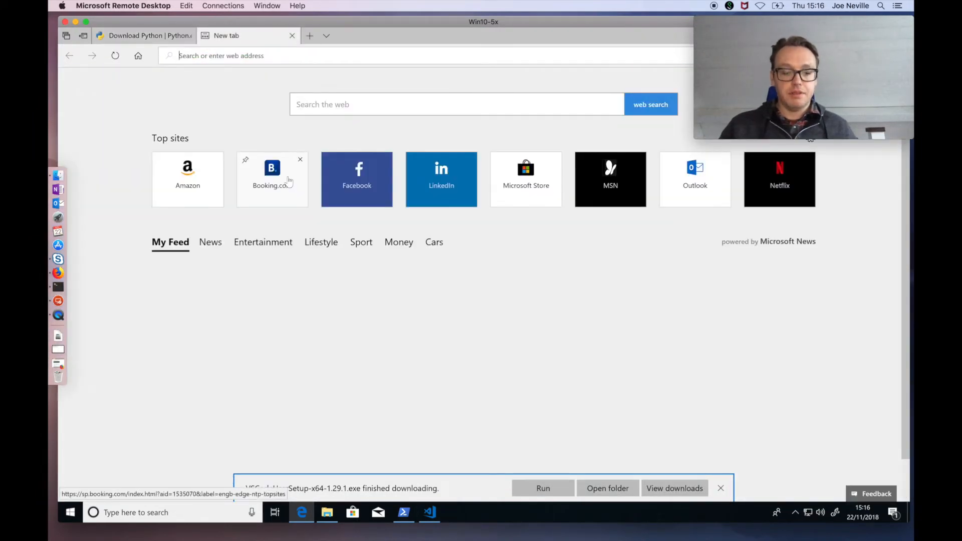
{"action": "type", "text": "devel"}
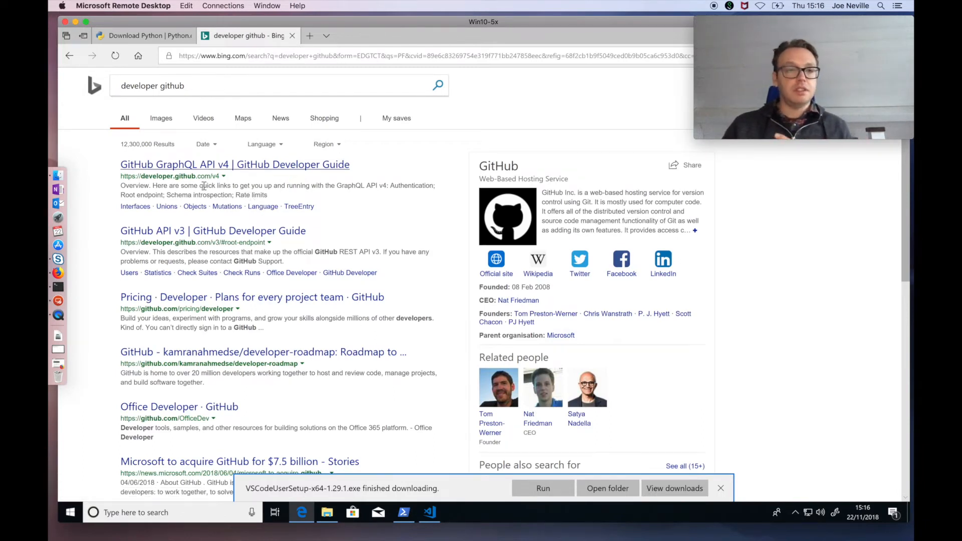
{"action": "mouse_move", "coordinate": [244, 174]}
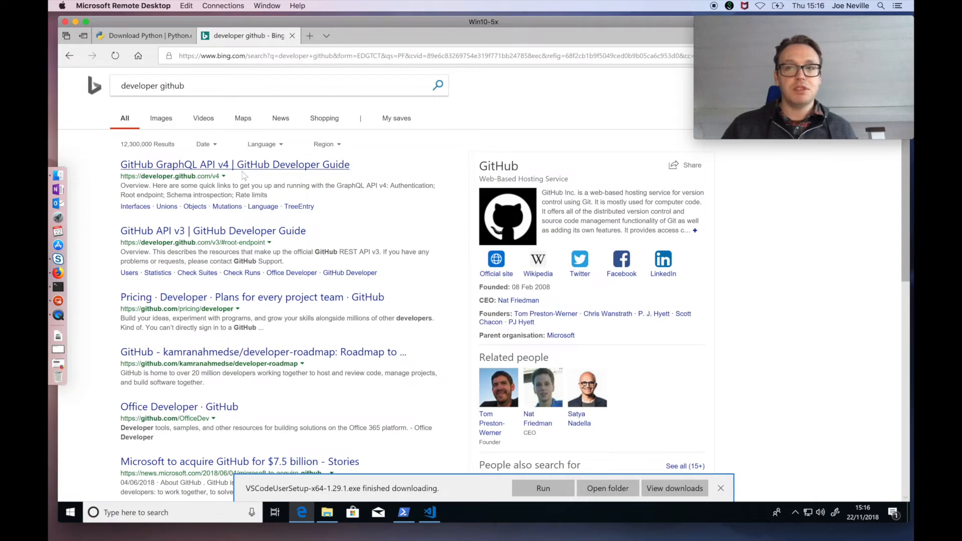
{"action": "left_click", "coordinate": [212, 231]}
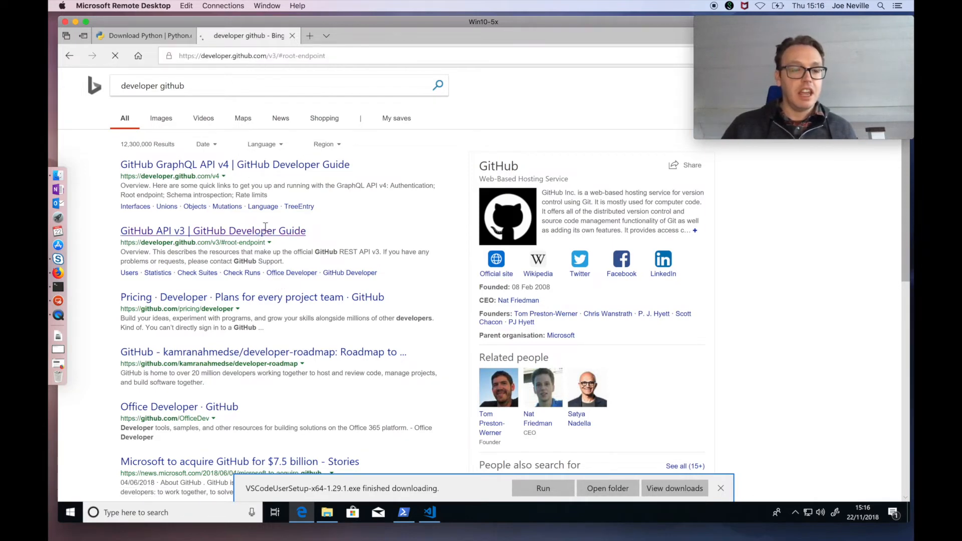
Scroll down through the GitHub API v3 guide toward the octocat example.
{"action": "left_click", "coordinate": [212, 231]}
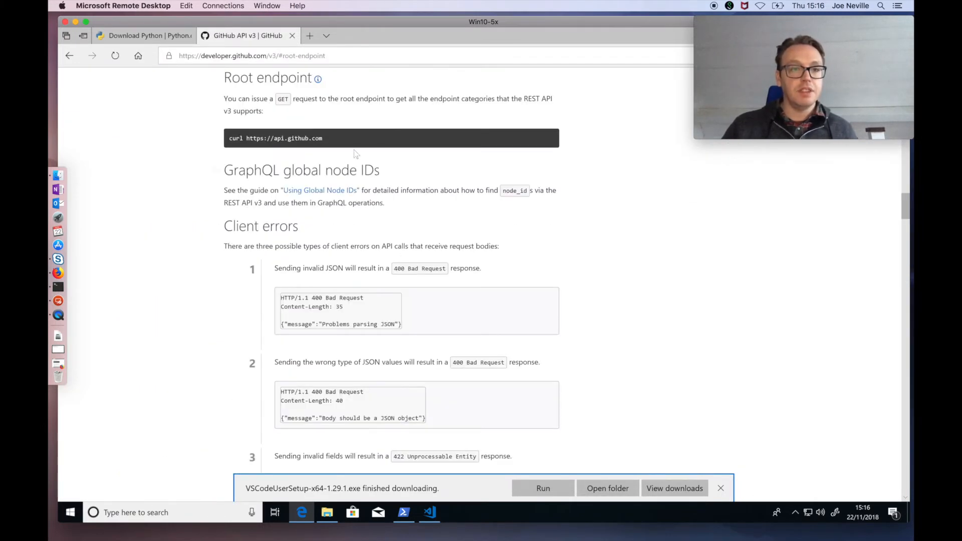
{"action": "mouse_move", "coordinate": [375, 93]}
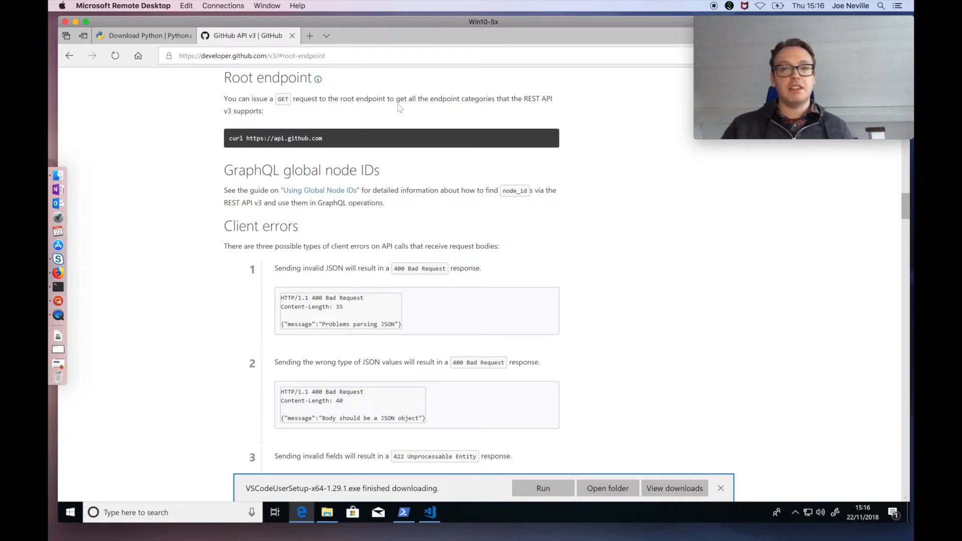
{"action": "mouse_move", "coordinate": [482, 169]}
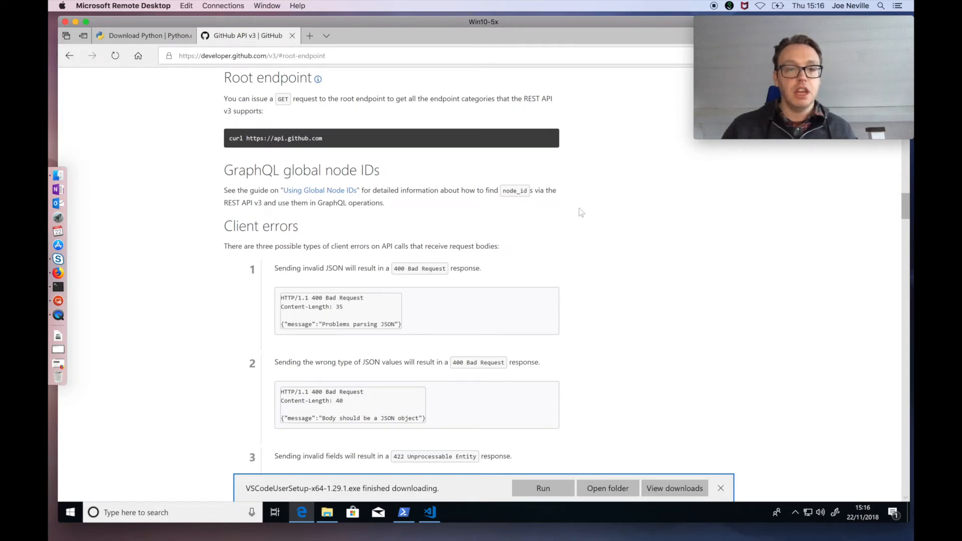
{"action": "scroll", "scroll_direction": "down", "scroll_amount": 3}
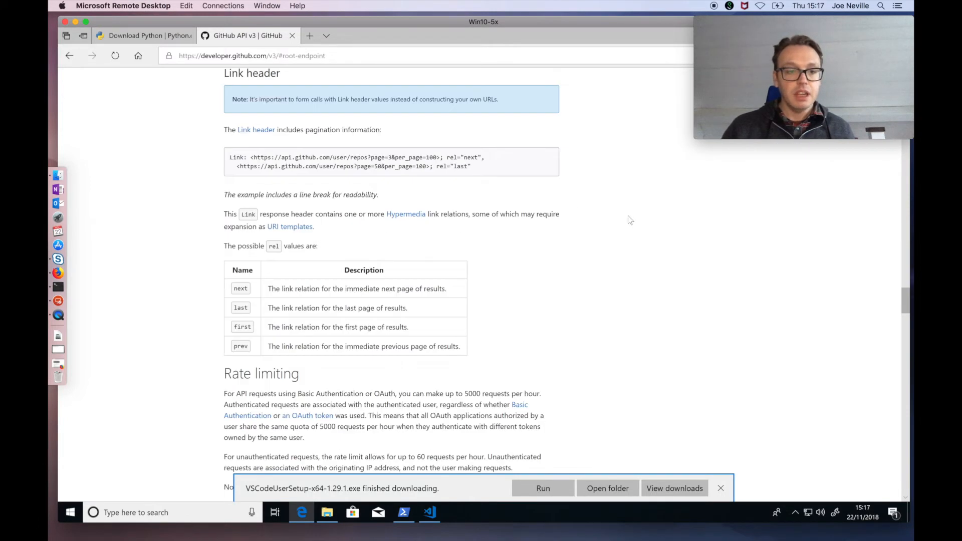
{"action": "scroll", "scroll_direction": "down", "scroll_amount": 3}
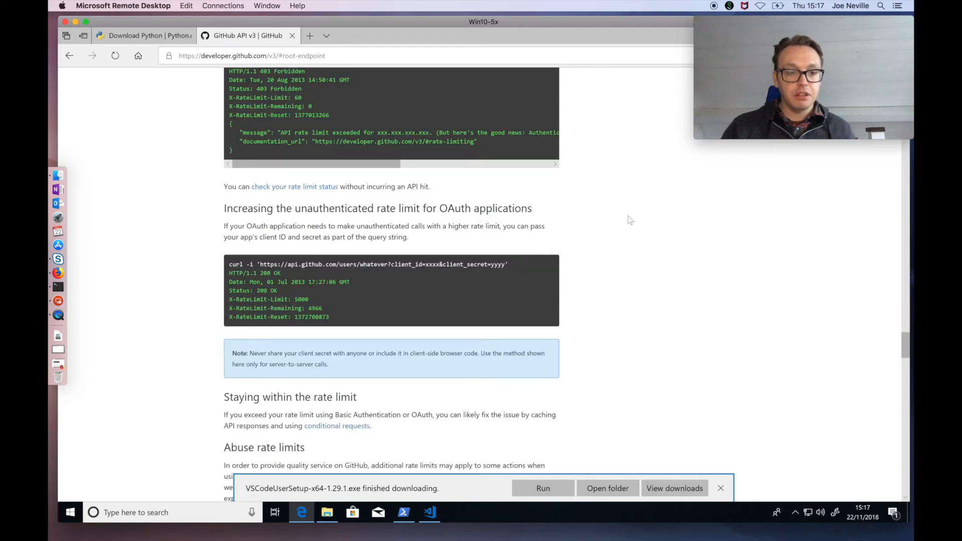
{"action": "scroll", "scroll_direction": "down", "scroll_amount": 3}
{"action": "type", "text": "octocat"}
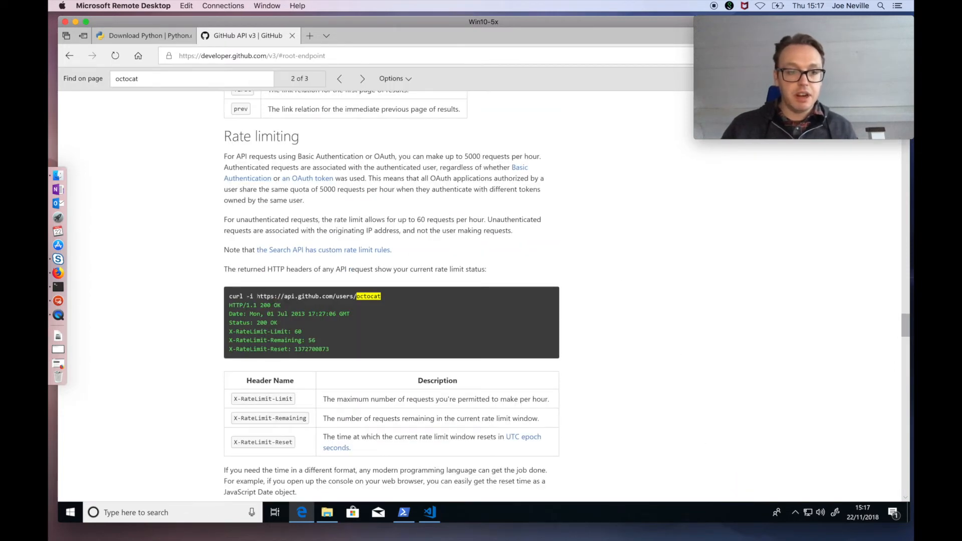
{"action": "mouse_move", "coordinate": [285, 306]}
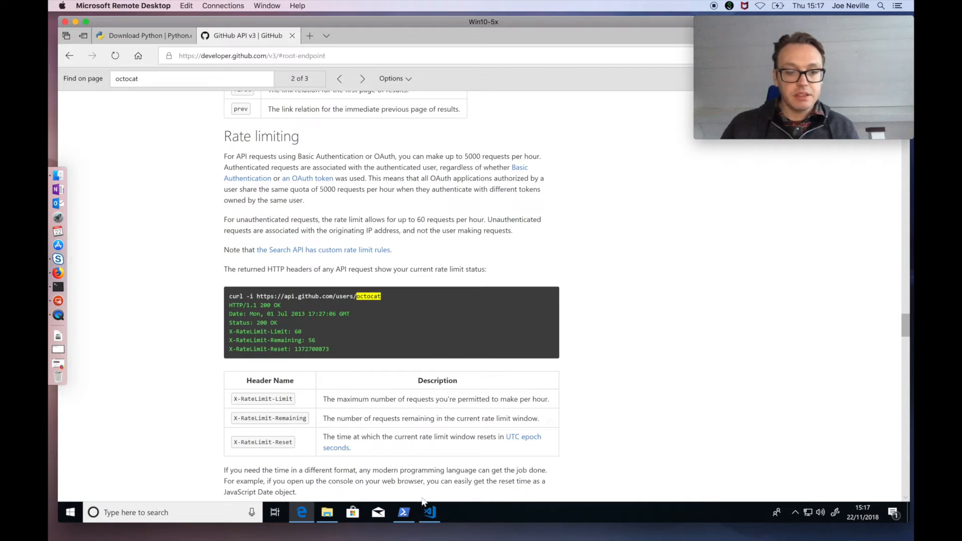
Quit the Python session in PowerShell with exit() and begin typing pip install requests.
{"action": "left_click", "coordinate": [428, 512]}
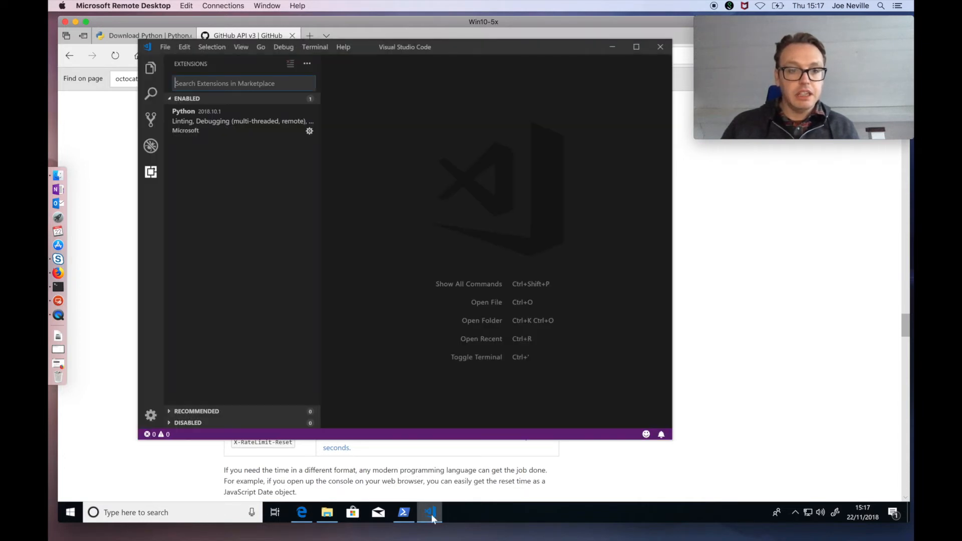
{"action": "mouse_move", "coordinate": [479, 50]}
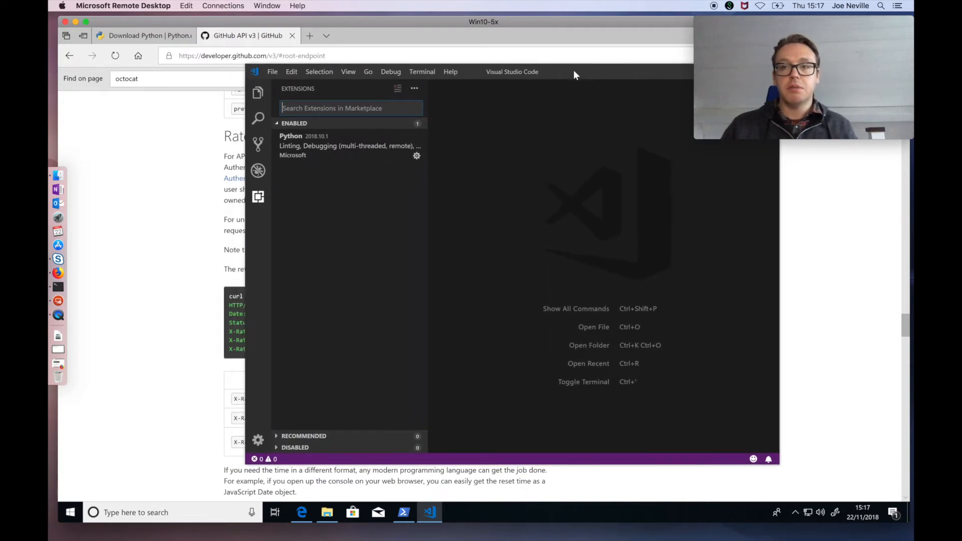
{"action": "mouse_move", "coordinate": [577, 134]}
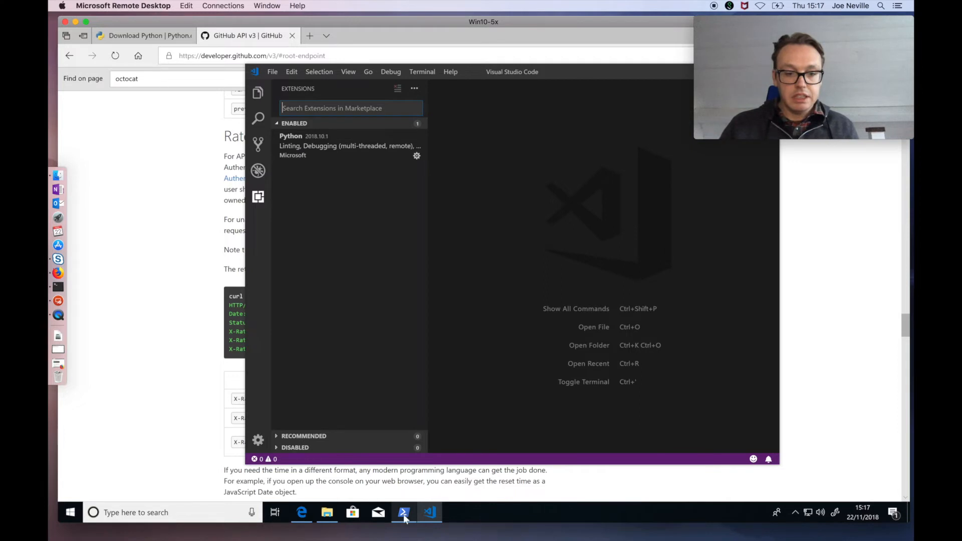
{"action": "left_click", "coordinate": [403, 513]}
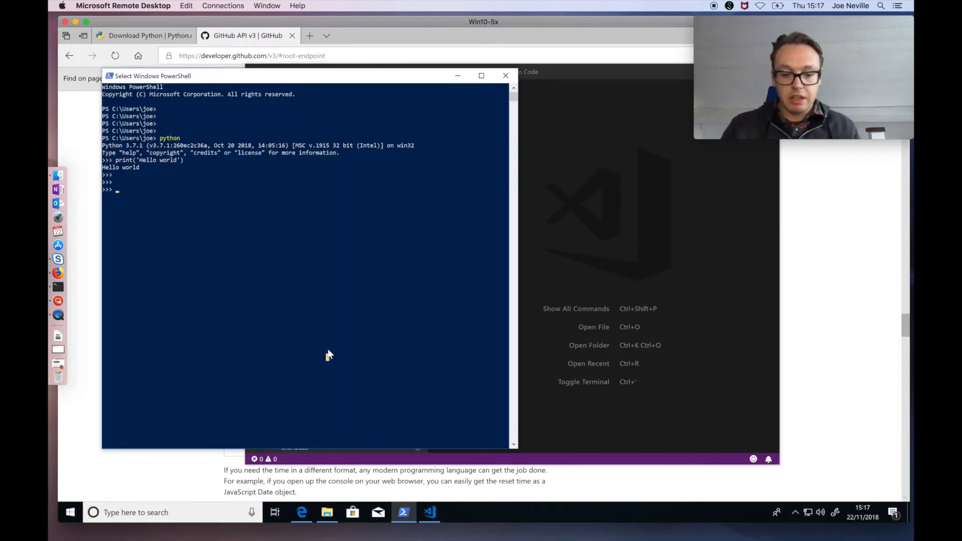
{"action": "type", "text": "exit"}
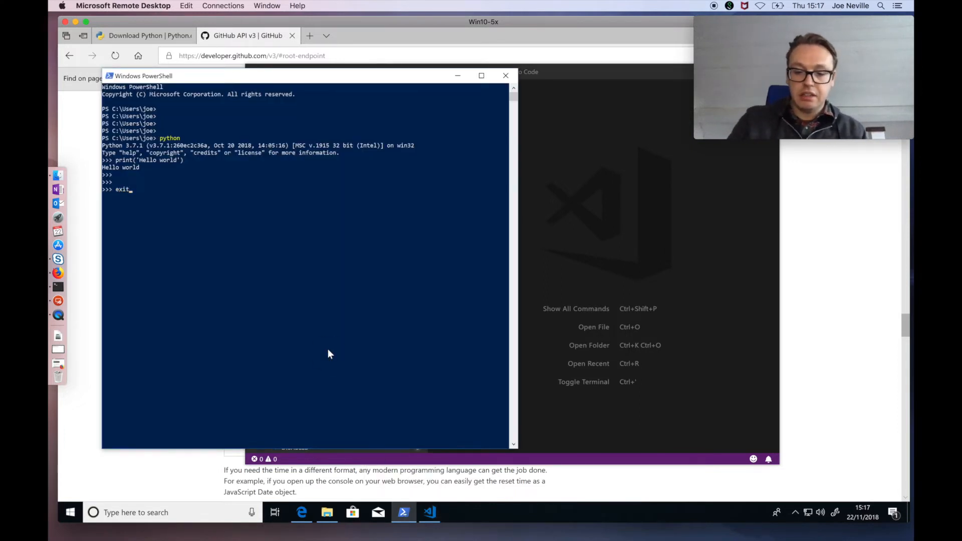
{"action": "key", "text": "Enter"}
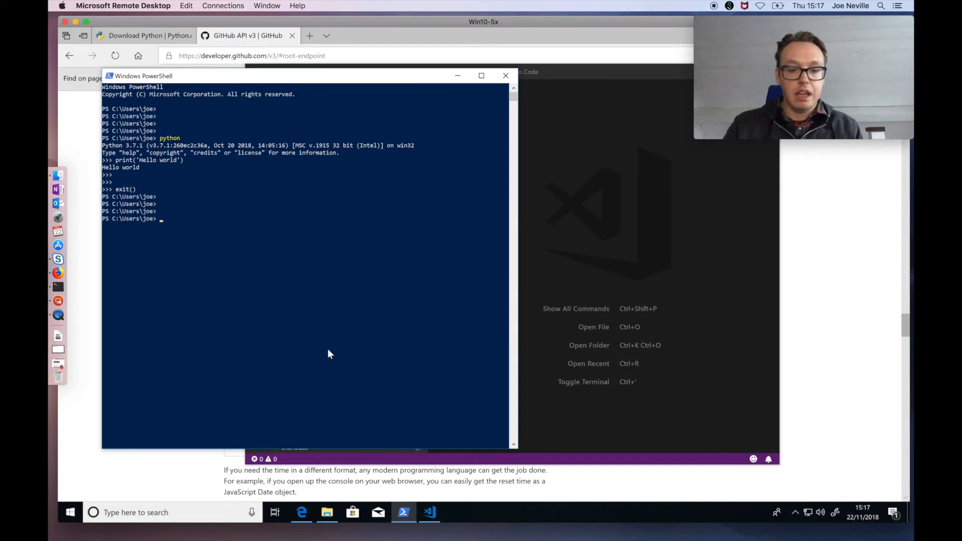
{"action": "type", "text": "pip ins"}
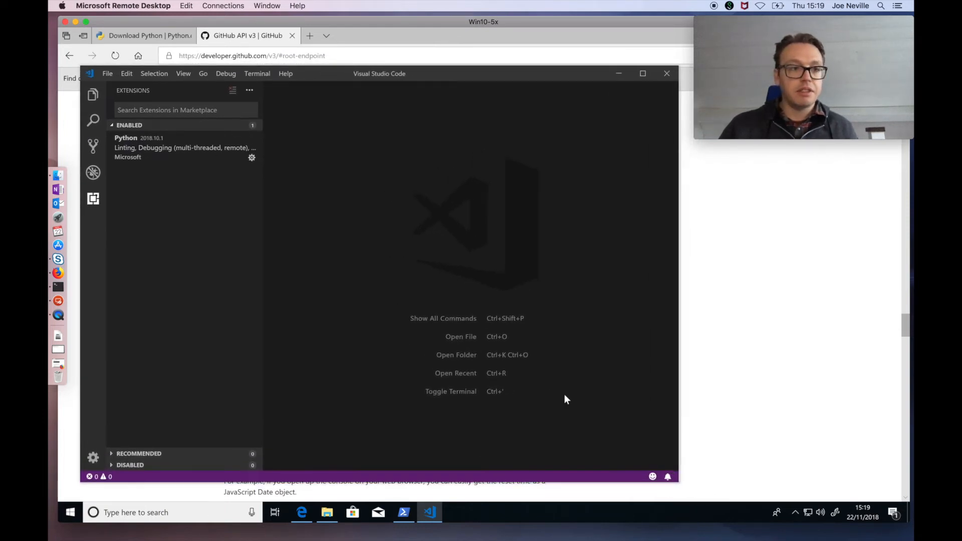
Show the Visual Studio Code Explorer panel and start Open Folder.
{"action": "left_click", "coordinate": [93, 94]}
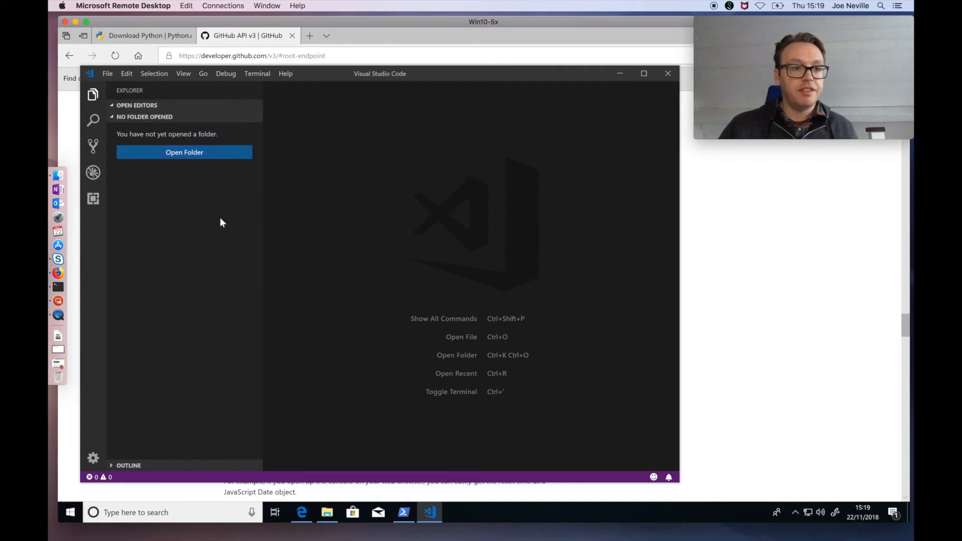
{"action": "mouse_move", "coordinate": [191, 185]}
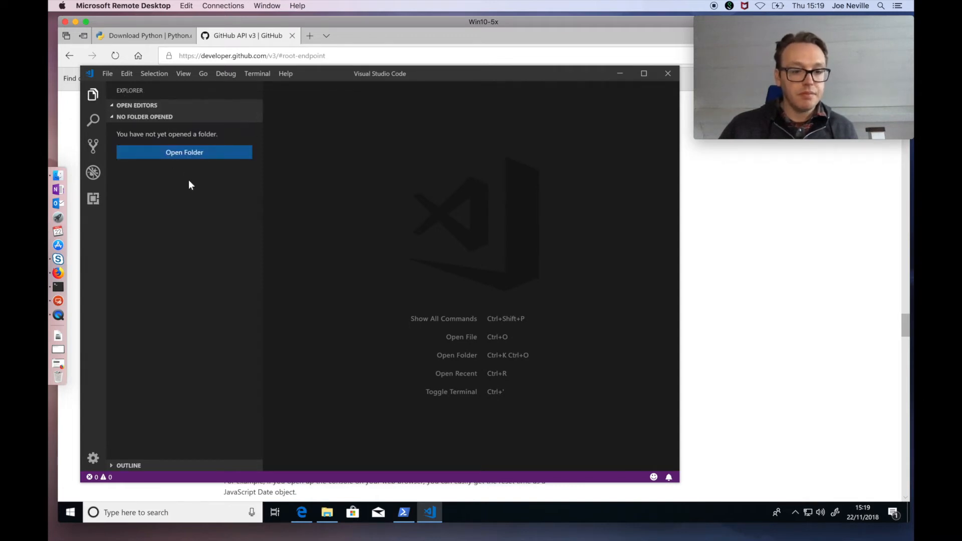
{"action": "mouse_move", "coordinate": [192, 172]}
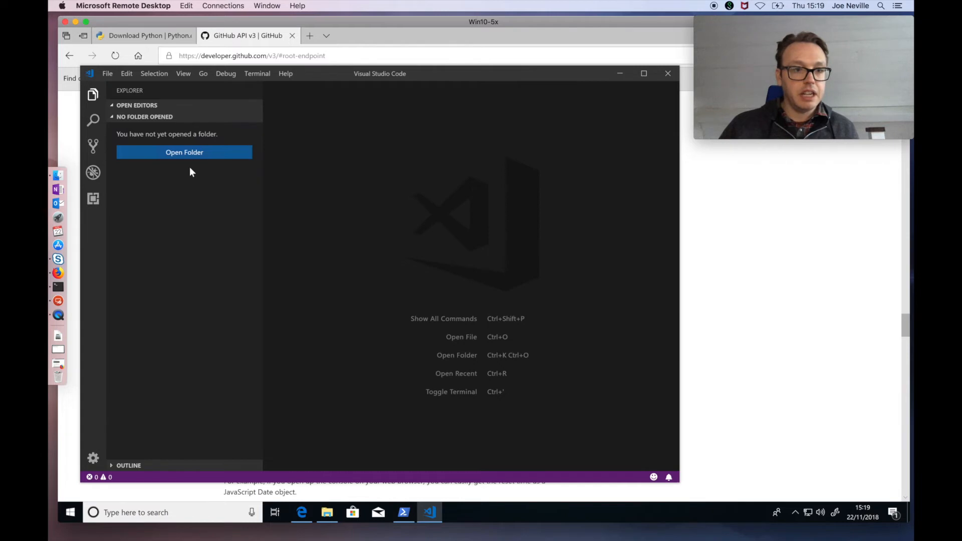
{"action": "left_click", "coordinate": [184, 153]}
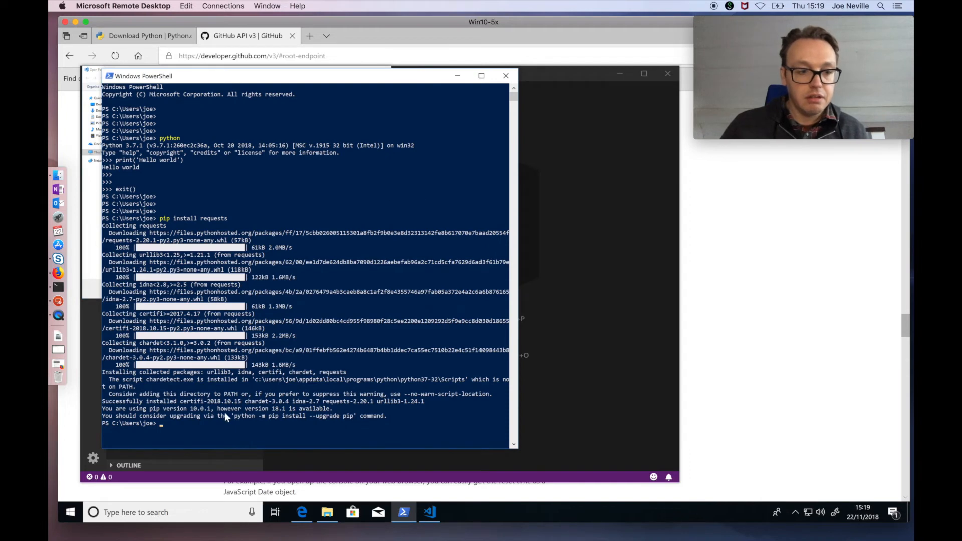
Run mkdir code, cd code, then mkdir octocat in PowerShell.
{"action": "type", "text": "mkdir c"}
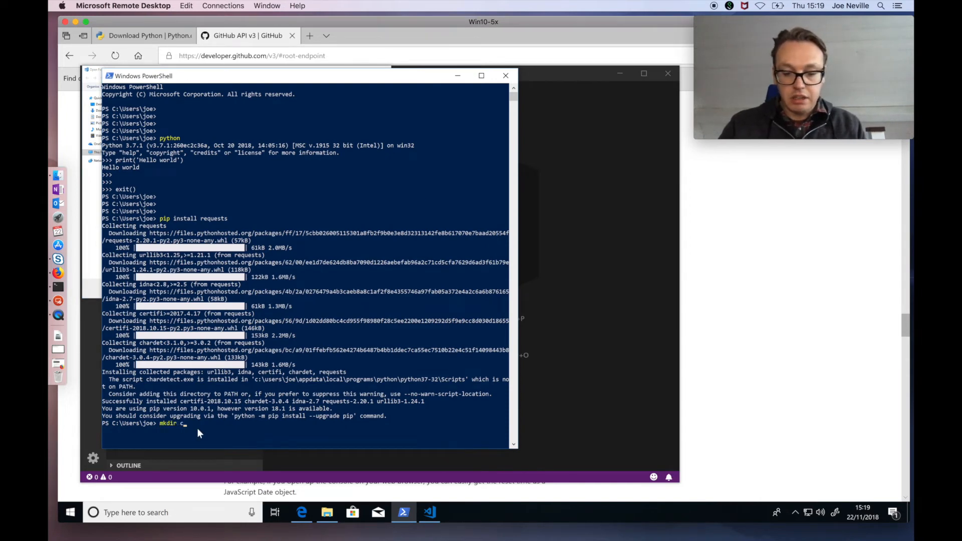
{"action": "type", "text": "ode"}
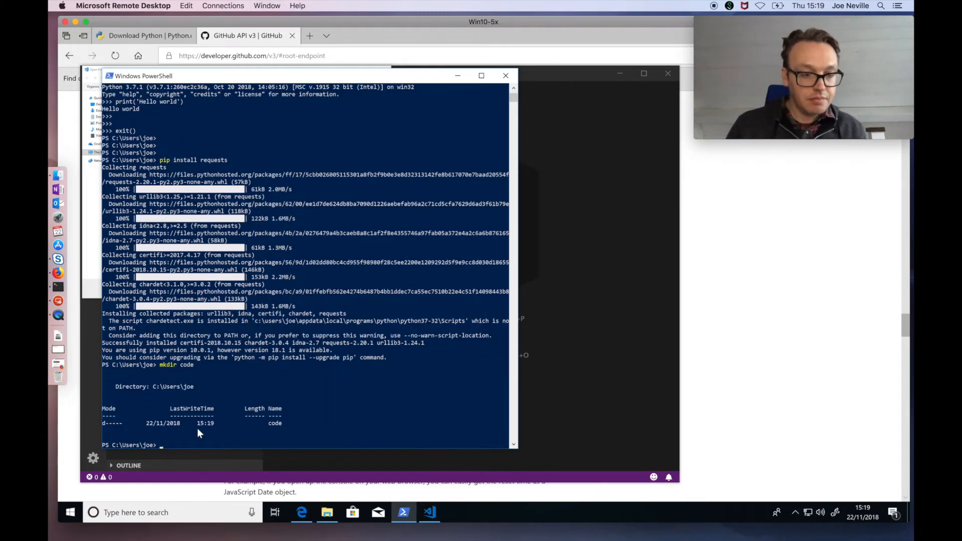
{"action": "type", "text": "cd code"}
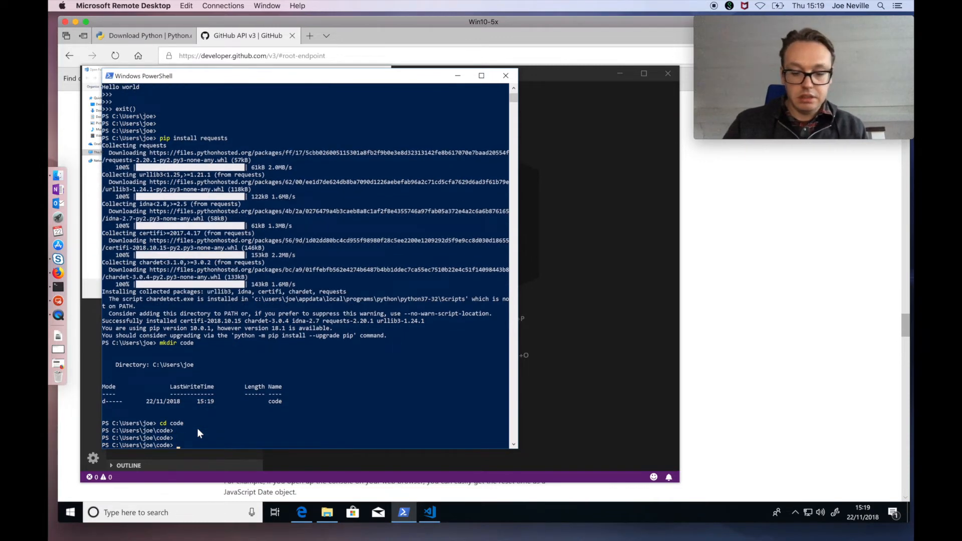
{"action": "type", "text": "mkdir"}
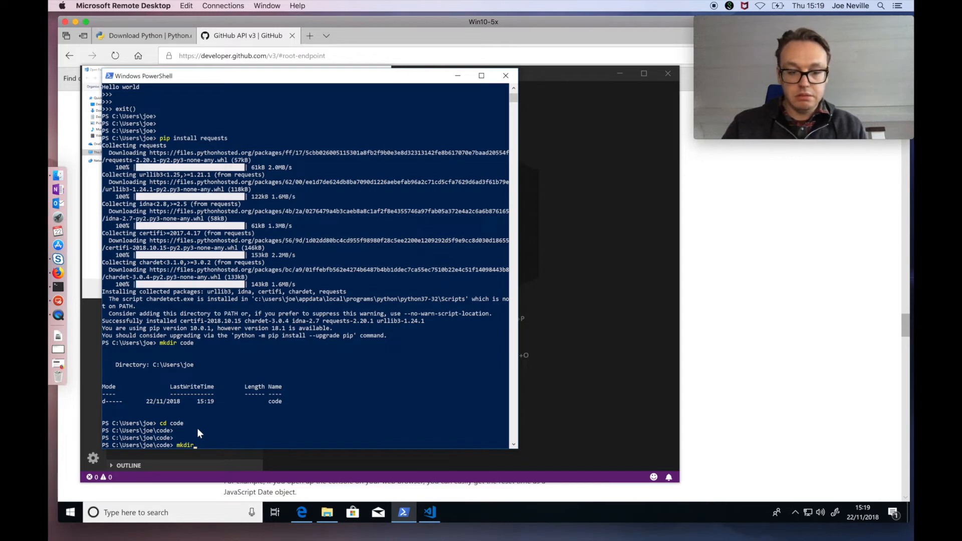
{"action": "type", "text": "o"}
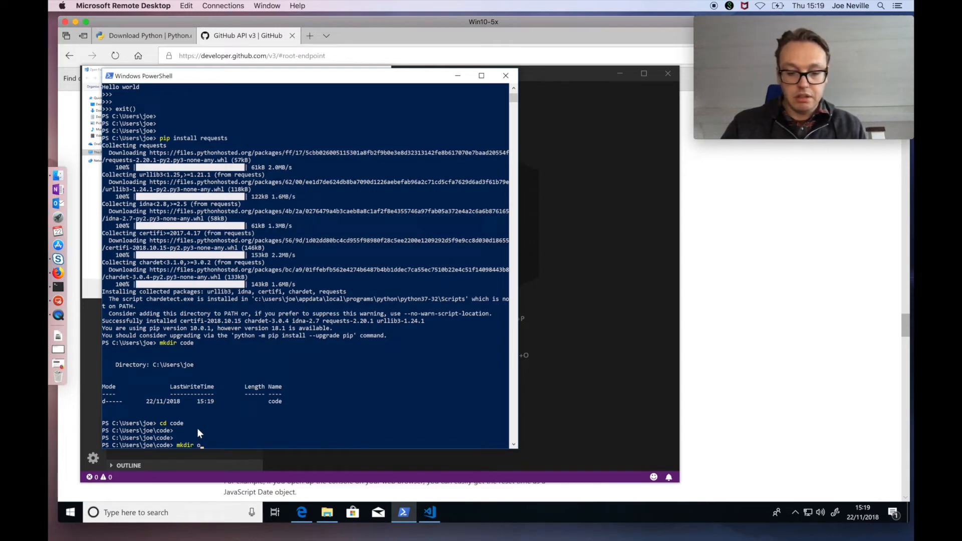
{"action": "type", "text": "ctocat"}
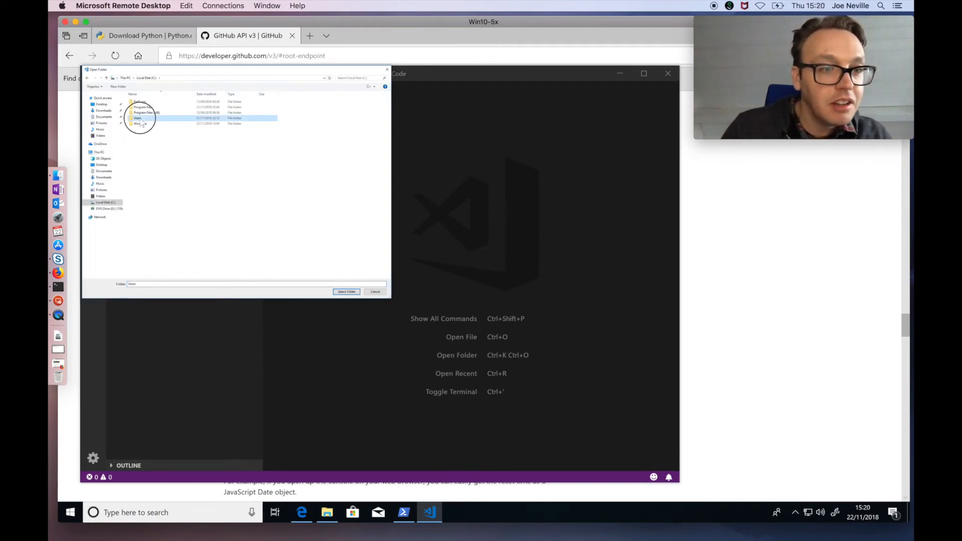
Browse into the home folder's code directory and select octocat as the workspace.
{"action": "double_click", "coordinate": [139, 118]}
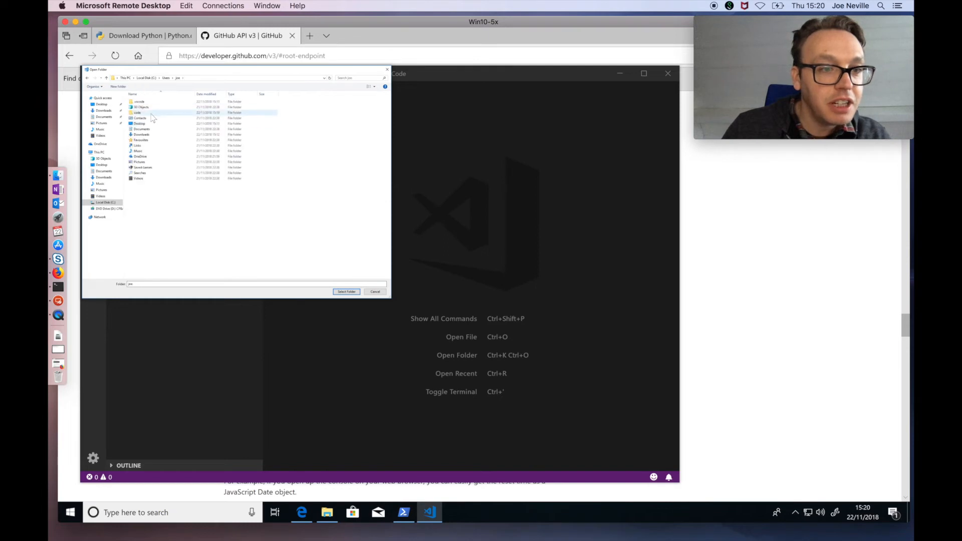
{"action": "double_click", "coordinate": [138, 112]}
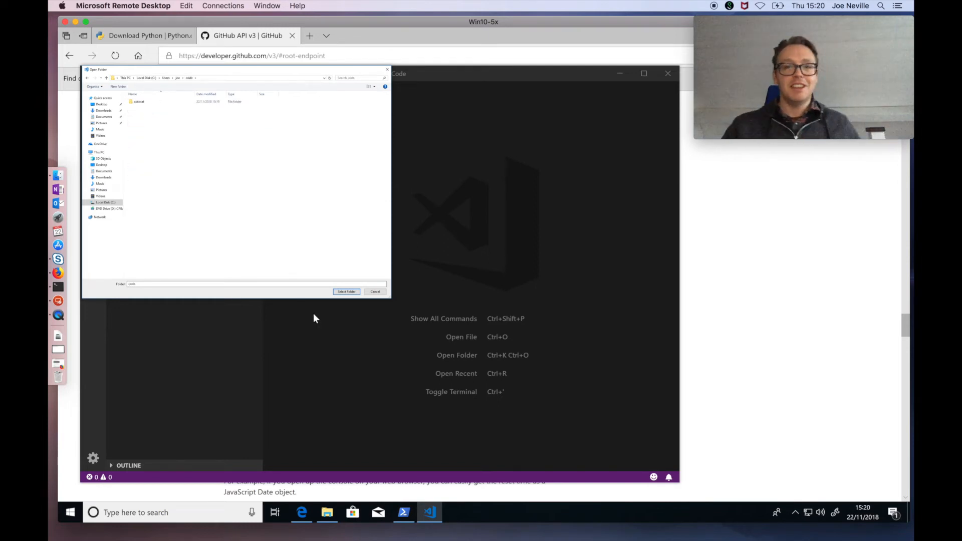
{"action": "left_click", "coordinate": [139, 102]}
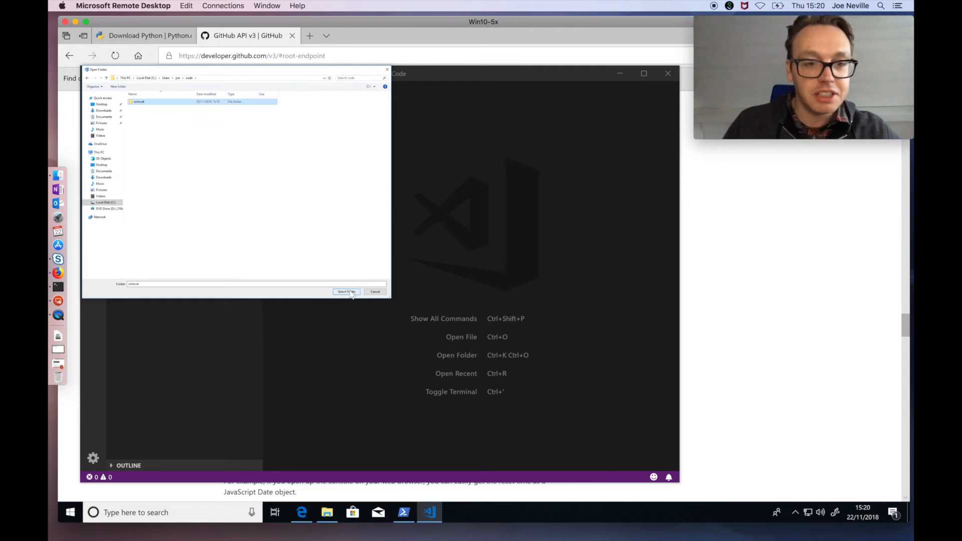
{"action": "left_click", "coordinate": [347, 291]}
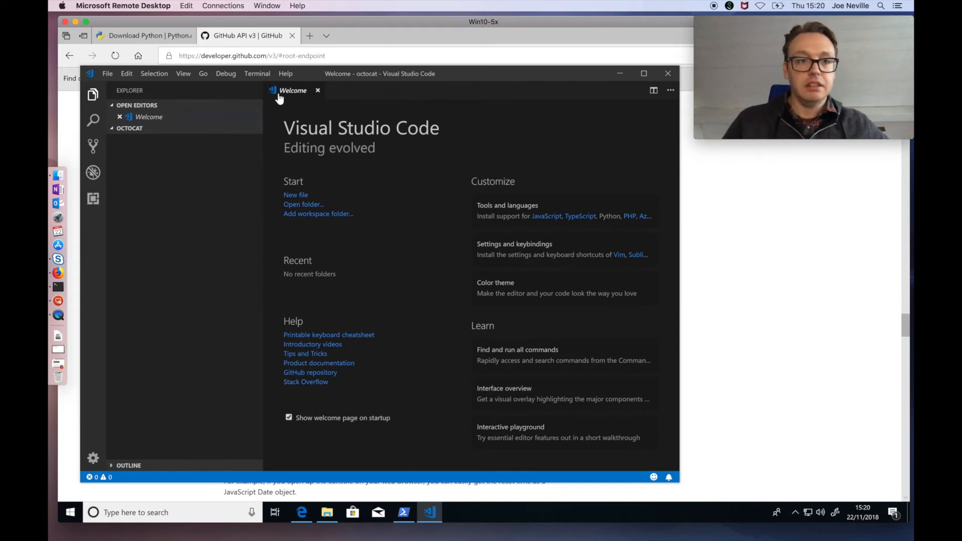
Close the Welcome page and create a new file named test1.py in octocat.
{"action": "left_click", "coordinate": [318, 90]}
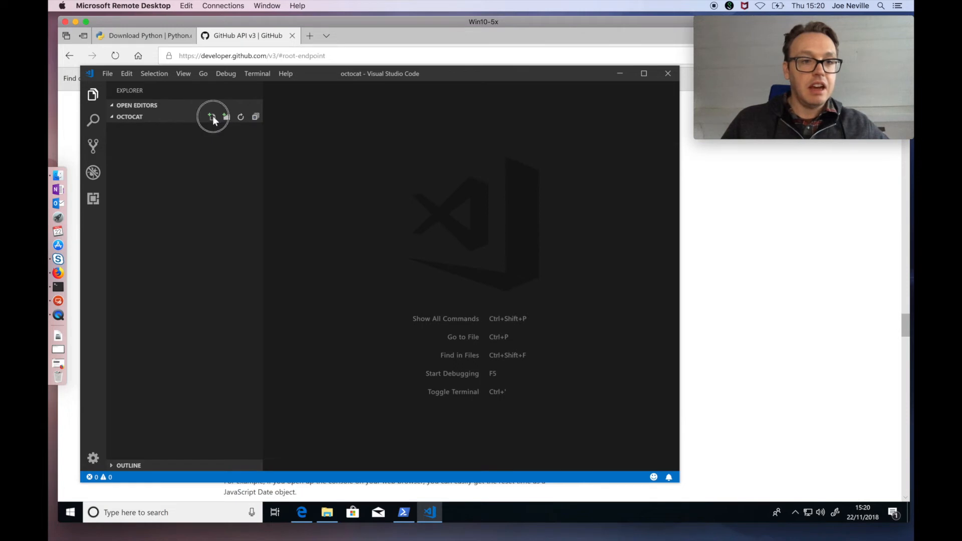
{"action": "left_click", "coordinate": [212, 116]}
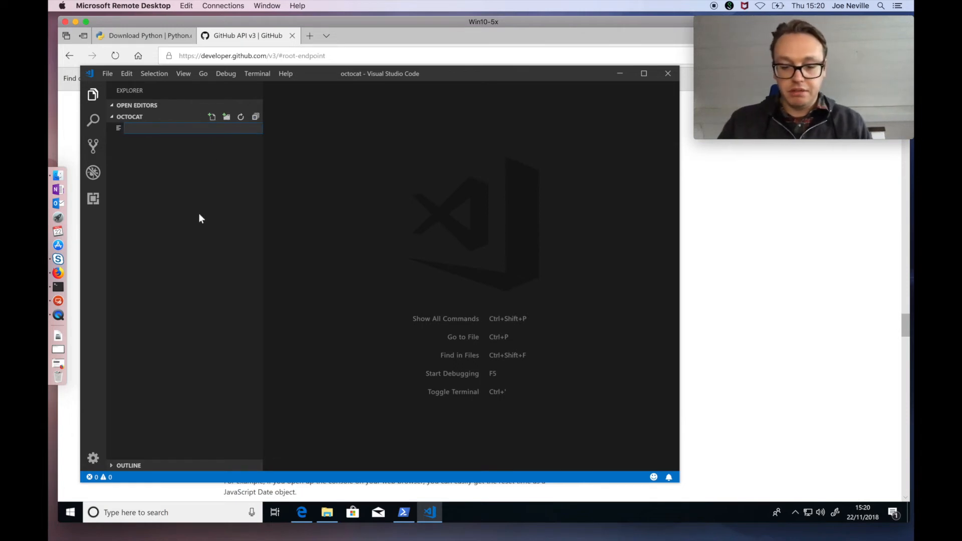
{"action": "type", "text": "test1.py"}
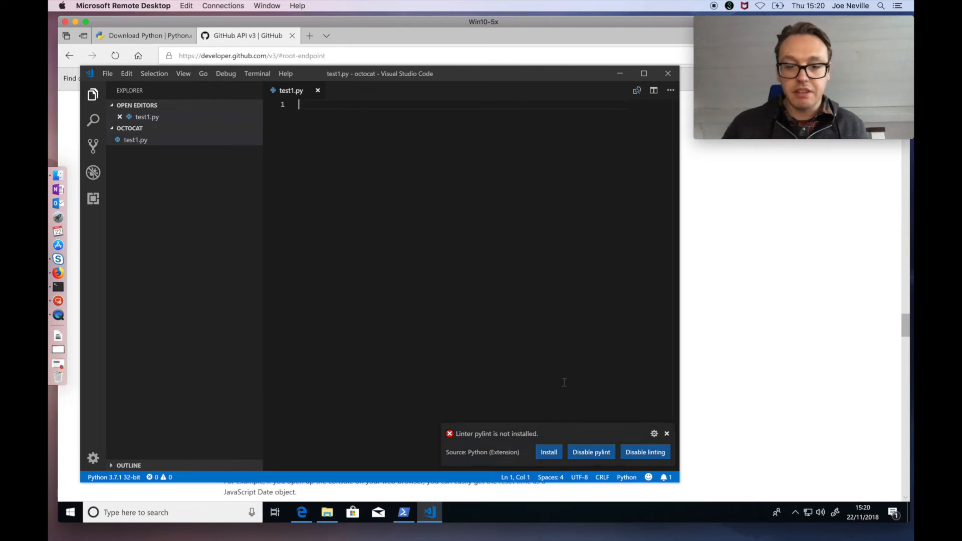
Install pylint, write 'import requests', save test1.py, and begin url = ''.
{"action": "left_click", "coordinate": [667, 434]}
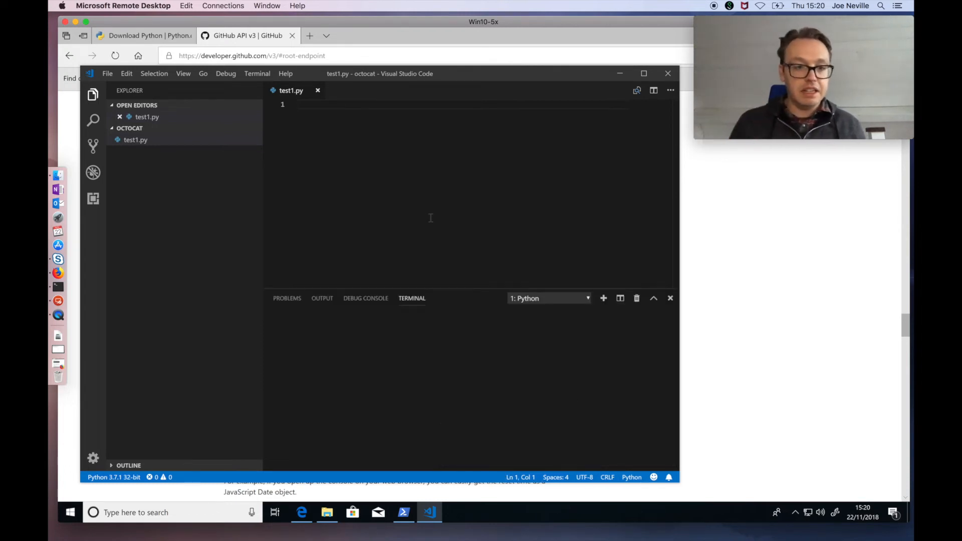
{"action": "mouse_move", "coordinate": [407, 343]}
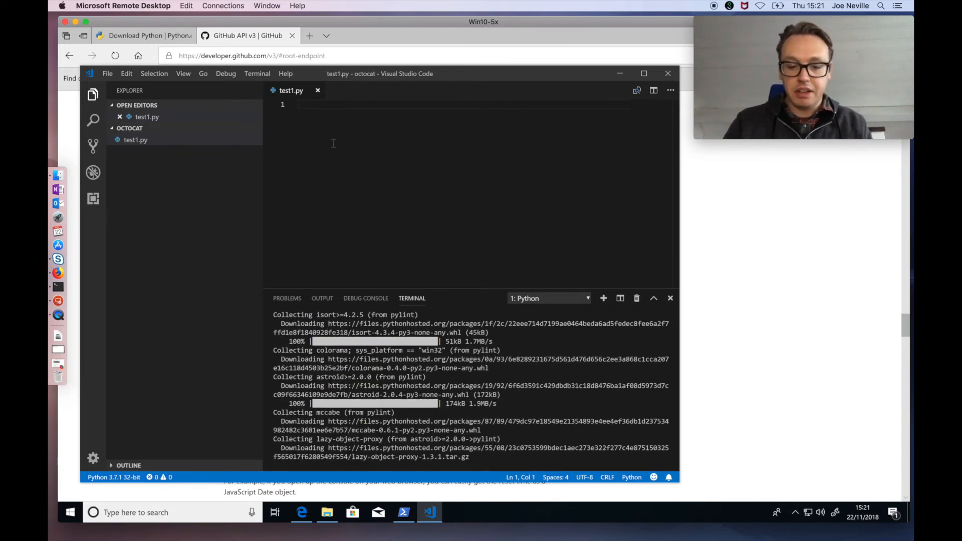
{"action": "type", "text": "import"}
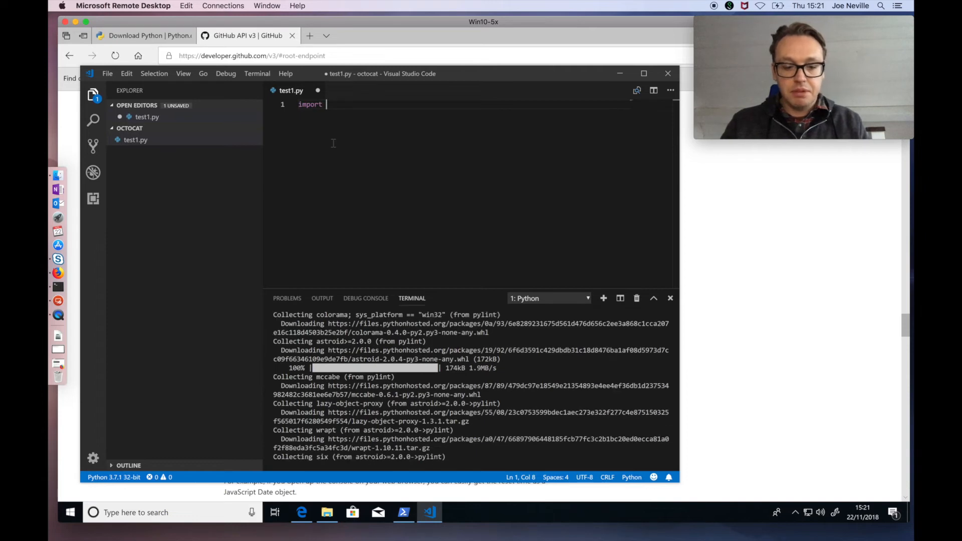
{"action": "type", "text": "requests"}
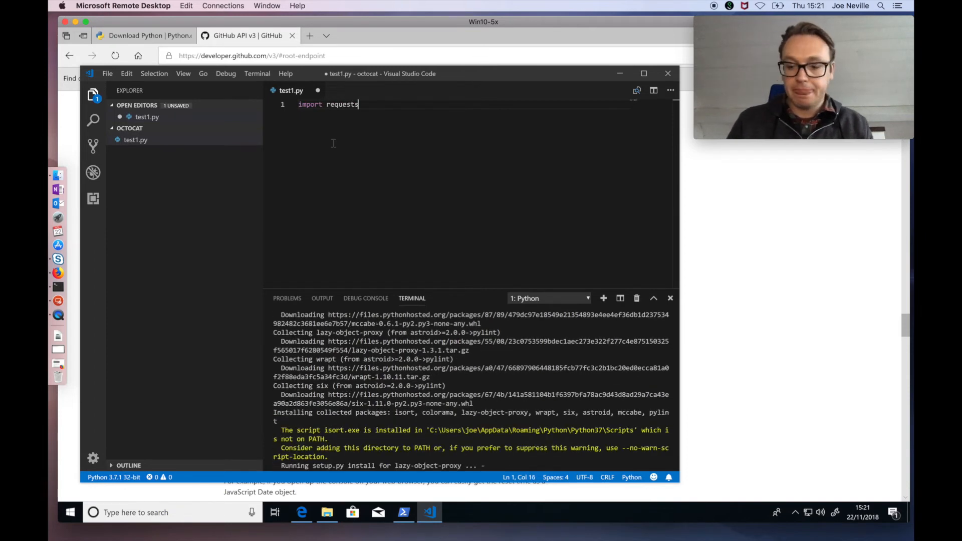
{"action": "key", "text": "Enter"}
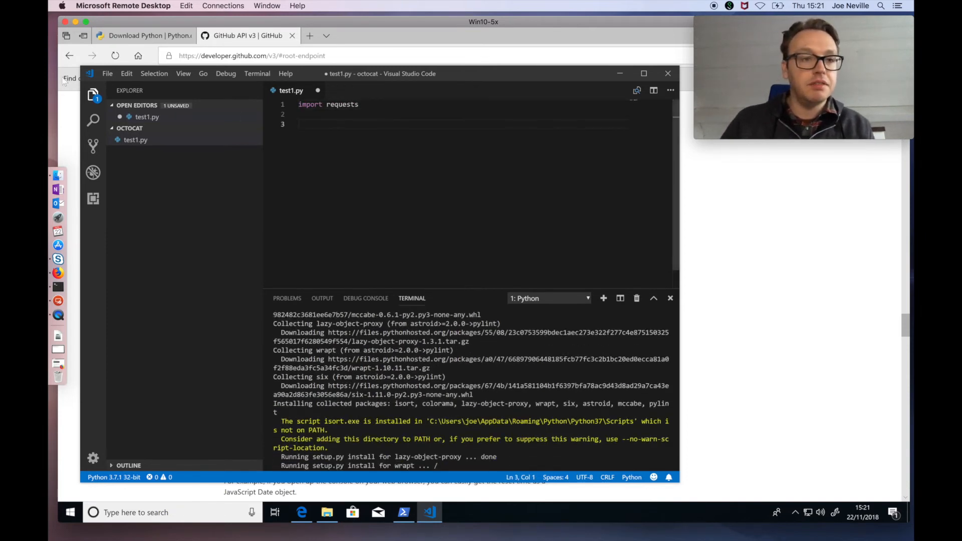
{"action": "left_click", "coordinate": [107, 73]}
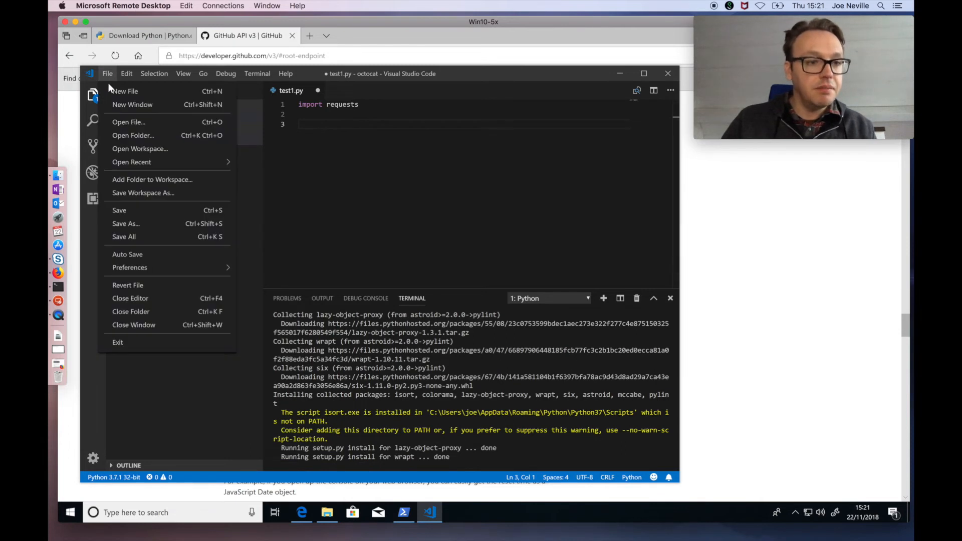
{"action": "mouse_move", "coordinate": [128, 254]}
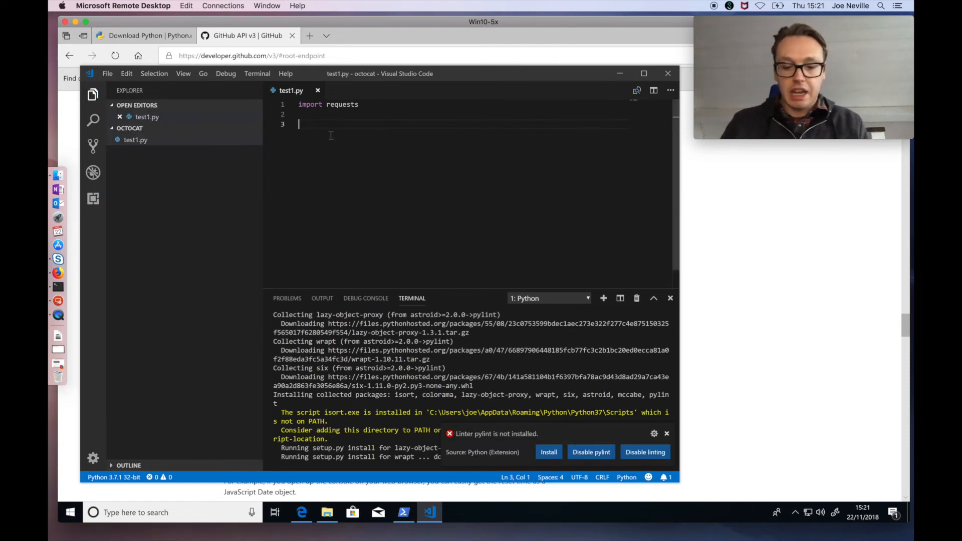
{"action": "type", "text": "url ="}
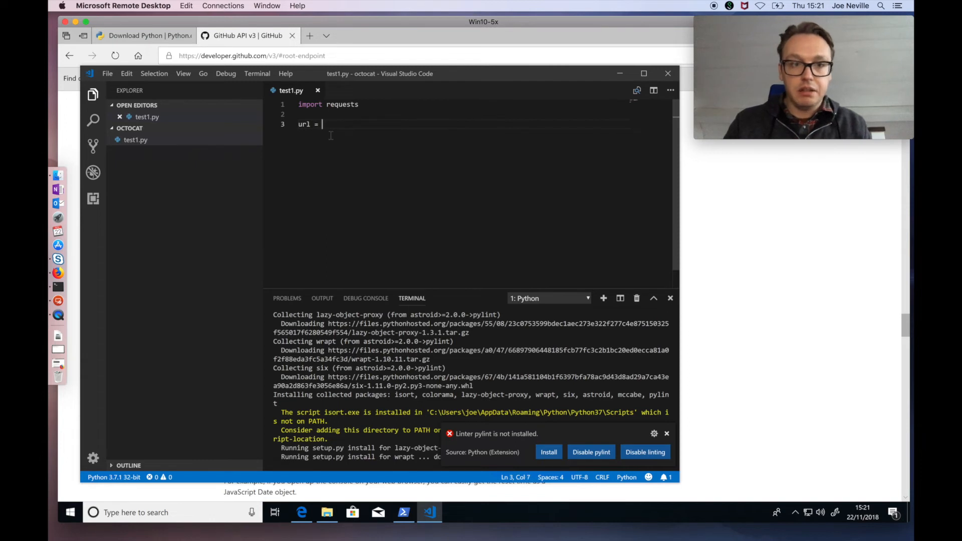
{"action": "type", "text": "''"}
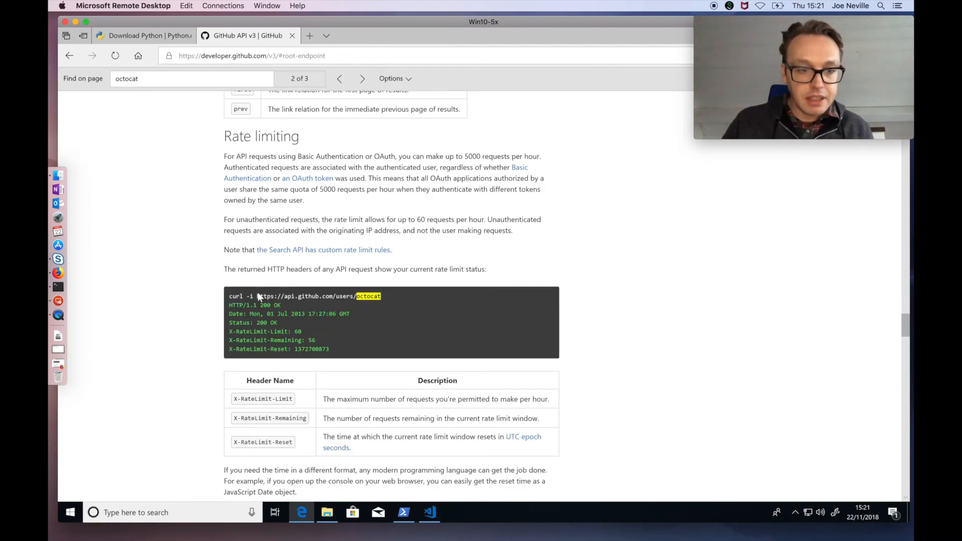
{"action": "double_click", "coordinate": [264, 296]}
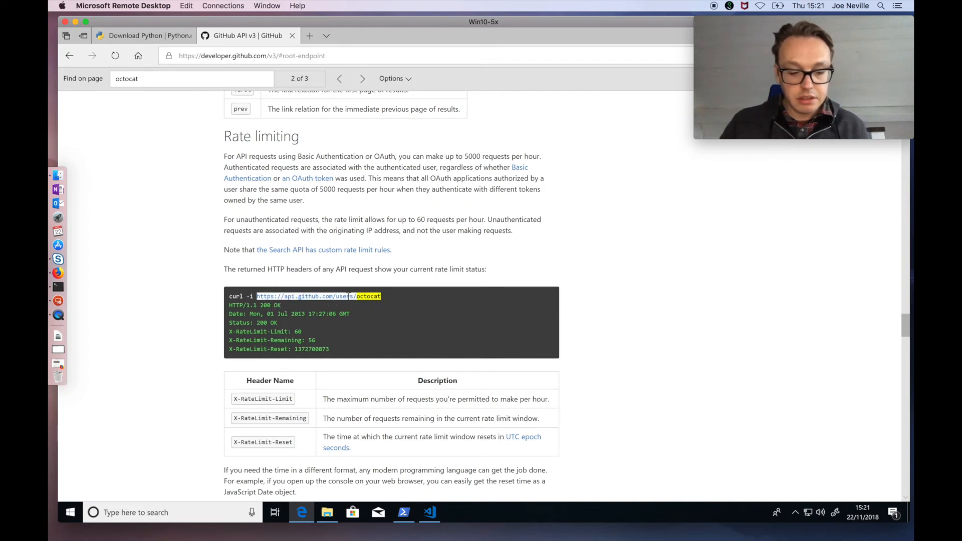
{"action": "right_click", "coordinate": [341, 296]}
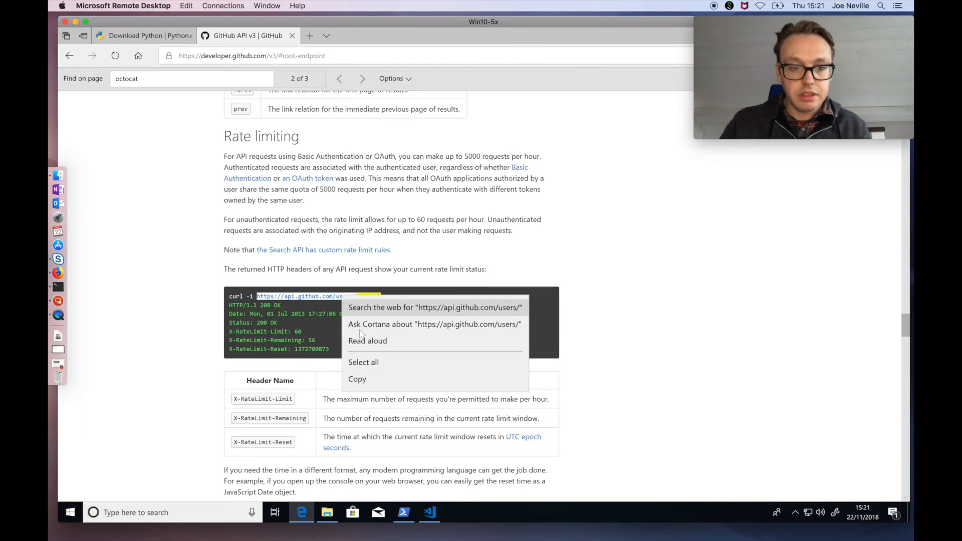
{"action": "left_click", "coordinate": [362, 370]}
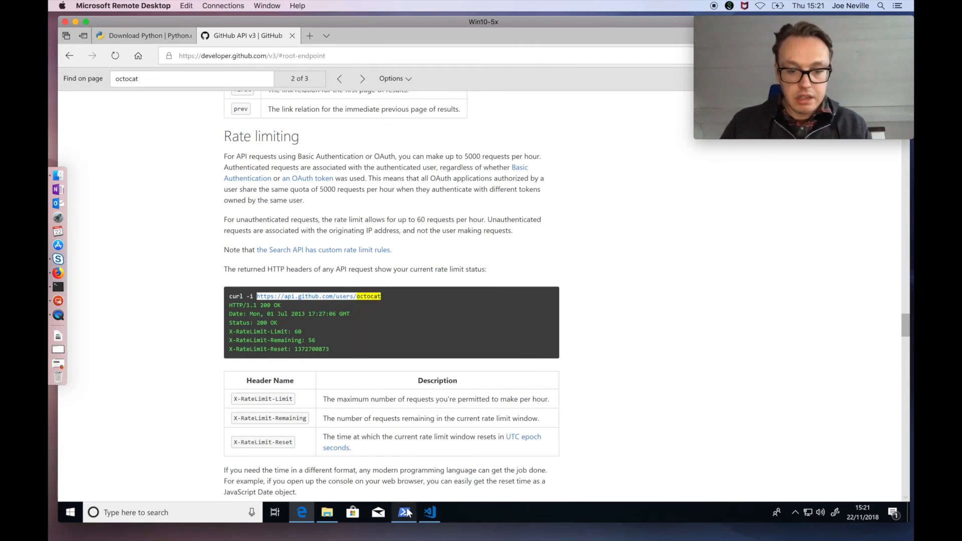
{"action": "left_click", "coordinate": [429, 512]}
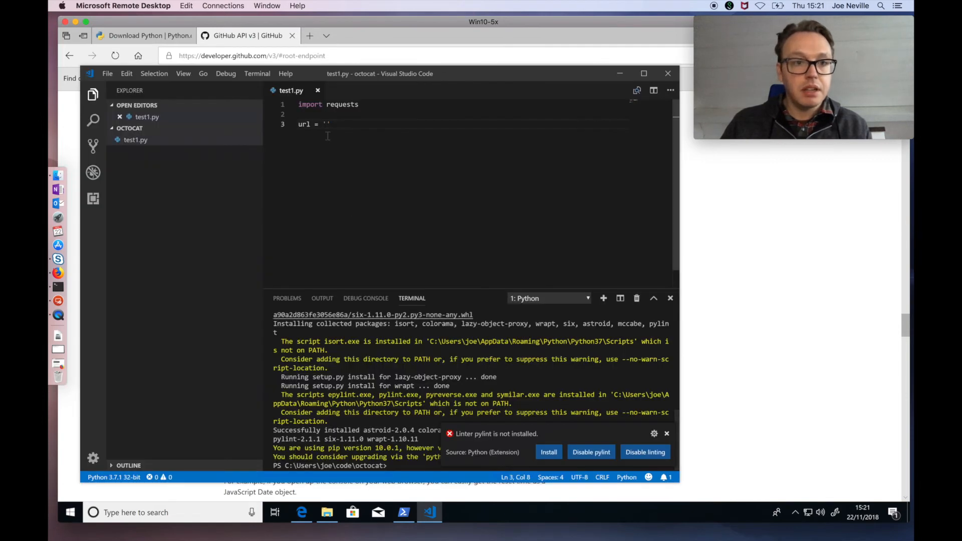
{"action": "type", "text": "https://api.github.com/users/"}
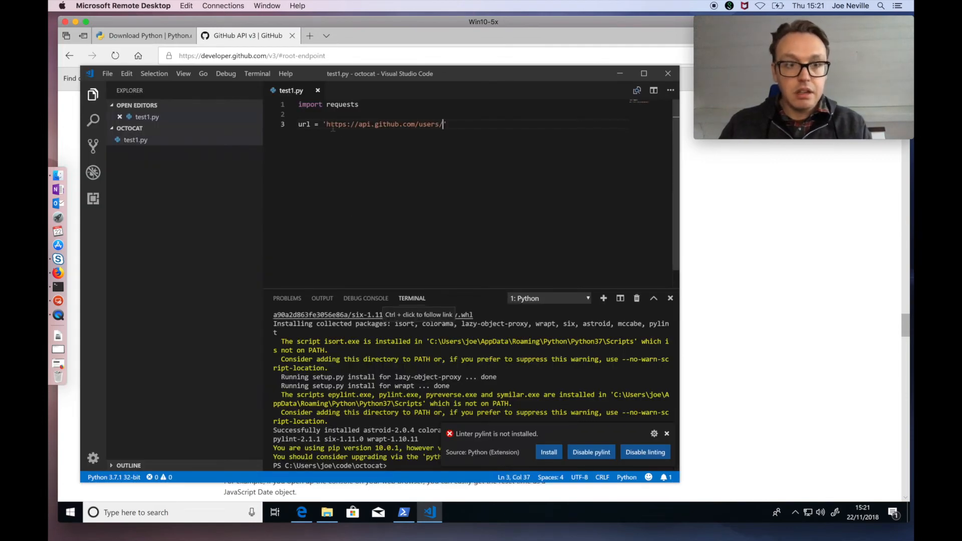
{"action": "type", "text": "'"}
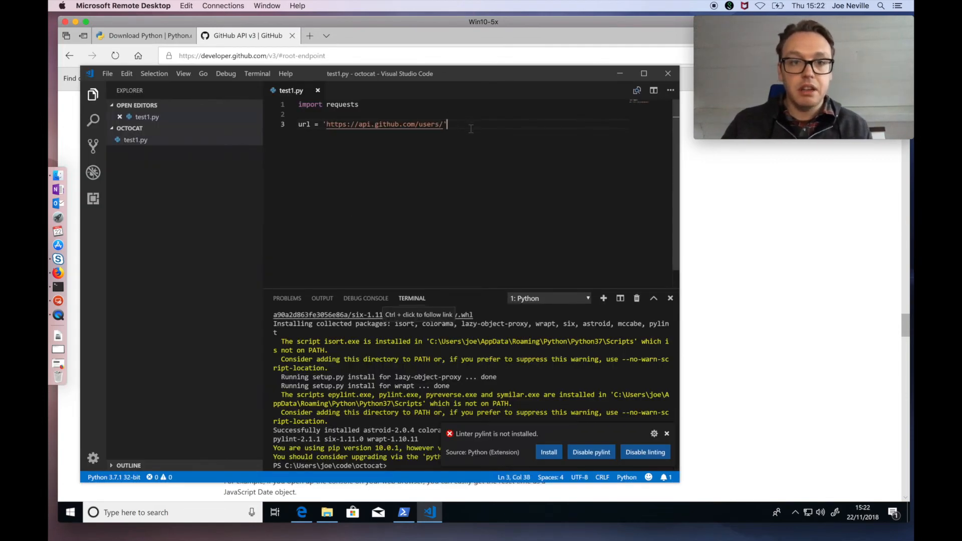
{"action": "key", "text": "Enter"}
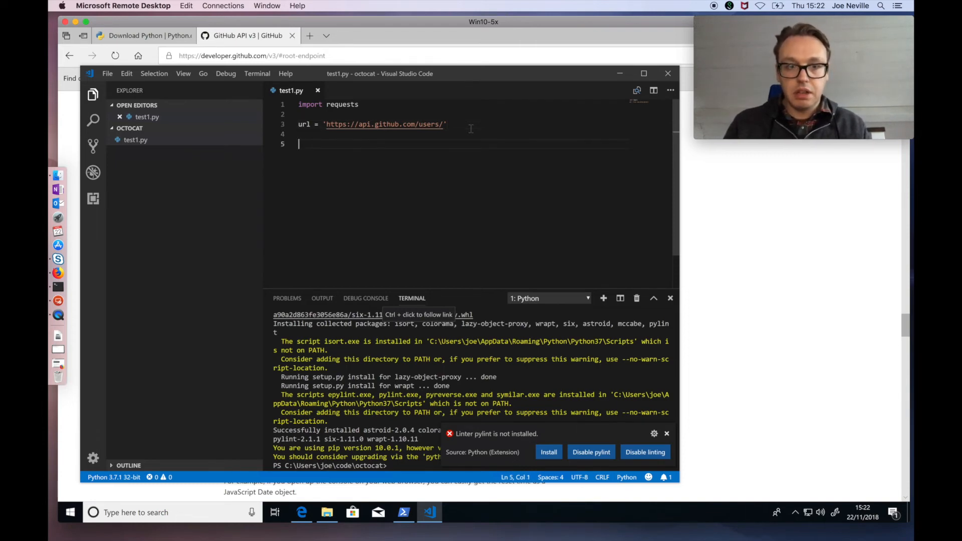
Add the line user = 'octocat' below the url line.
{"action": "type", "text": "u"}
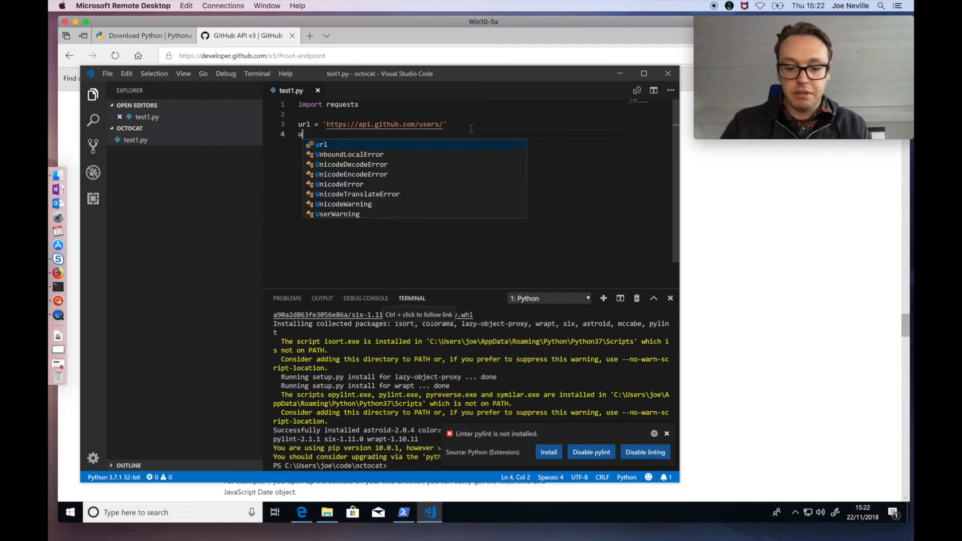
{"action": "type", "text": "ser ="}
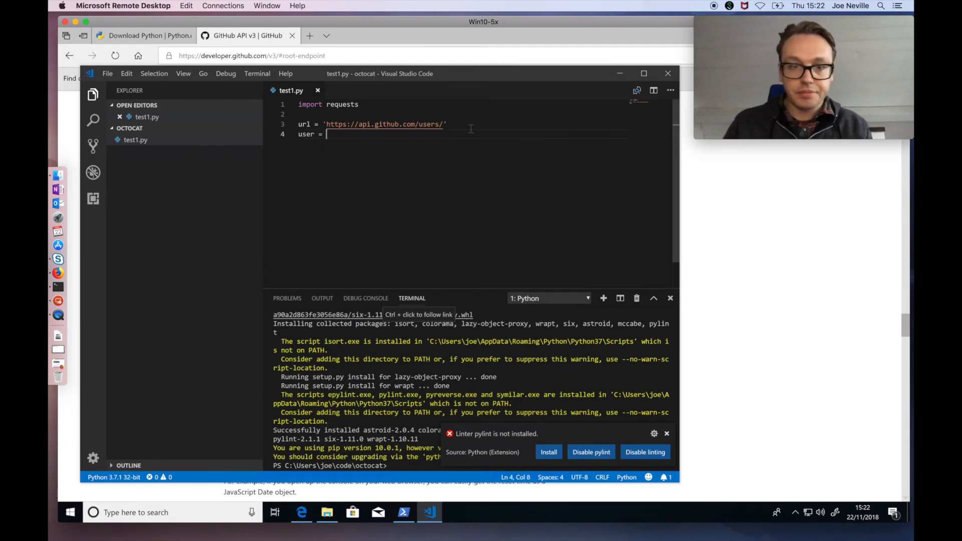
{"action": "type", "text": "''"}
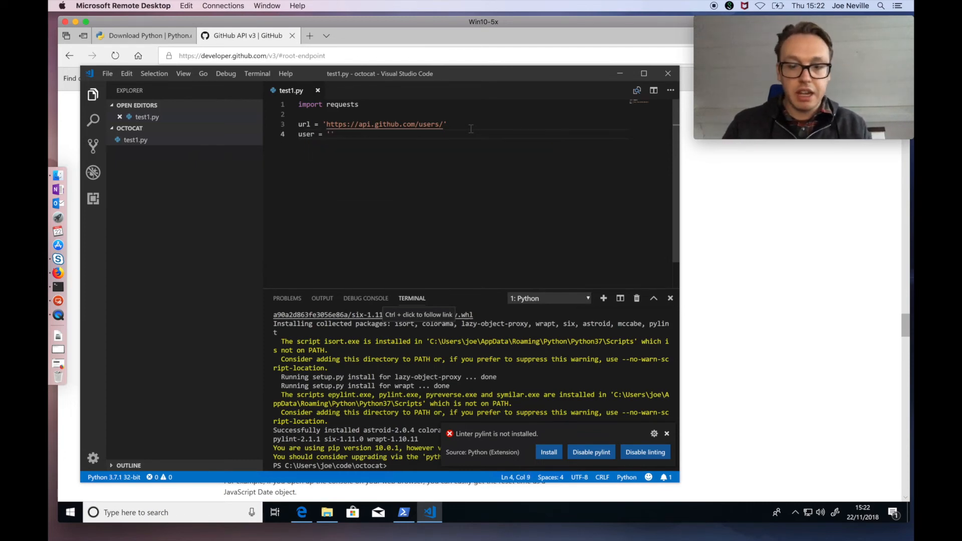
{"action": "type", "text": "octo"}
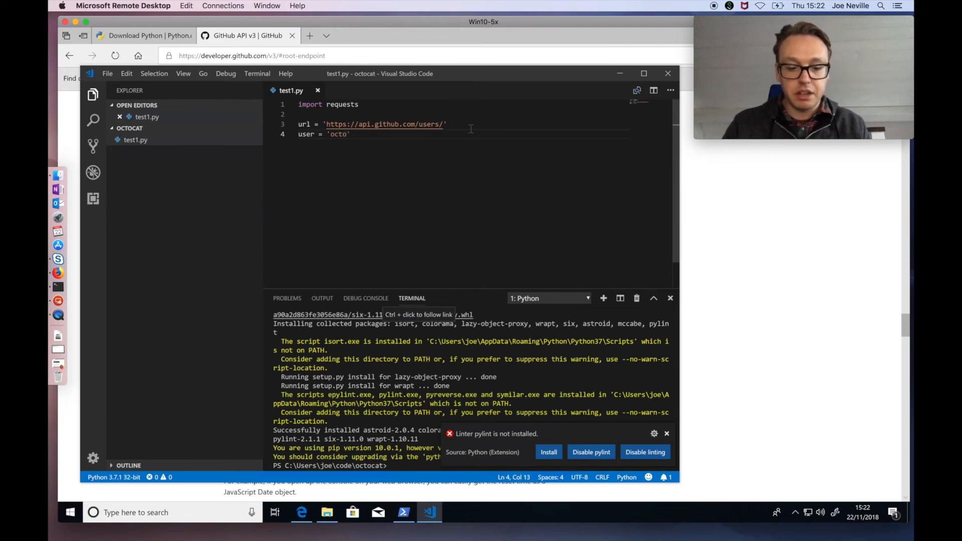
{"action": "type", "text": "cat"}
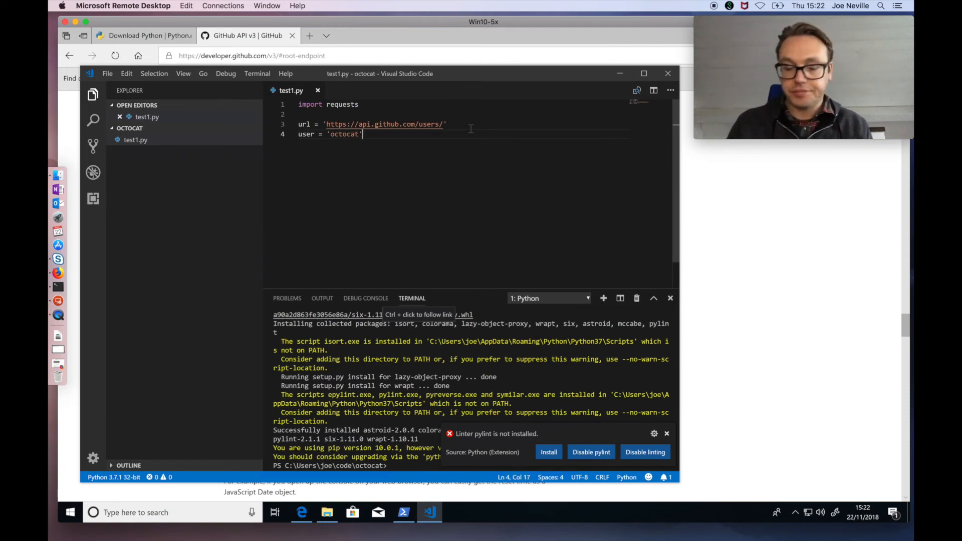
{"action": "key", "text": "Enter"}
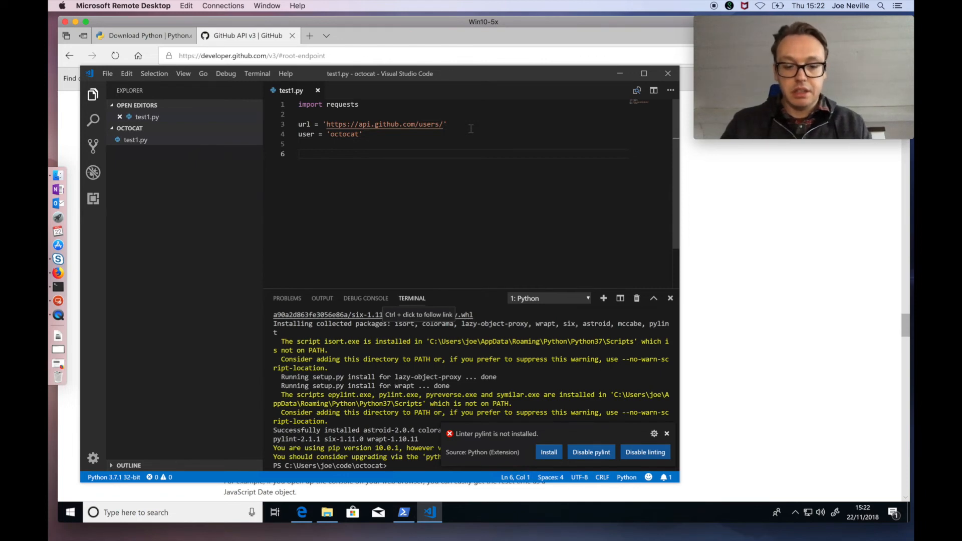
Add the request line r = requests.get(url + user).
{"action": "type", "text": "r ="}
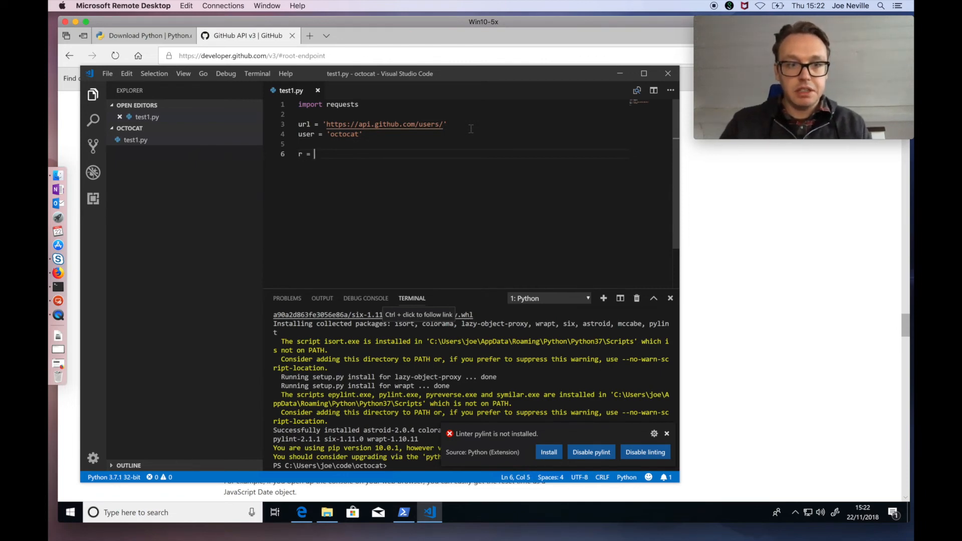
{"action": "type", "text": "re"}
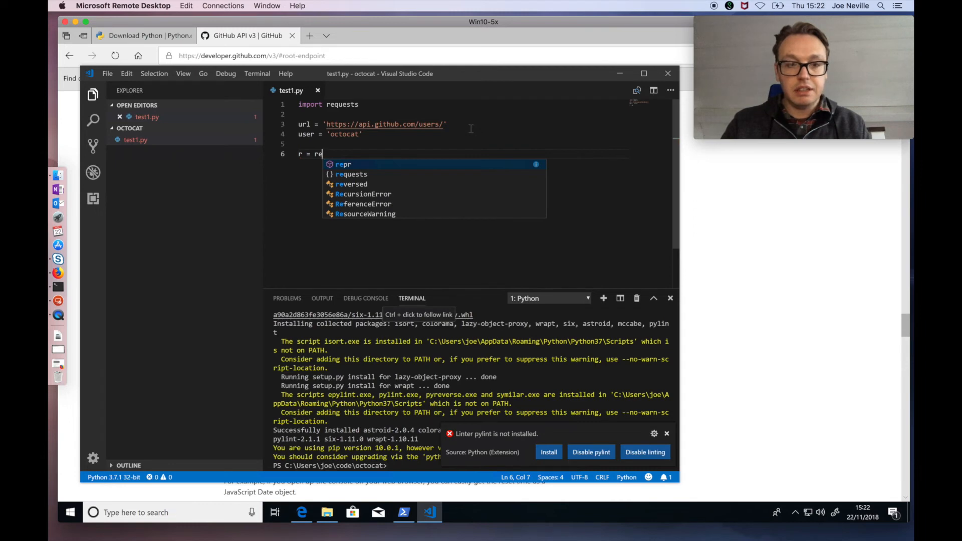
{"action": "type", "text": "quest"}
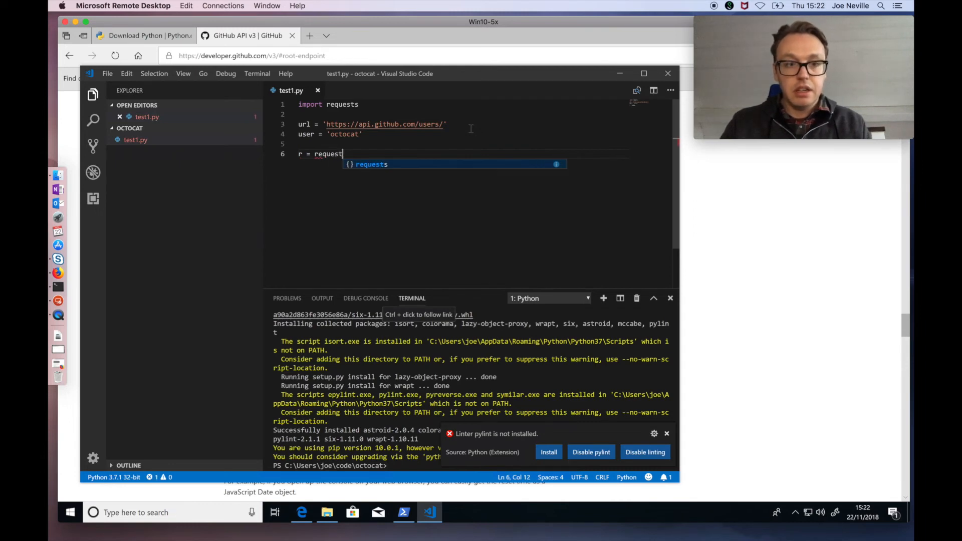
{"action": "type", "text": "s.get"}
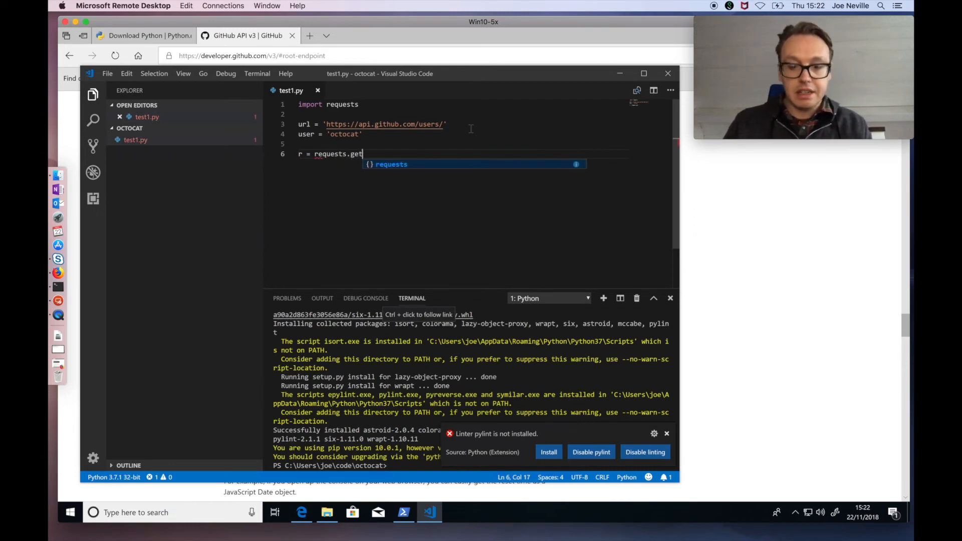
{"action": "type", "text": "()"}
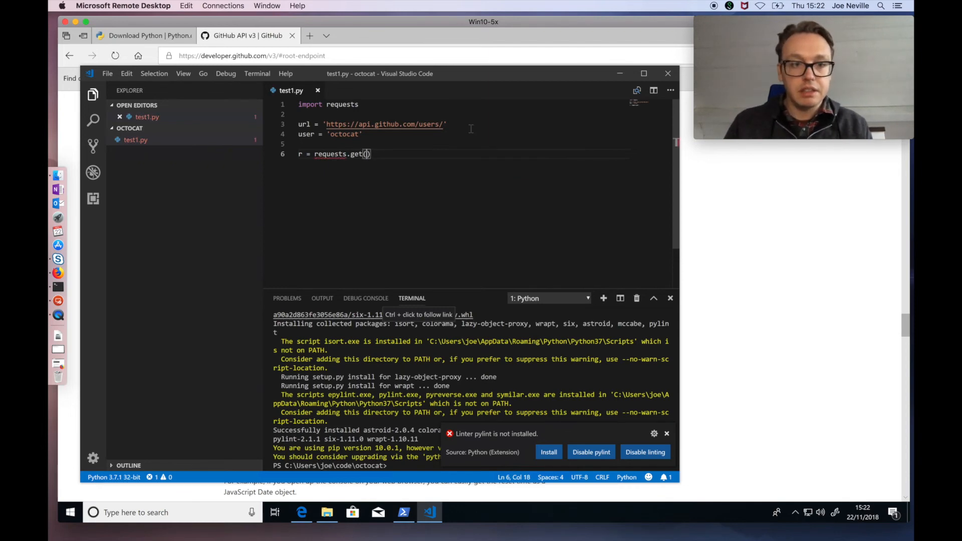
{"action": "type", "text": "url"}
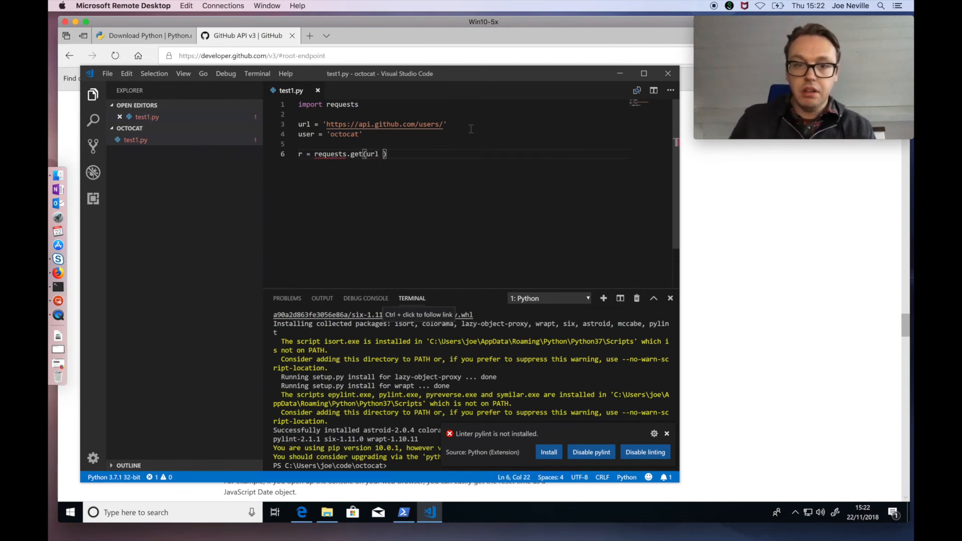
{"action": "type", "text": "+ user"}
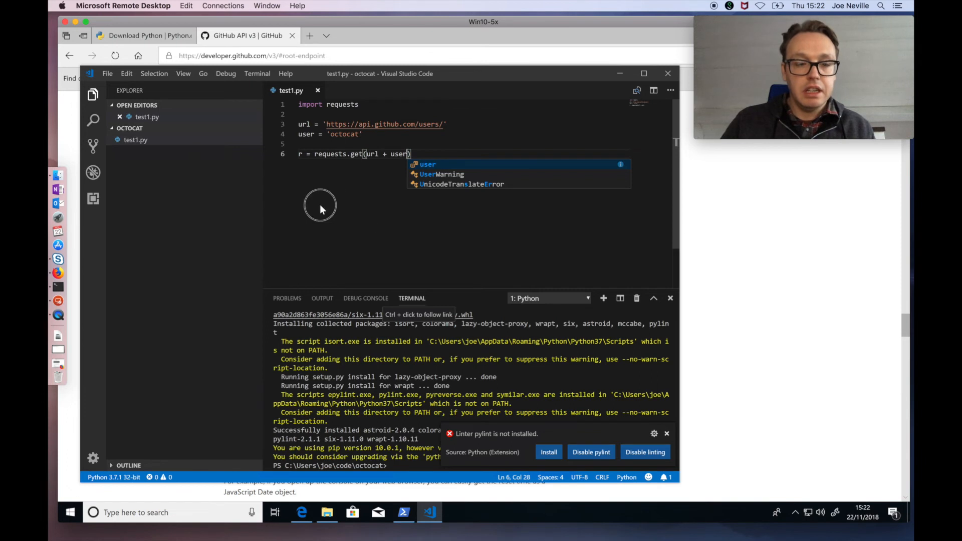
{"action": "key", "text": "Escape"}
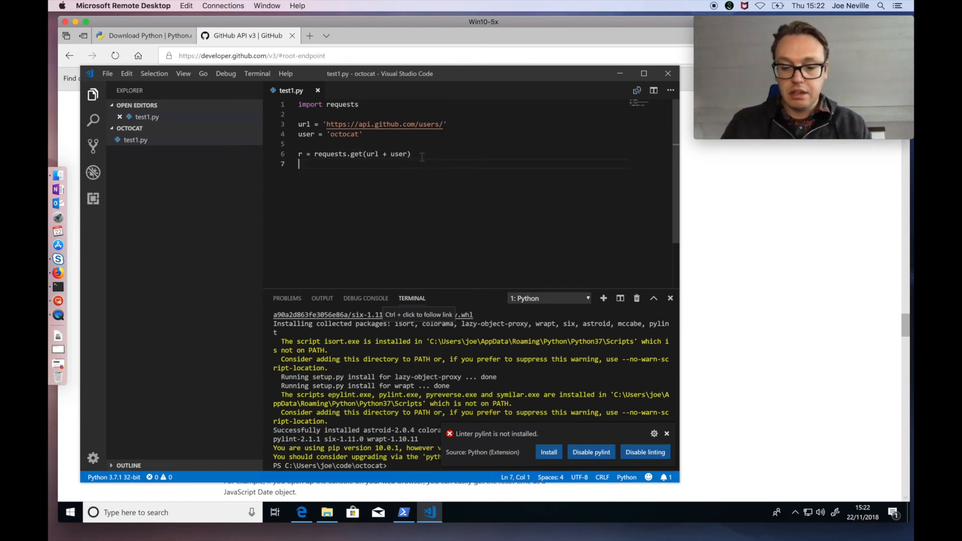
Add print(r.content) on line 7, dismiss the pylint-not-installed toast, and select all code.
{"action": "type", "text": "pr"}
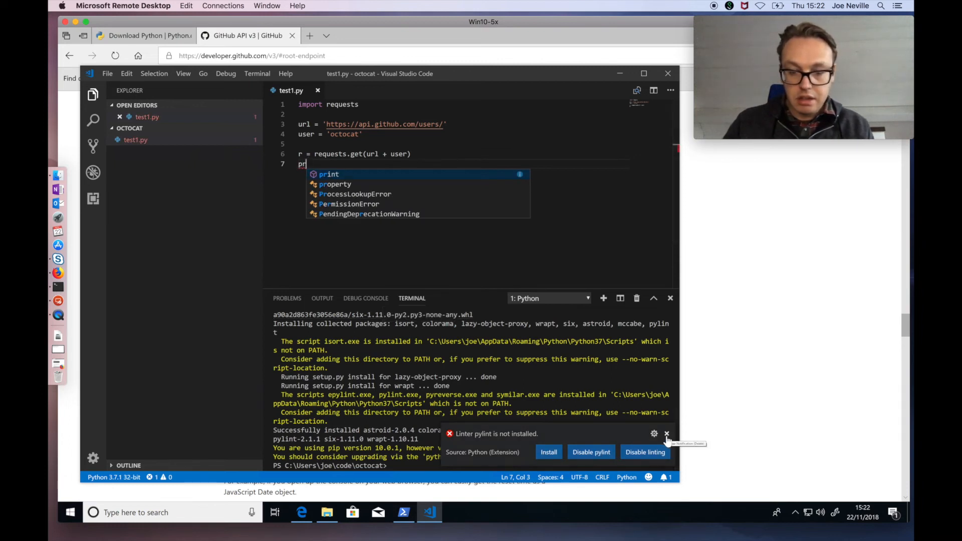
{"action": "left_click", "coordinate": [667, 434]}
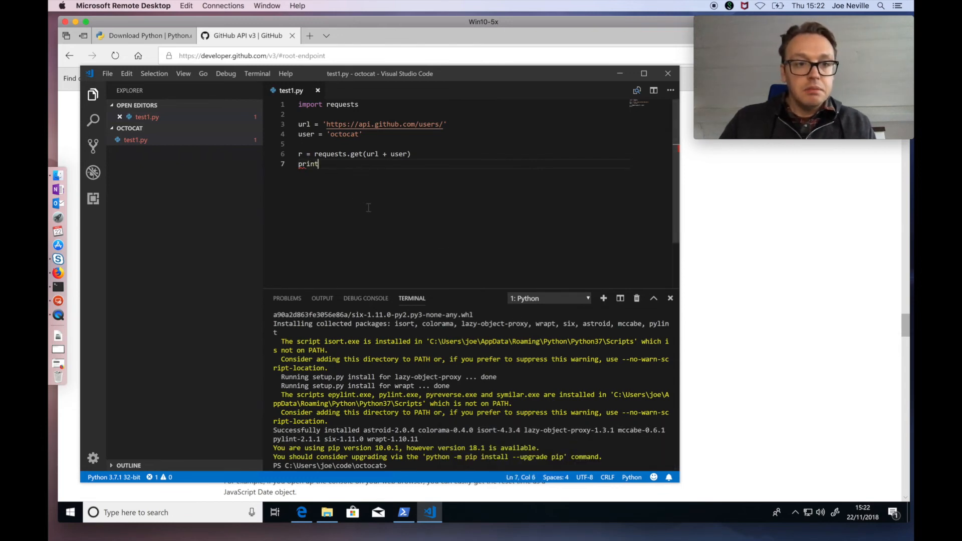
{"action": "type", "text": "("}
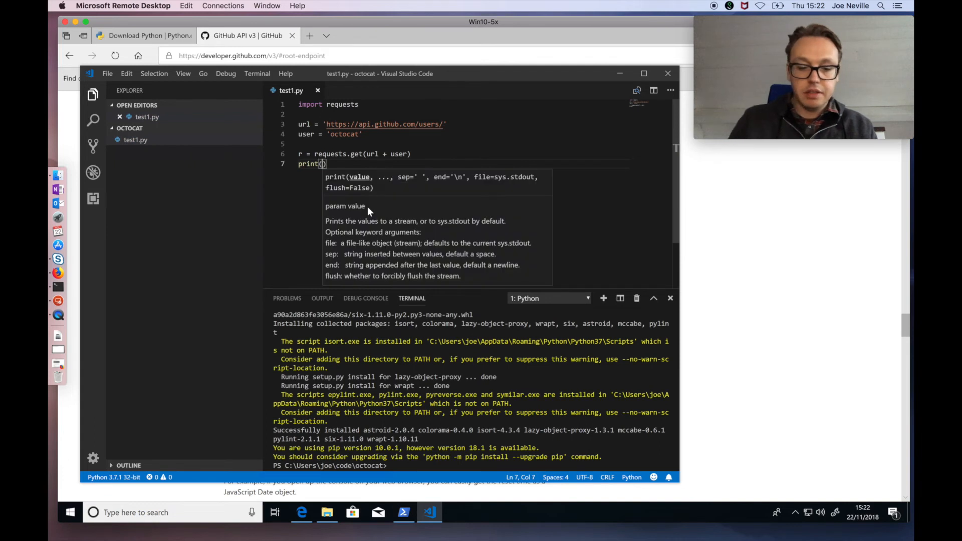
{"action": "type", "text": "r."}
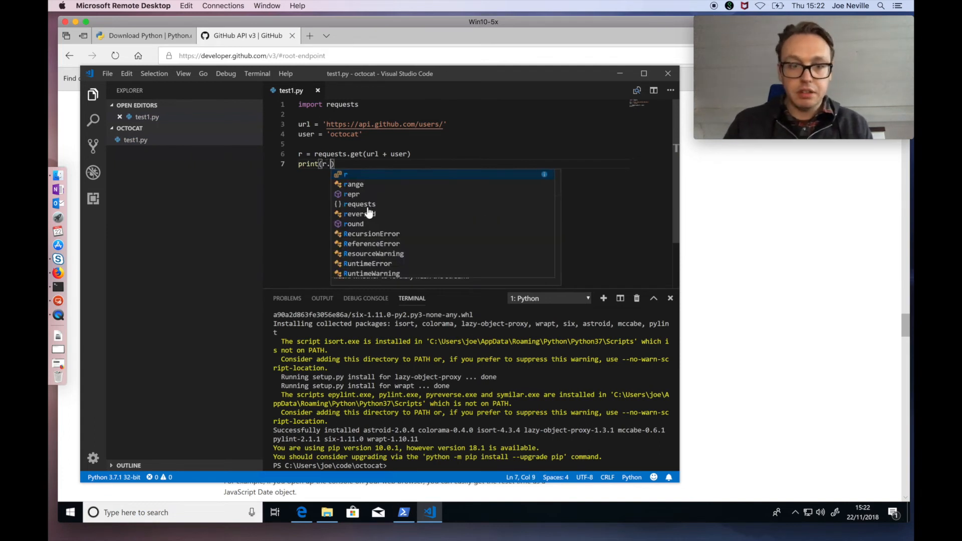
{"action": "type", "text": "content"}
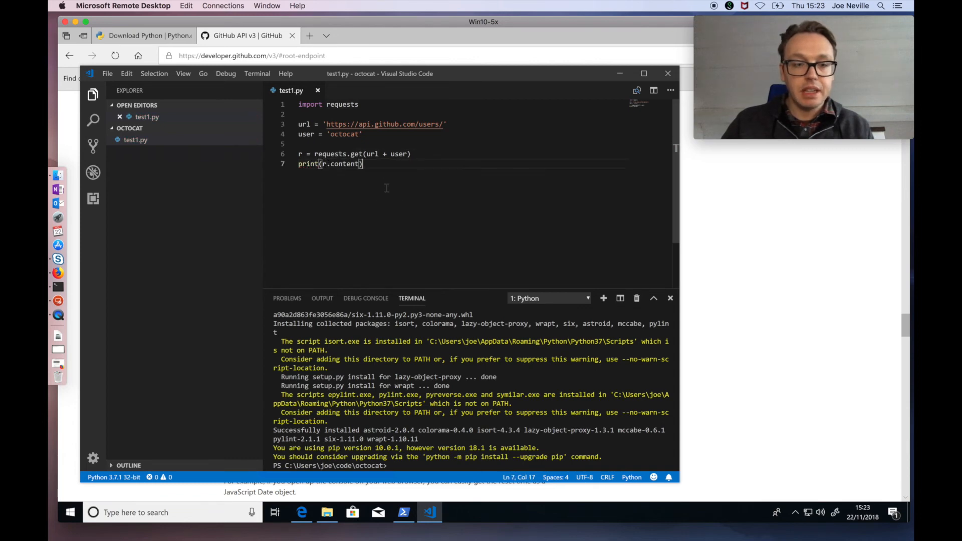
{"action": "key", "text": "cmd+a"}
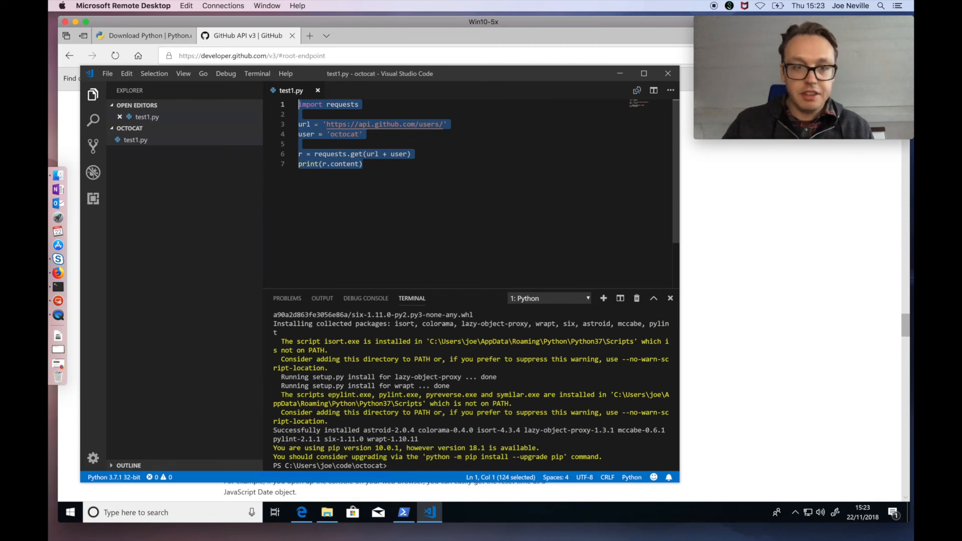
Run the selected code with Run Selection/Line in Python Terminal, launching Python 3.7.1.
{"action": "right_click", "coordinate": [333, 135]}
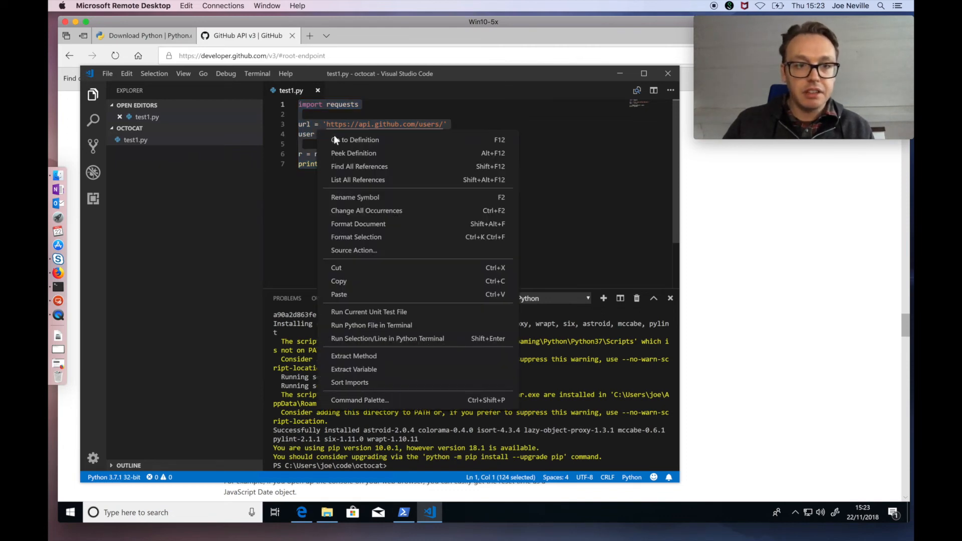
{"action": "mouse_move", "coordinate": [365, 329]}
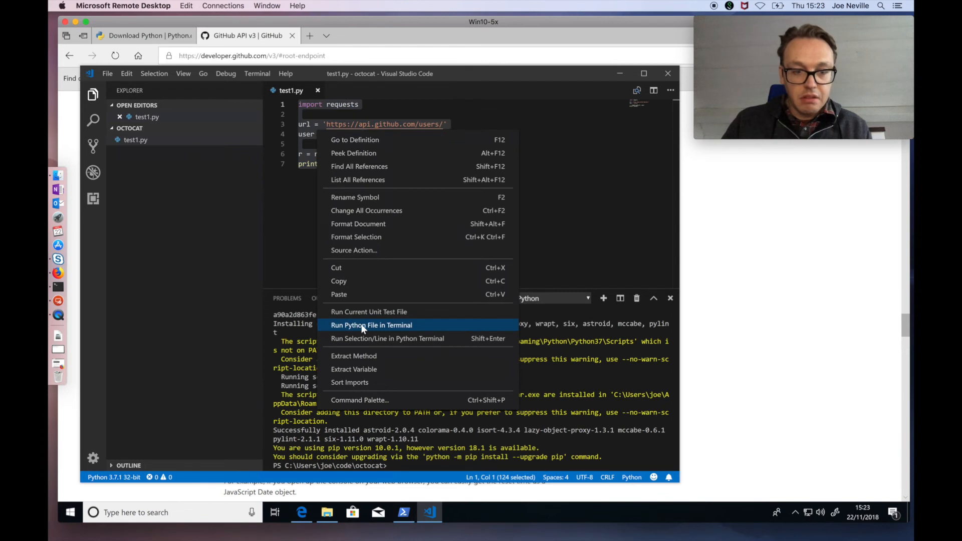
{"action": "mouse_move", "coordinate": [393, 330]}
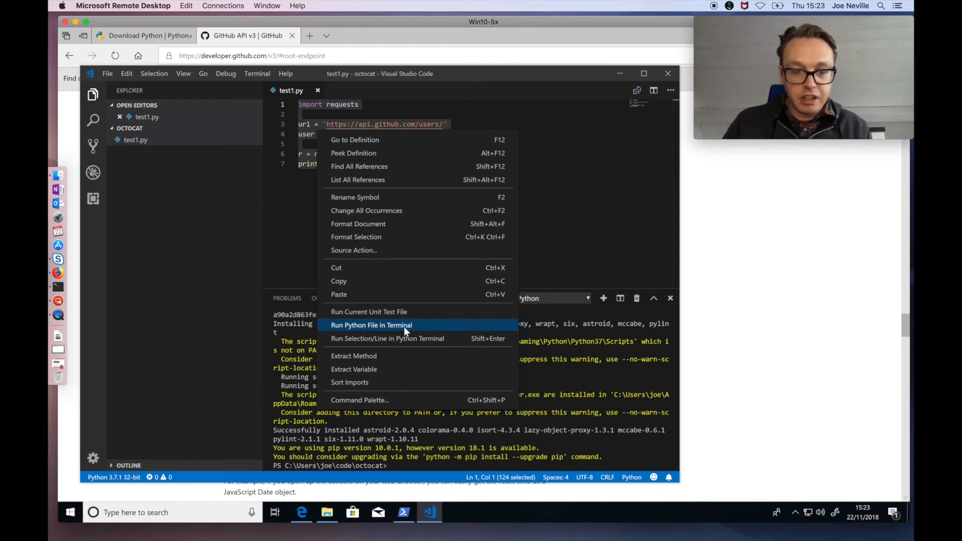
{"action": "mouse_move", "coordinate": [400, 338]}
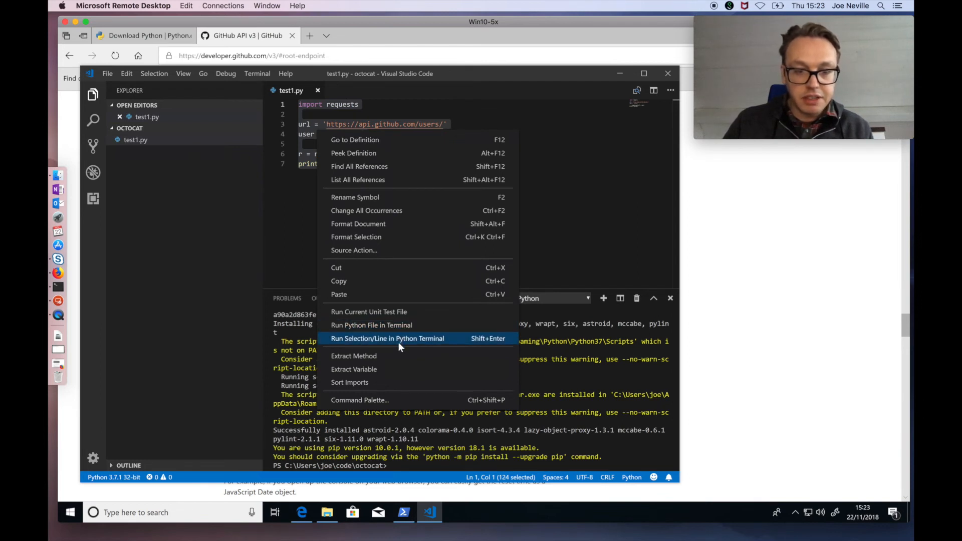
{"action": "left_click", "coordinate": [387, 339]}
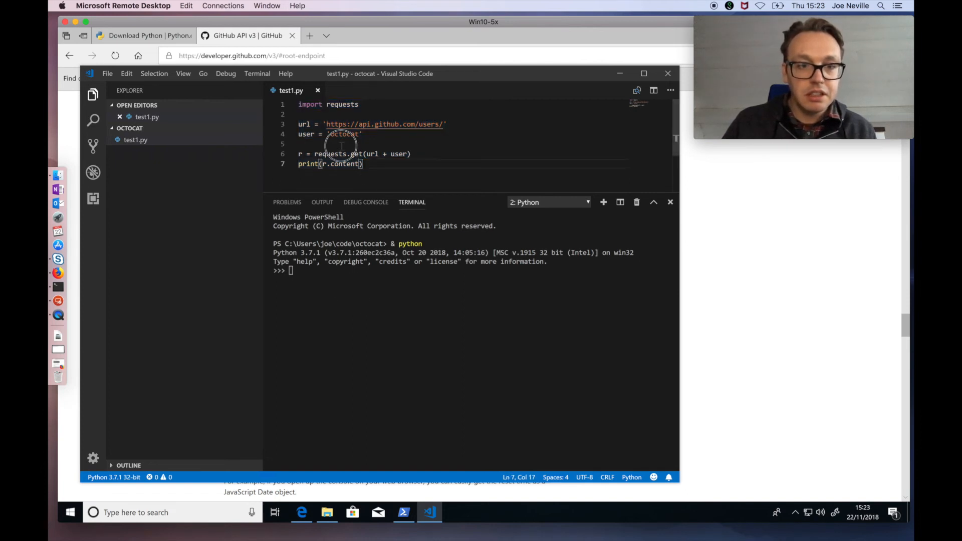
Run the selection again in the Python terminal, printing octocat's profile JSON and Response [200].
{"action": "right_click", "coordinate": [341, 146]}
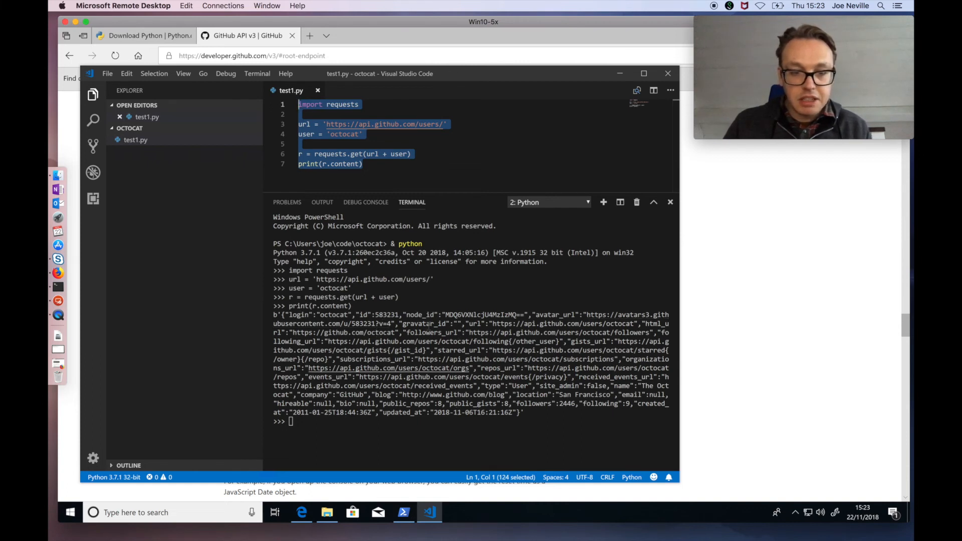
{"action": "mouse_move", "coordinate": [445, 368]}
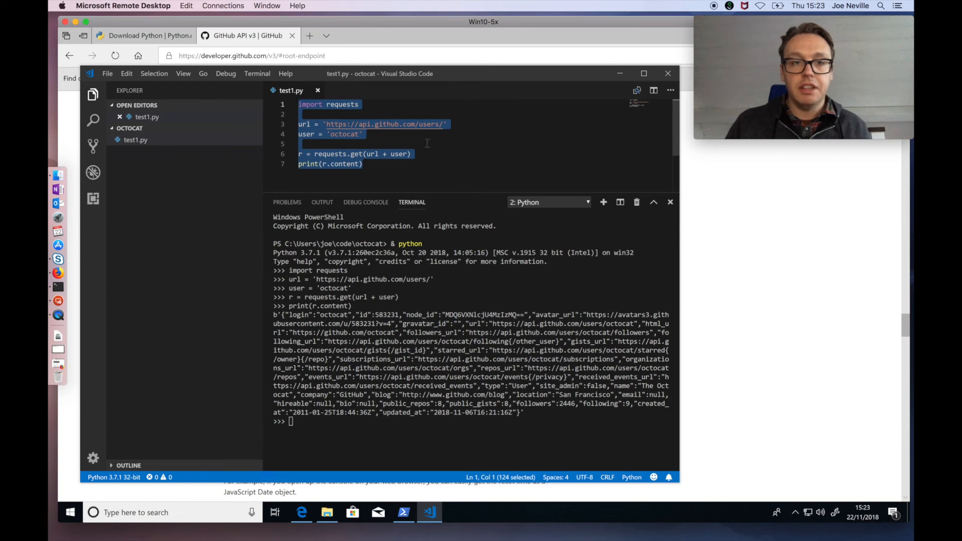
{"action": "left_click", "coordinate": [398, 144]}
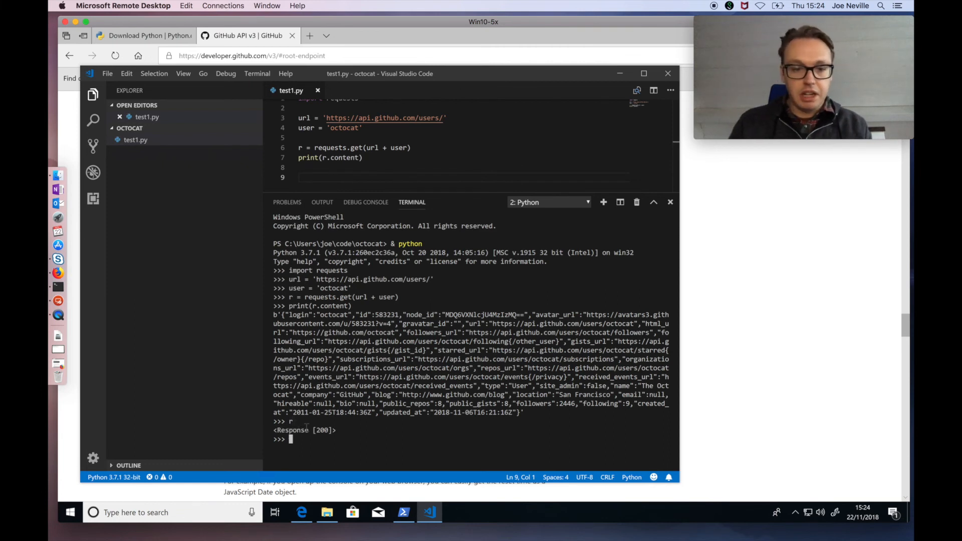
Evaluate r.json() at the Python prompt to show octocat's profile as a dictionary.
{"action": "type", "text": "r"}
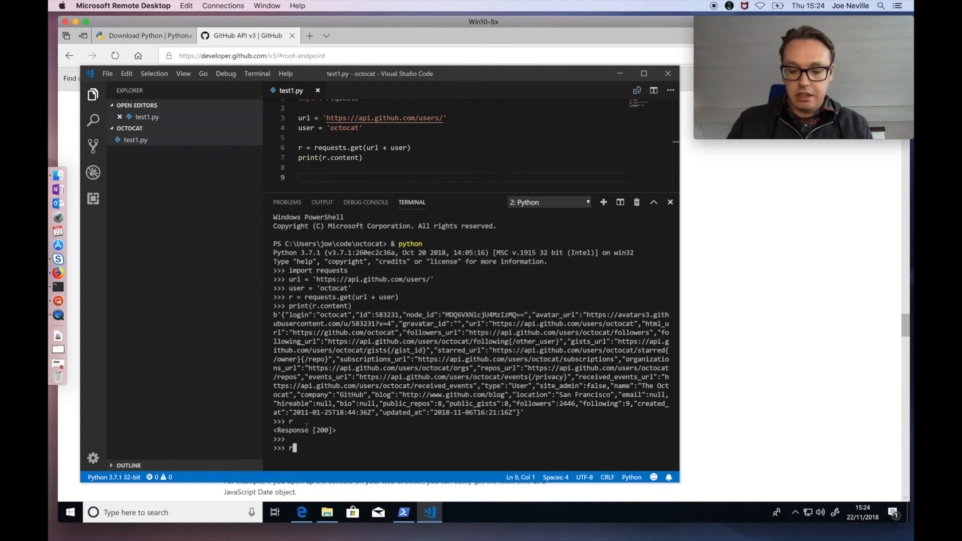
{"action": "type", "text": ".j"}
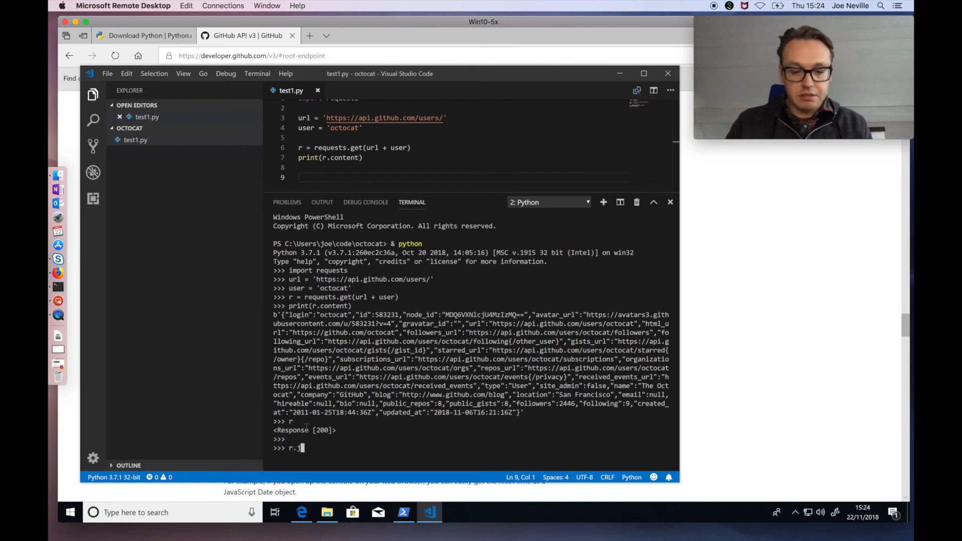
{"action": "type", "text": "son("}
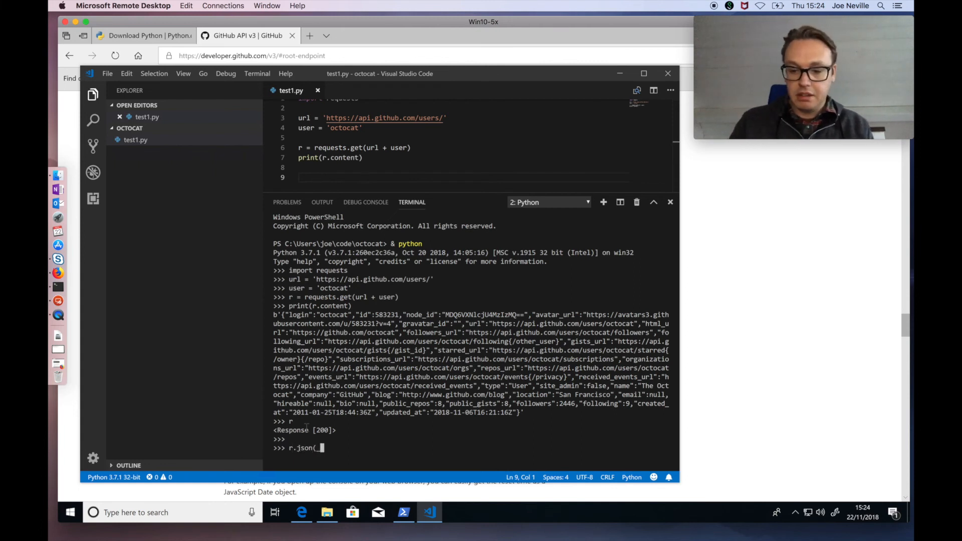
{"action": "type", "text": ")"}
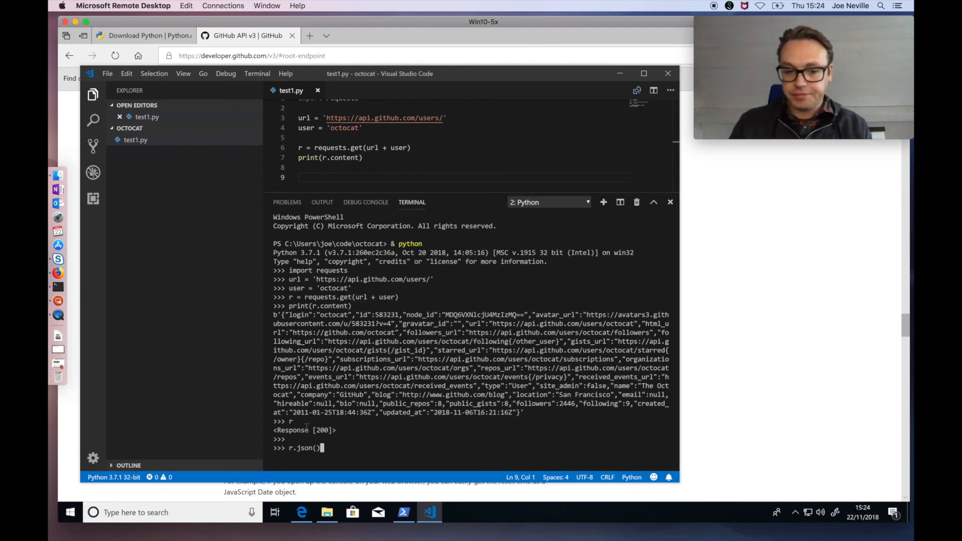
{"action": "key", "text": "Enter"}
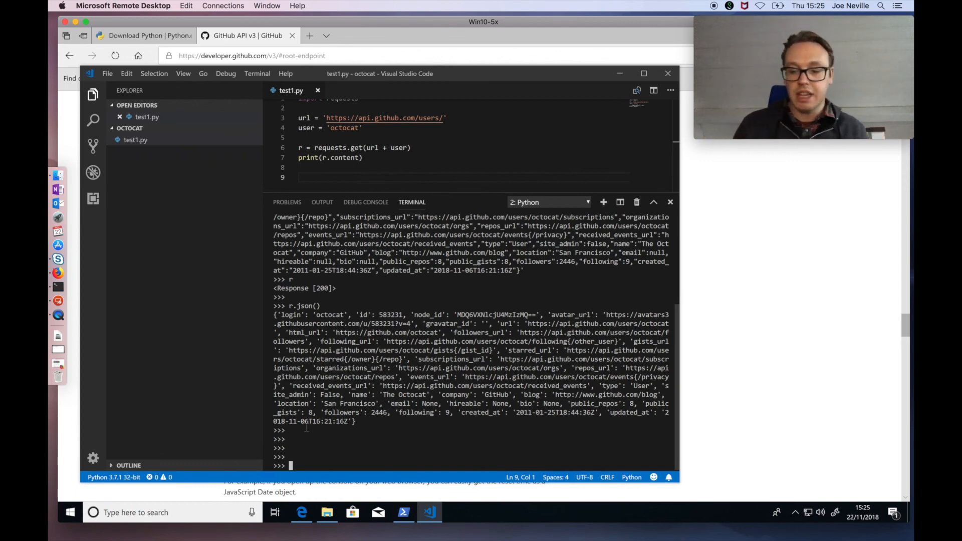
Evaluate r.json()['name'] to get 'The Octocat', then begin a 'location' lookup.
{"action": "type", "text": "r.json()"}
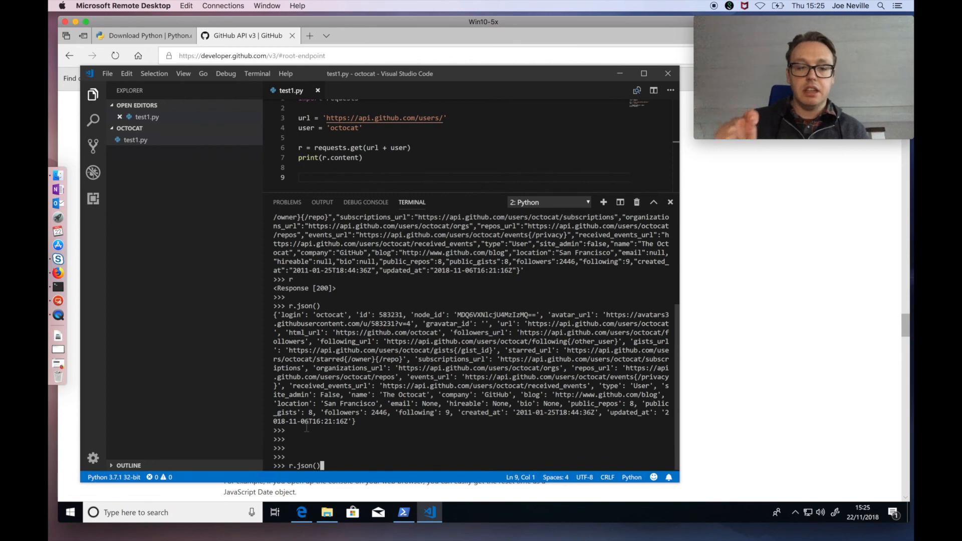
{"action": "type", "text": "["}
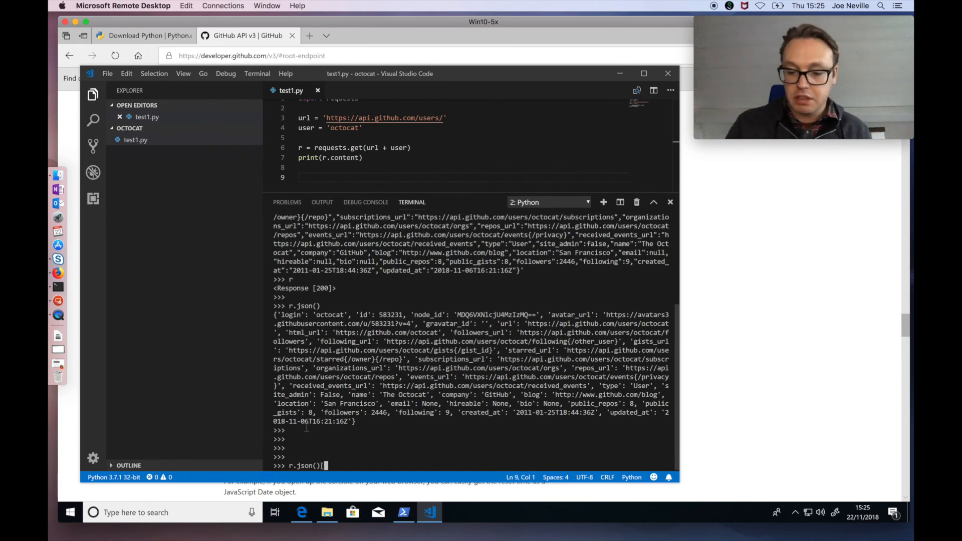
{"action": "type", "text": "'"}
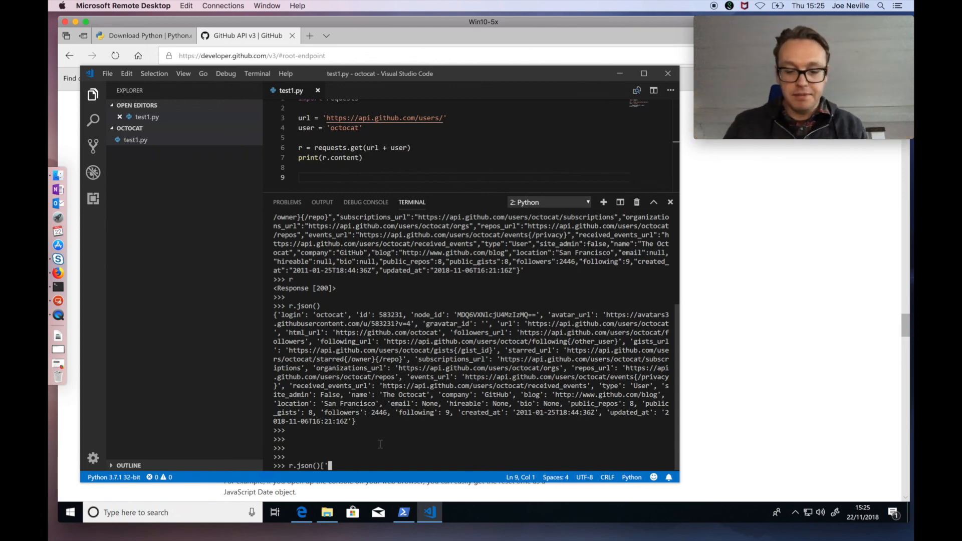
{"action": "type", "text": "name'"}
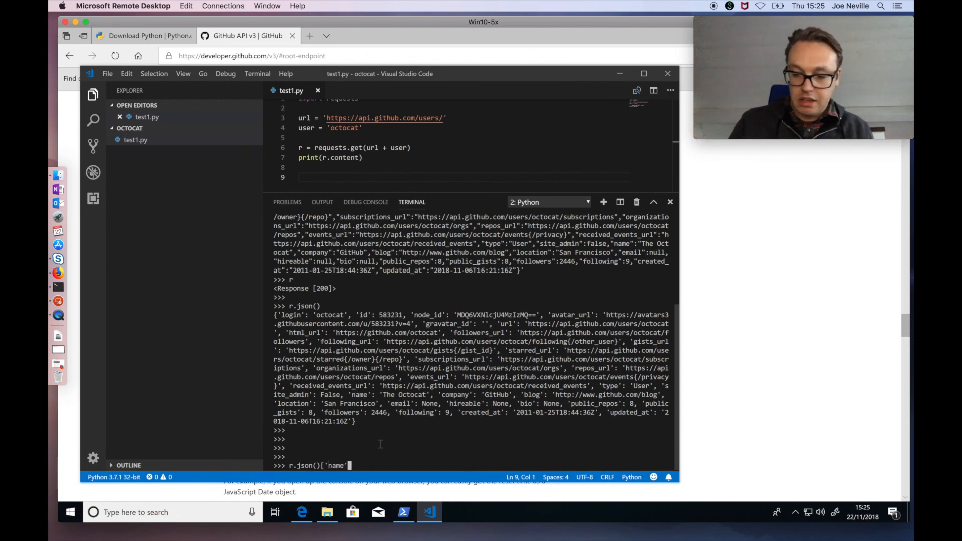
{"action": "key", "text": "Enter"}
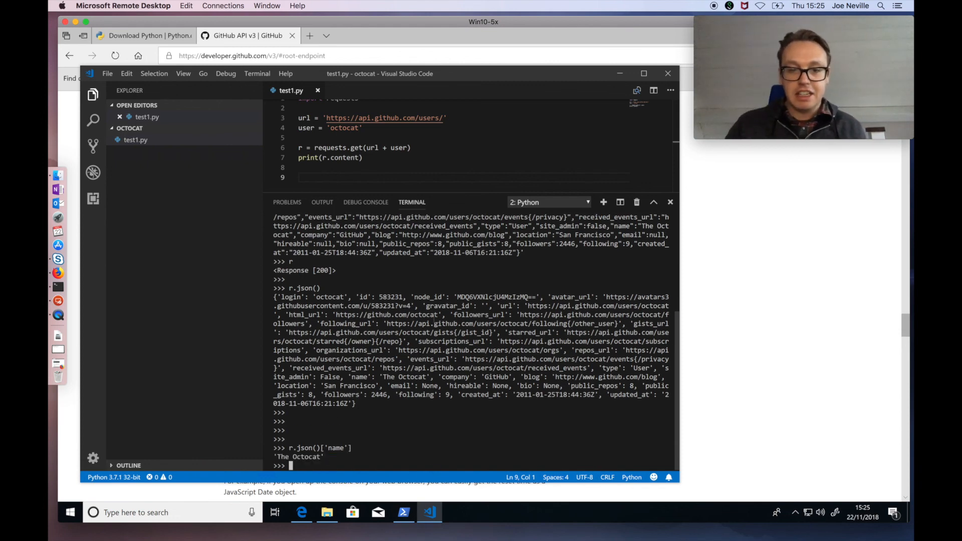
{"action": "mouse_move", "coordinate": [445, 352]}
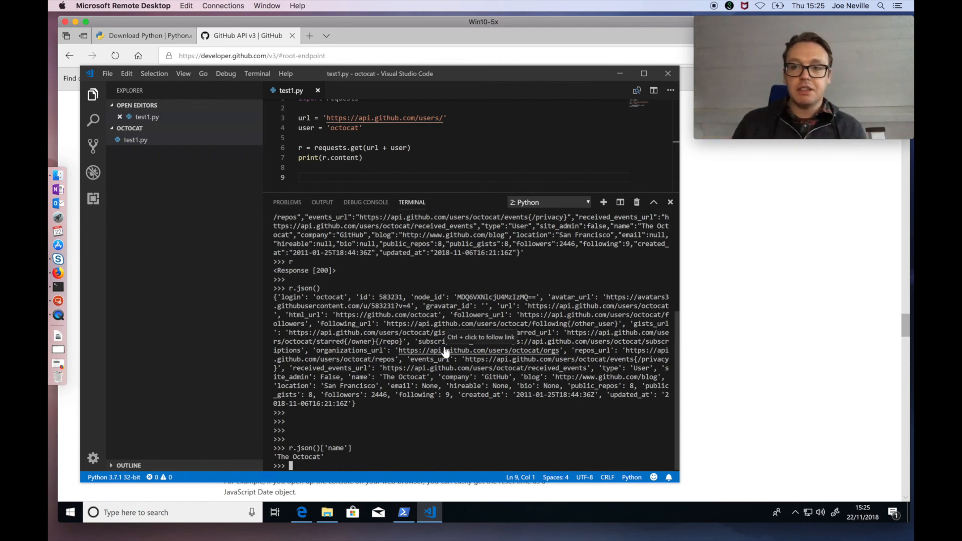
{"action": "type", "text": "r.json()['name']"}
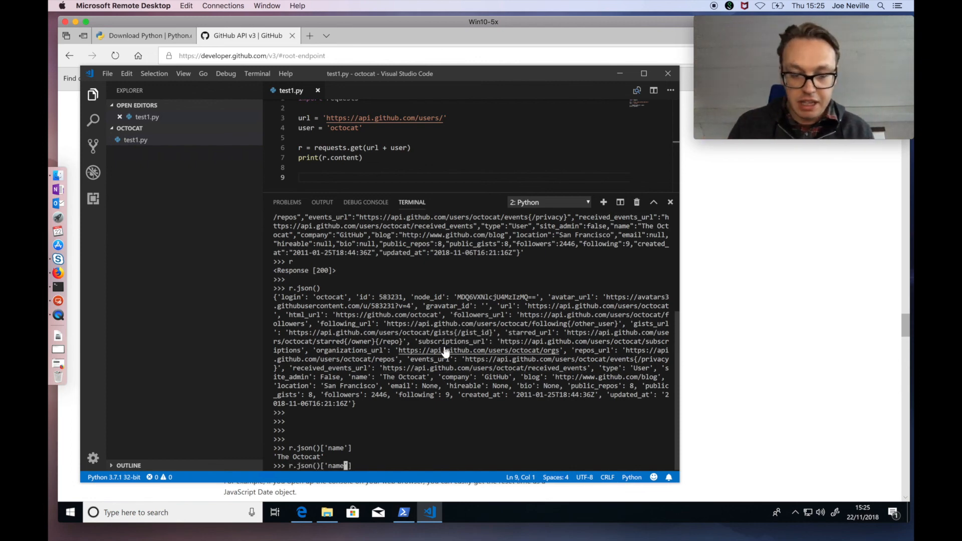
{"action": "type", "text": "loc"}
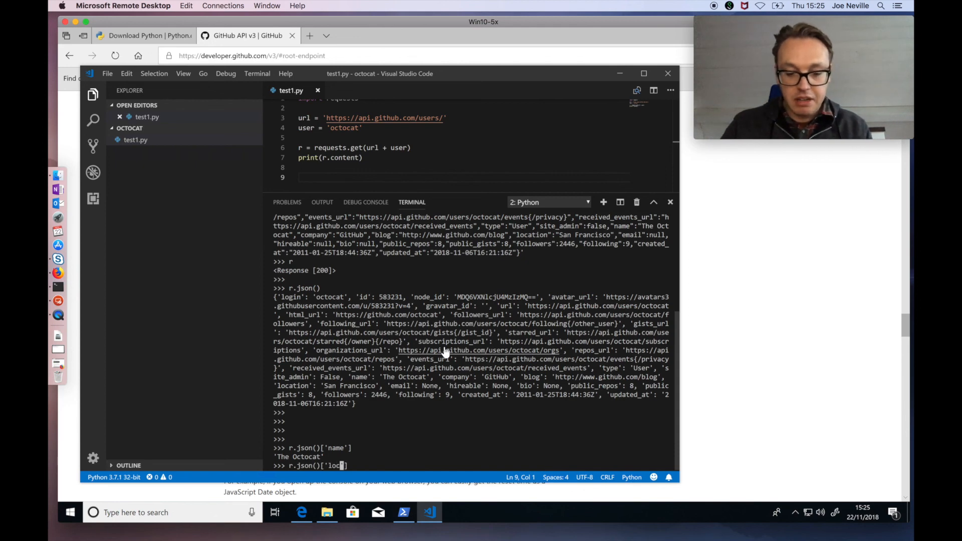